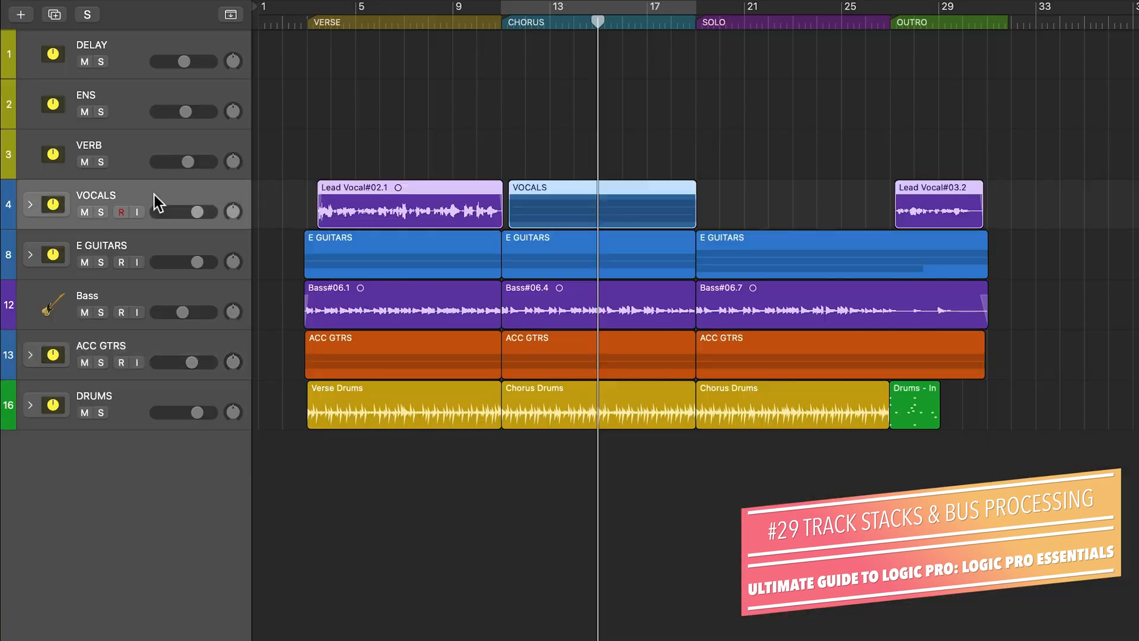
- Create the Boombox project 'The Best of Me' and bring up the Add collaborator form
left_click(30, 204)
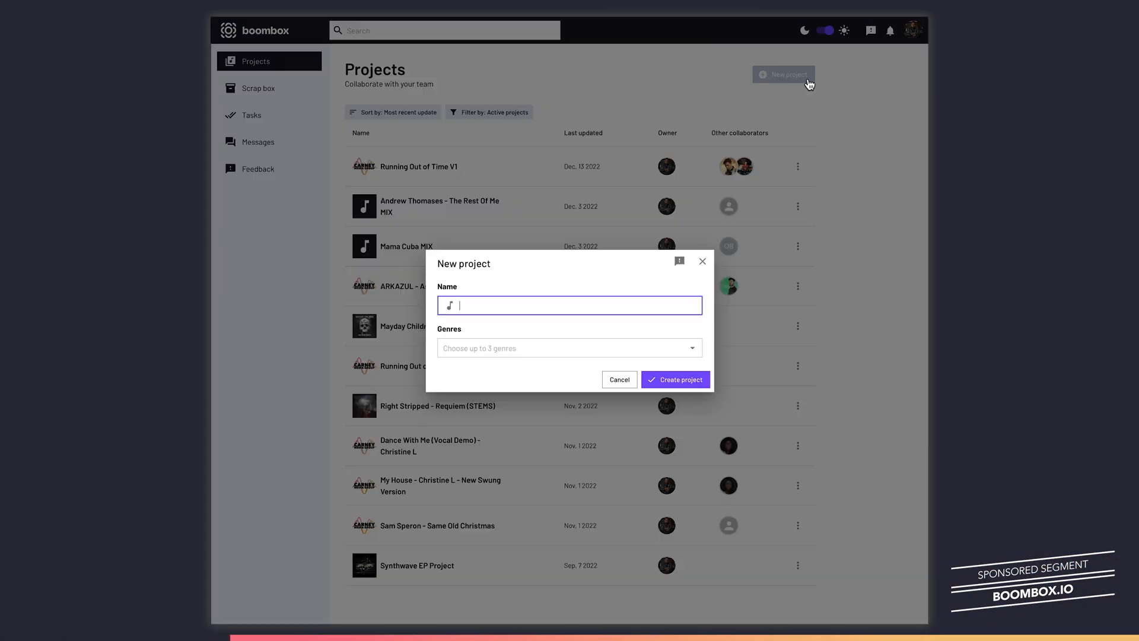
type("The Best of Me")
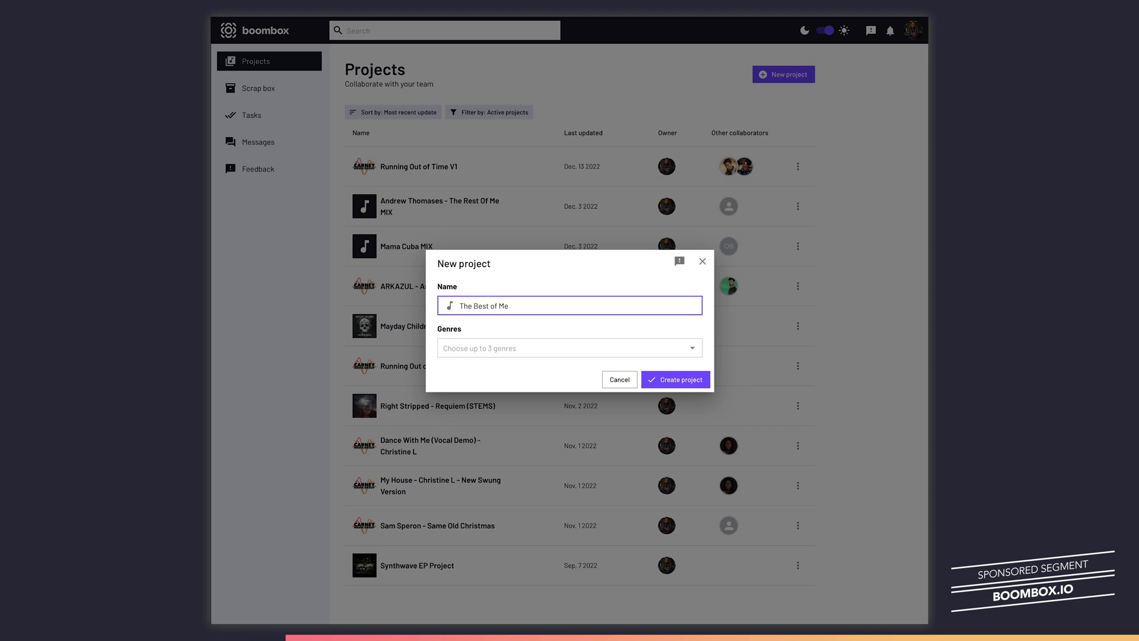
left_click(674, 379)
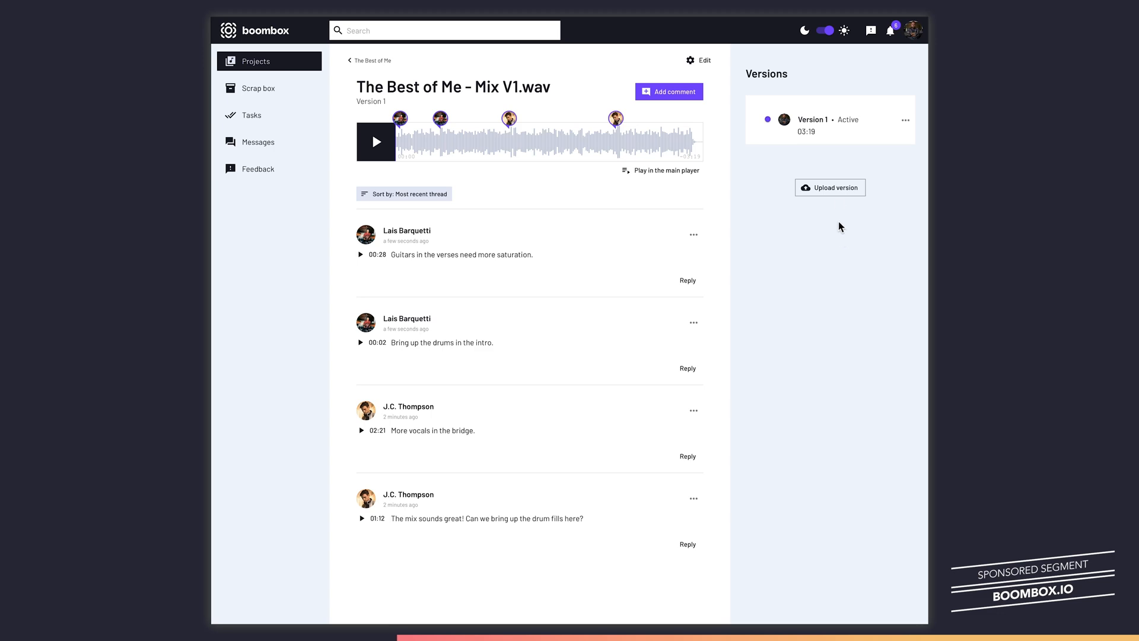
left_click(829, 187)
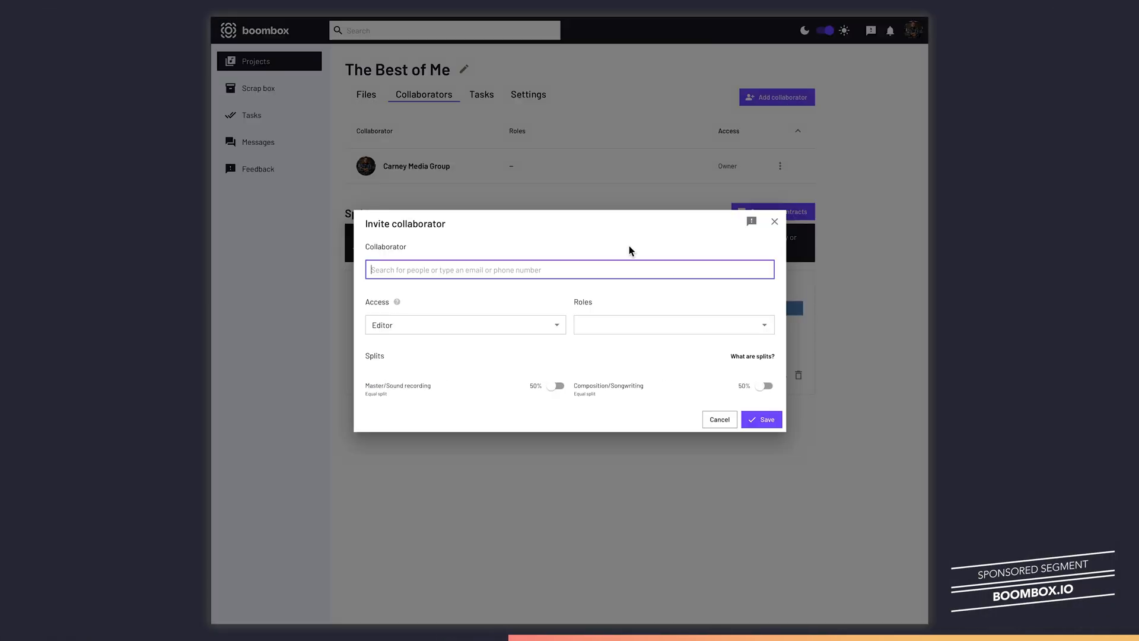
left_click(761, 420)
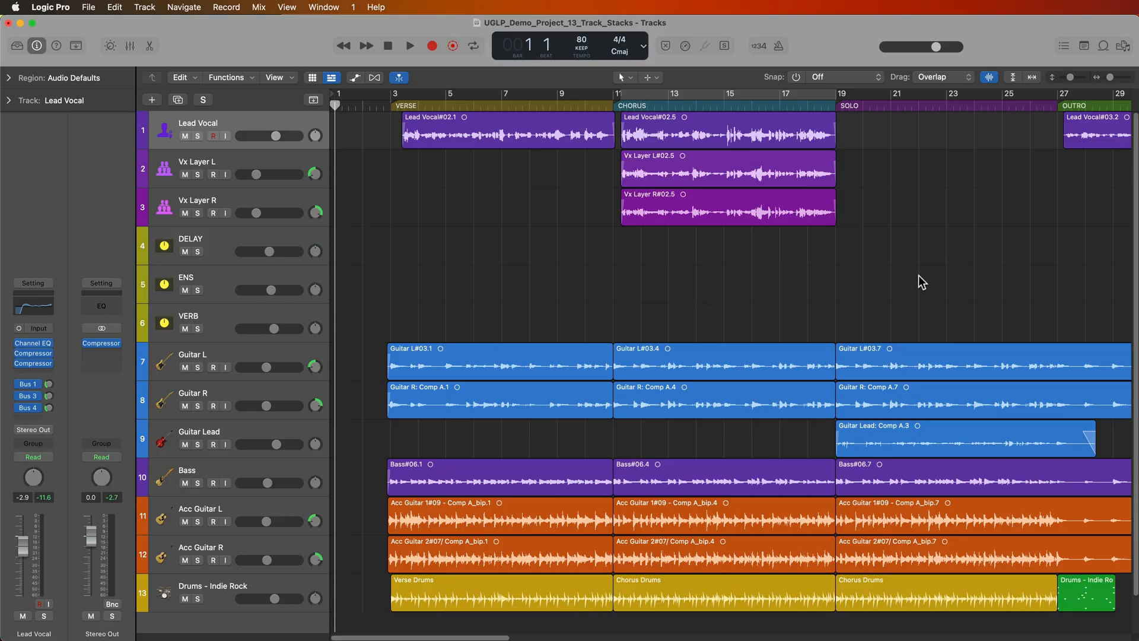
mouse_move(656, 415)
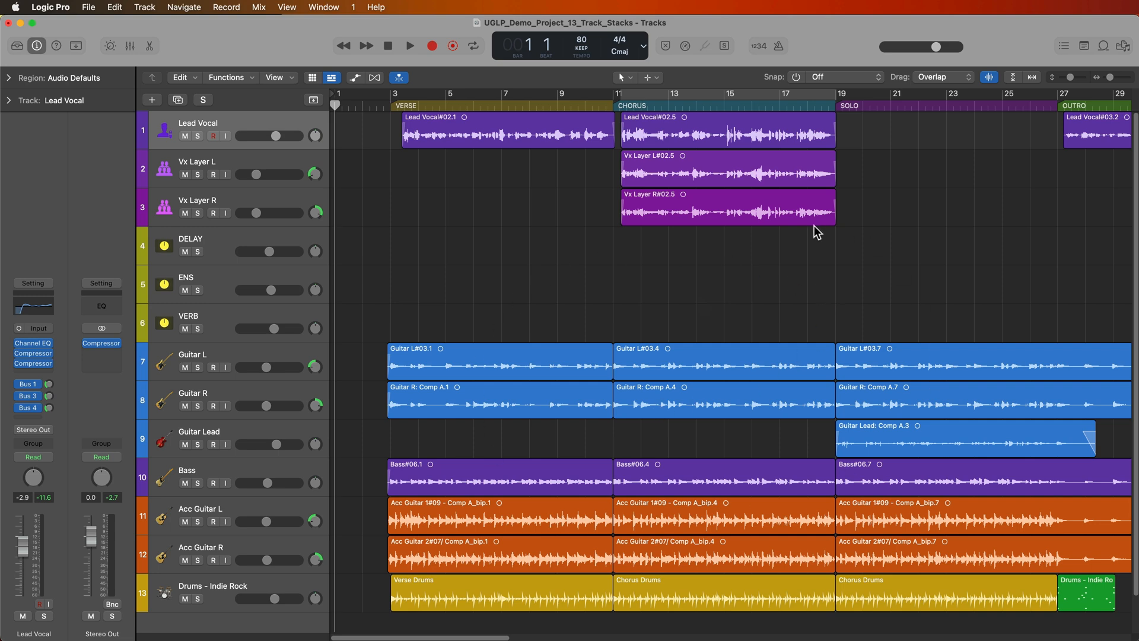
mouse_move(794, 279)
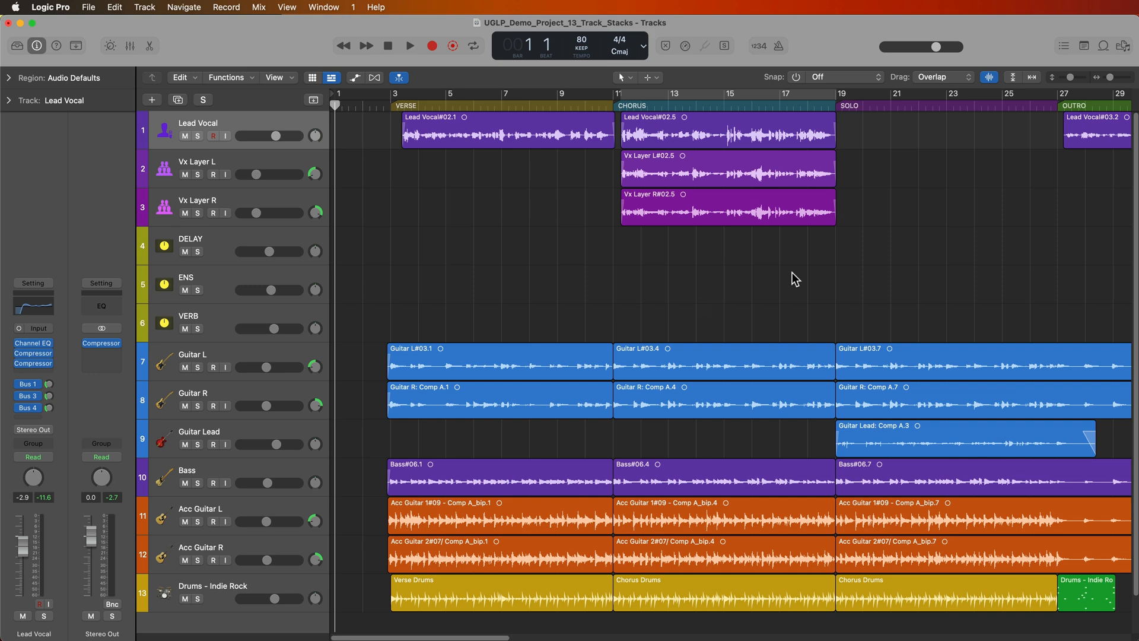
mouse_move(596, 289)
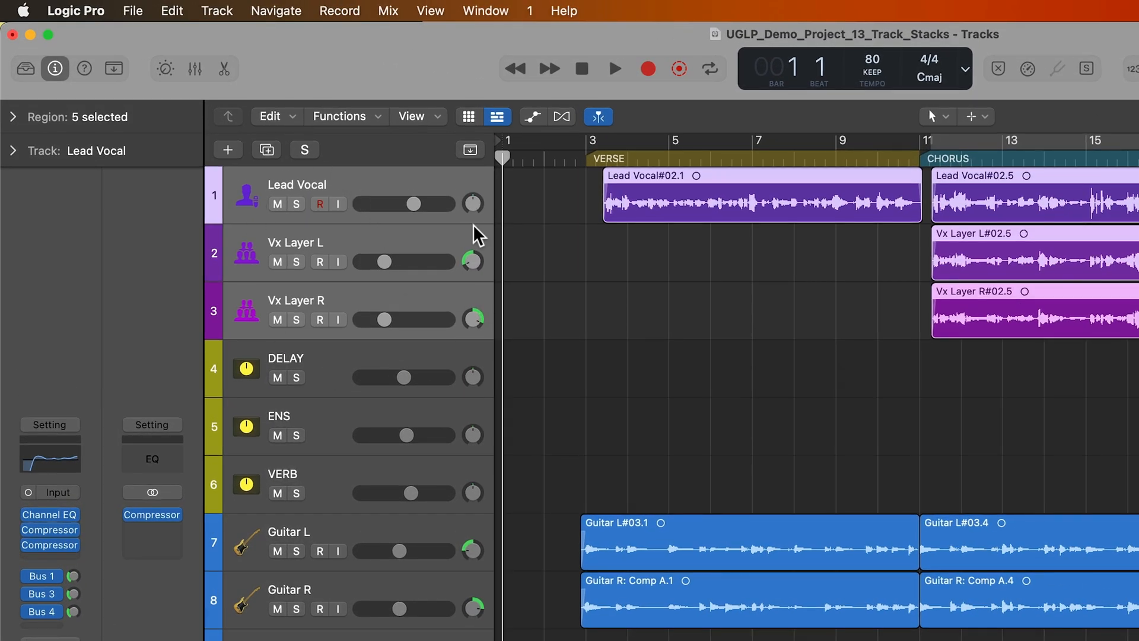
mouse_move(381, 150)
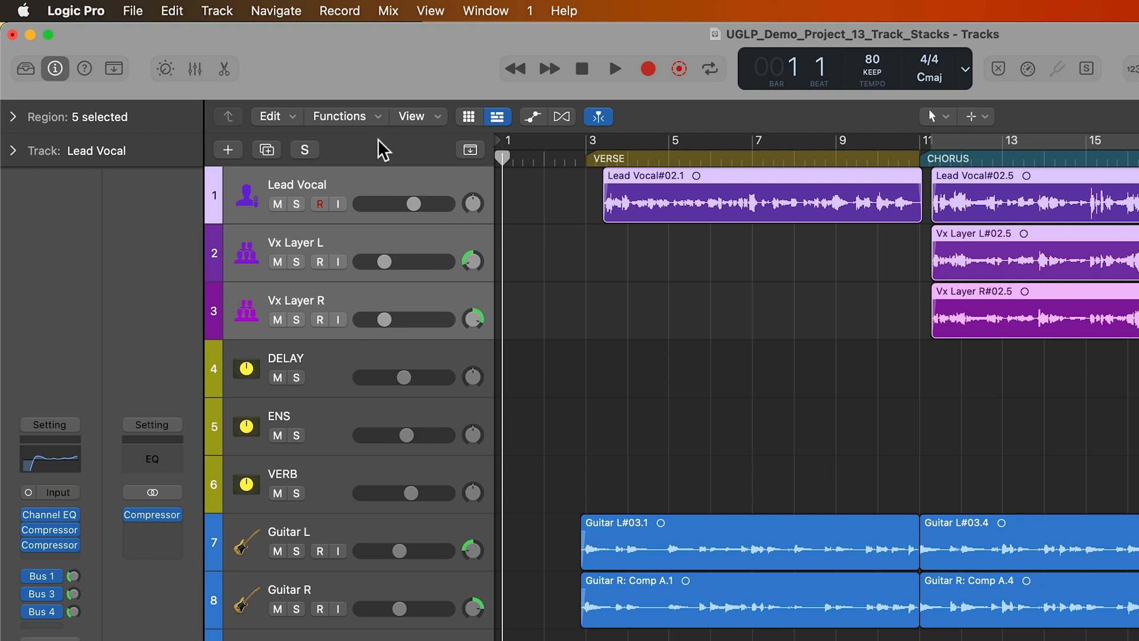
mouse_move(392, 171)
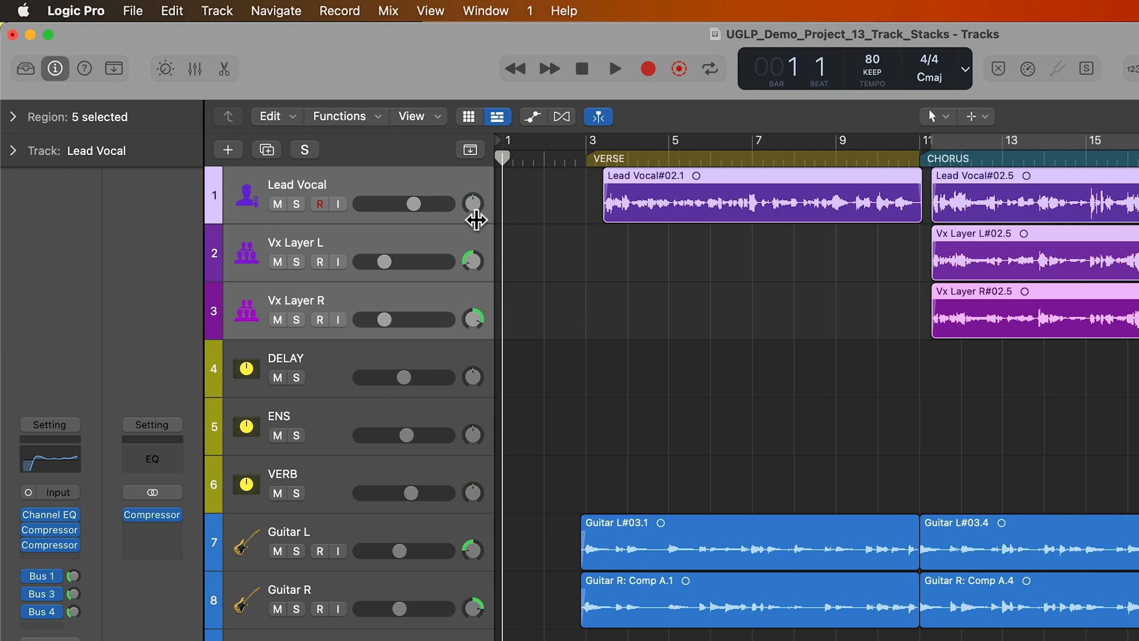
- Fold the three selected vocal tracks into a folder track stack via Create Track Stack
left_click(216, 10)
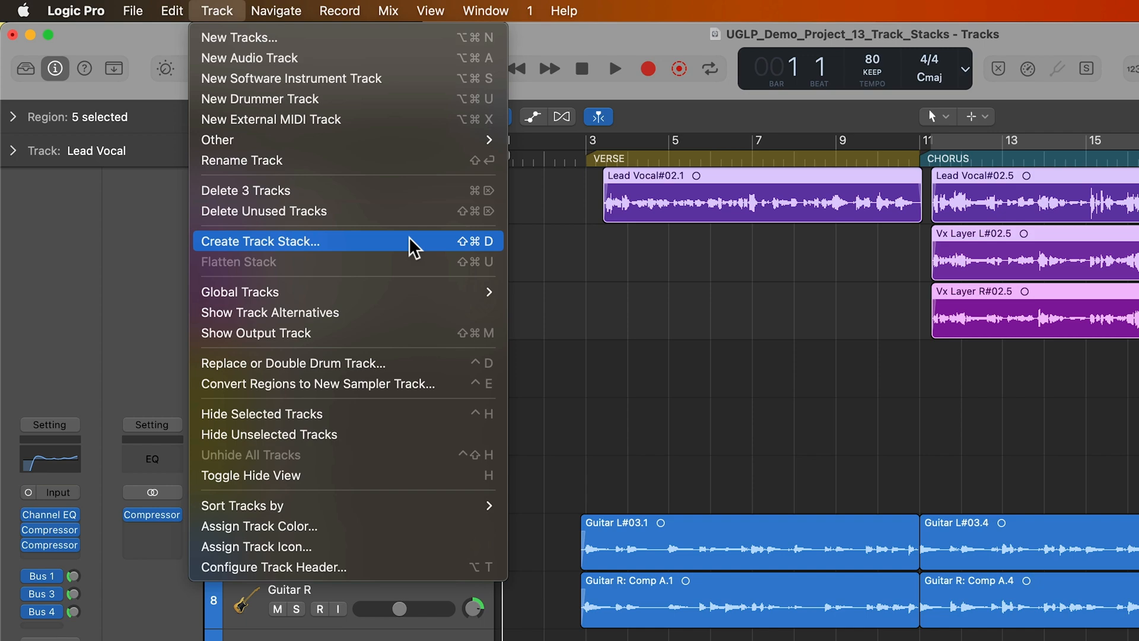
left_click(260, 240)
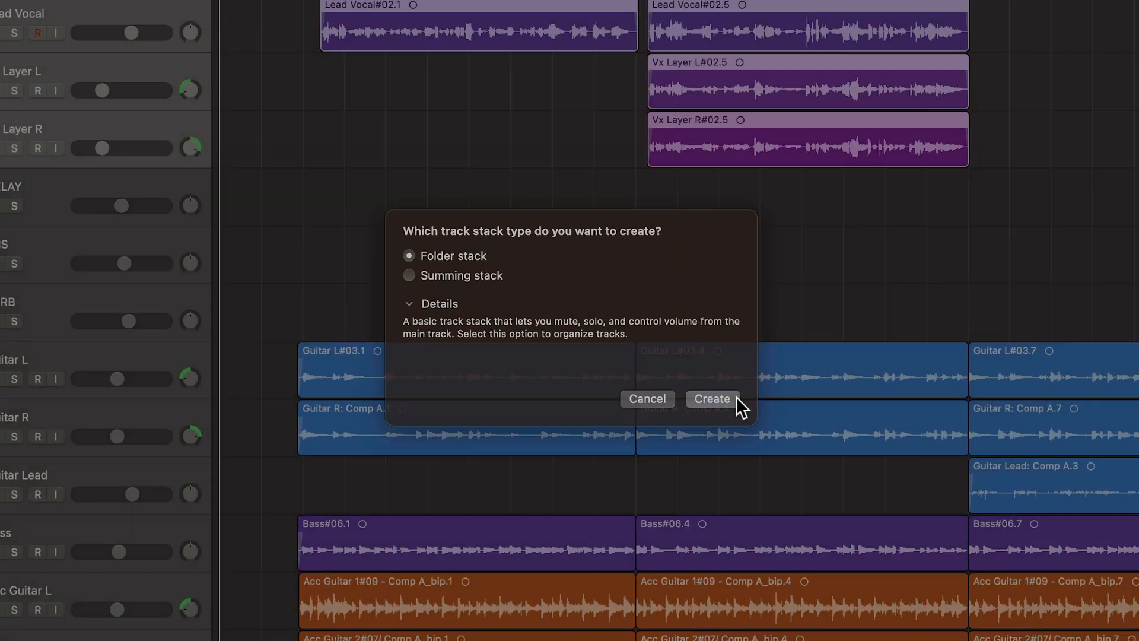
left_click(711, 399)
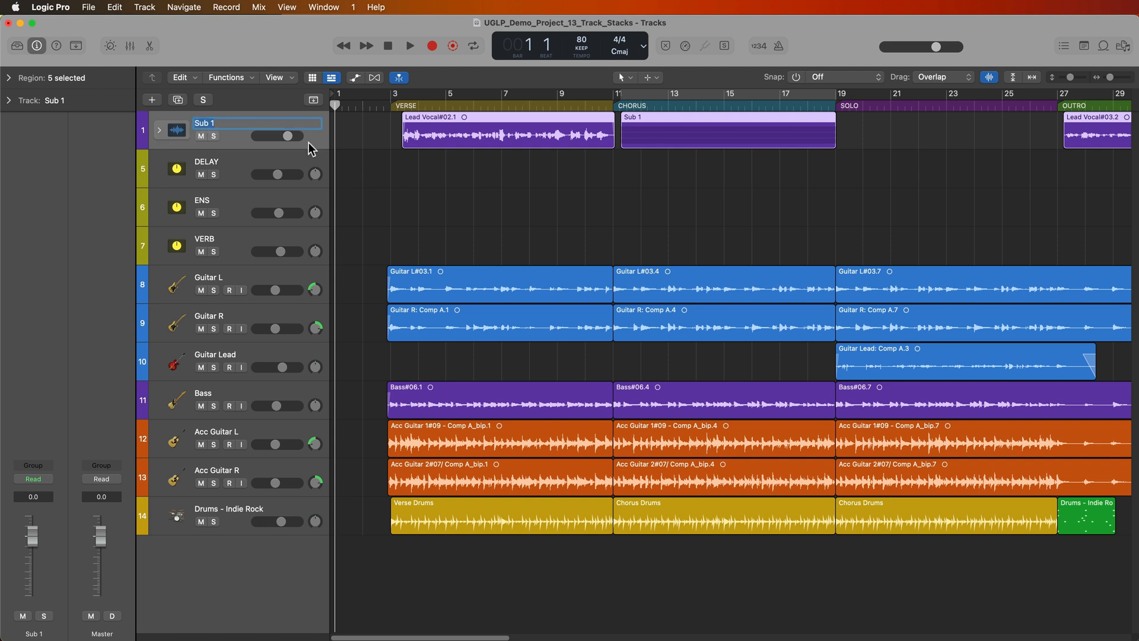
- Name the stack VOCALS and expand it to show its vocal tracks
type("VOCALS")
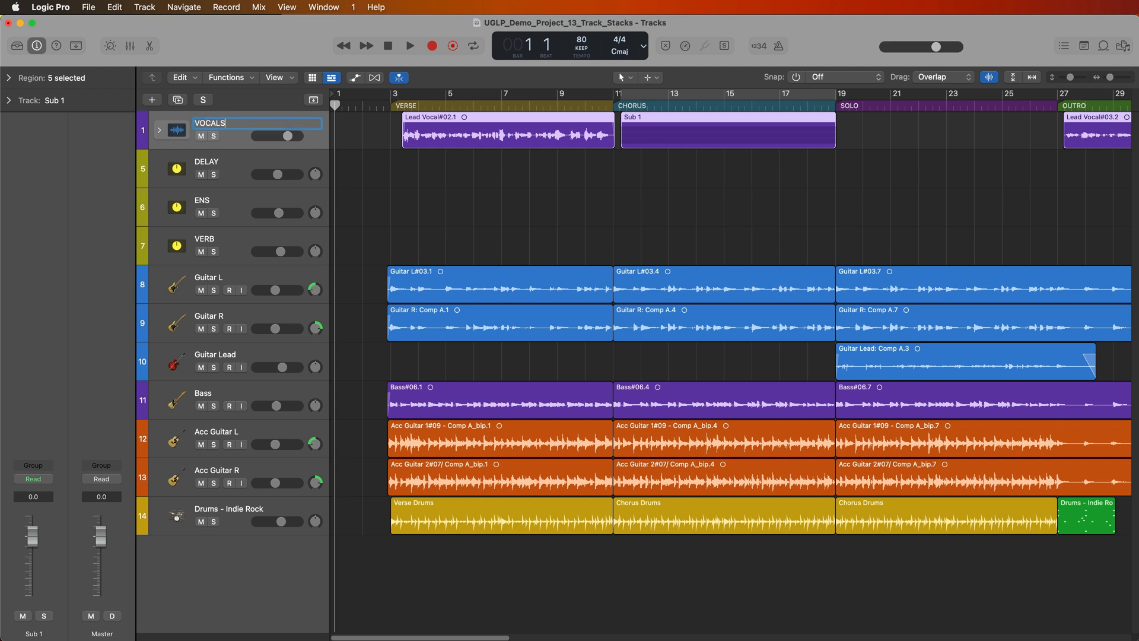
key("Return")
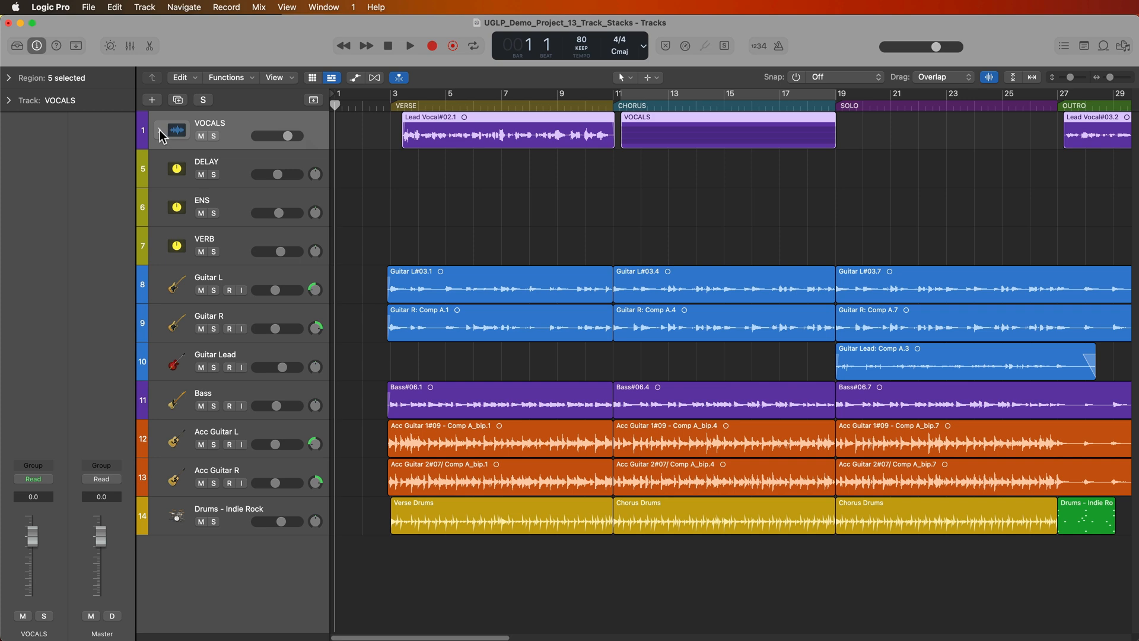
left_click(157, 130)
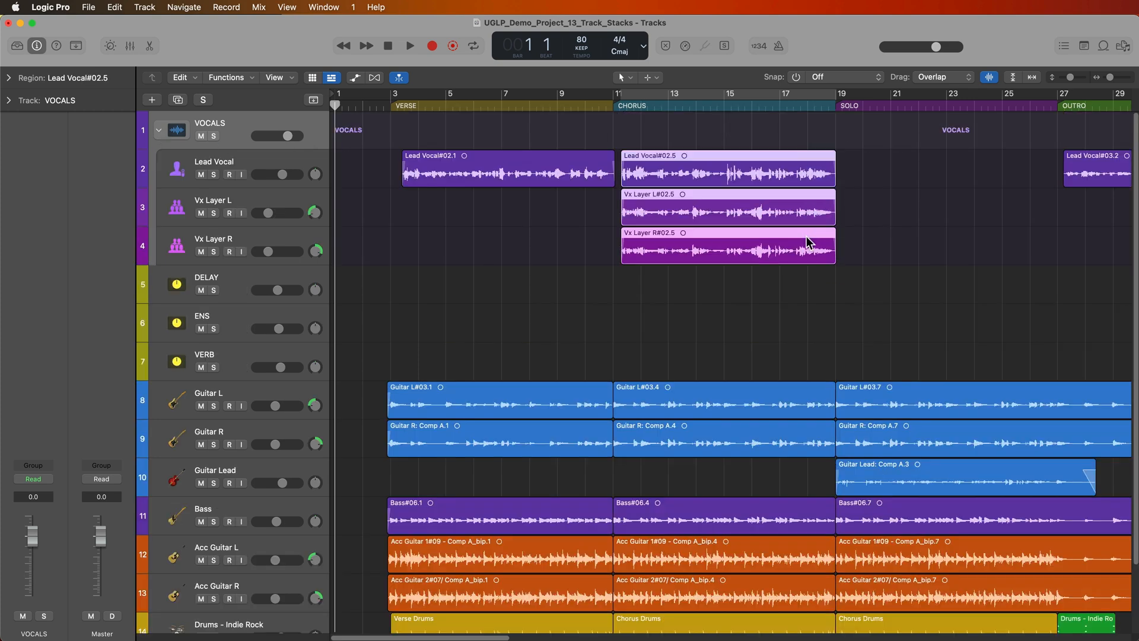
- Toggle solo on the VOCALS stack during playback to audition it, then show the mixer
left_click(214, 136)
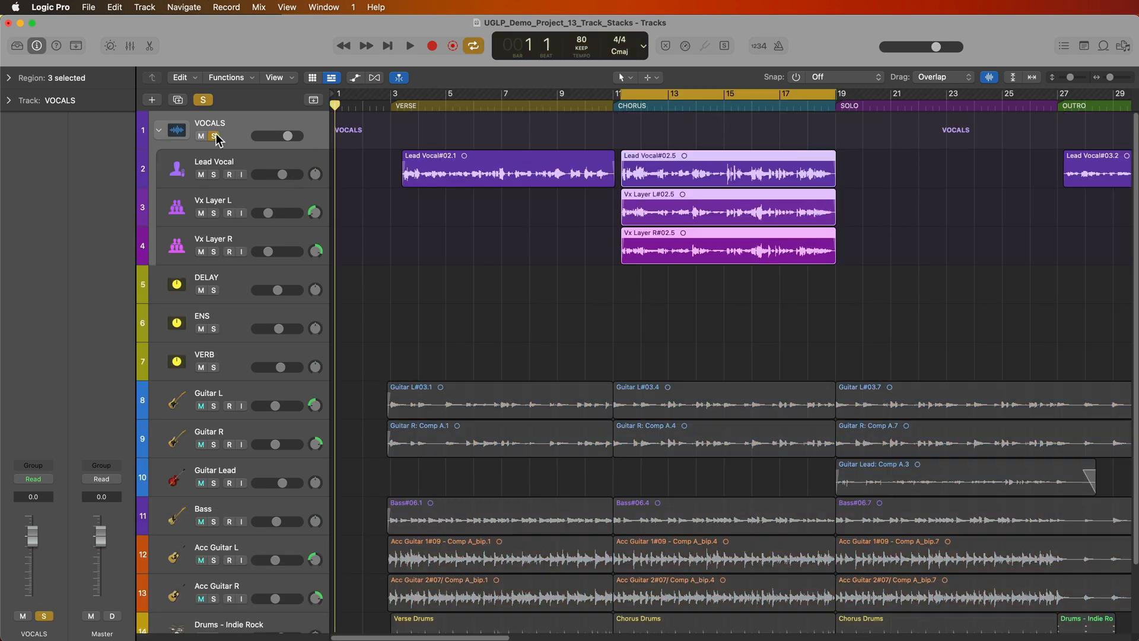
left_click(214, 136)
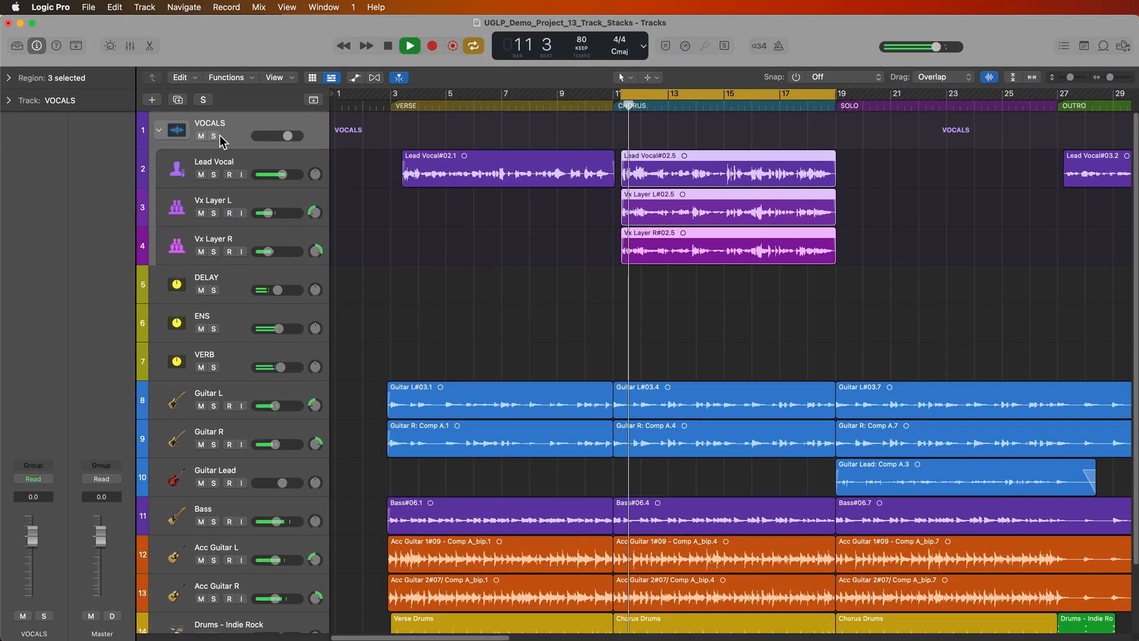
left_click(201, 136)
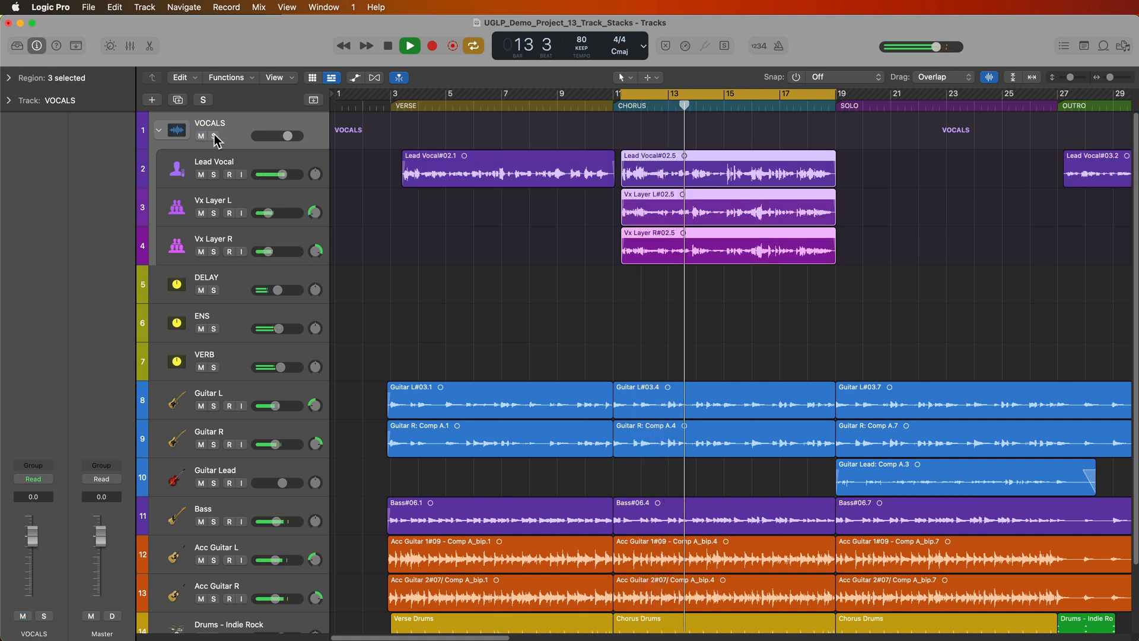
left_click(217, 136)
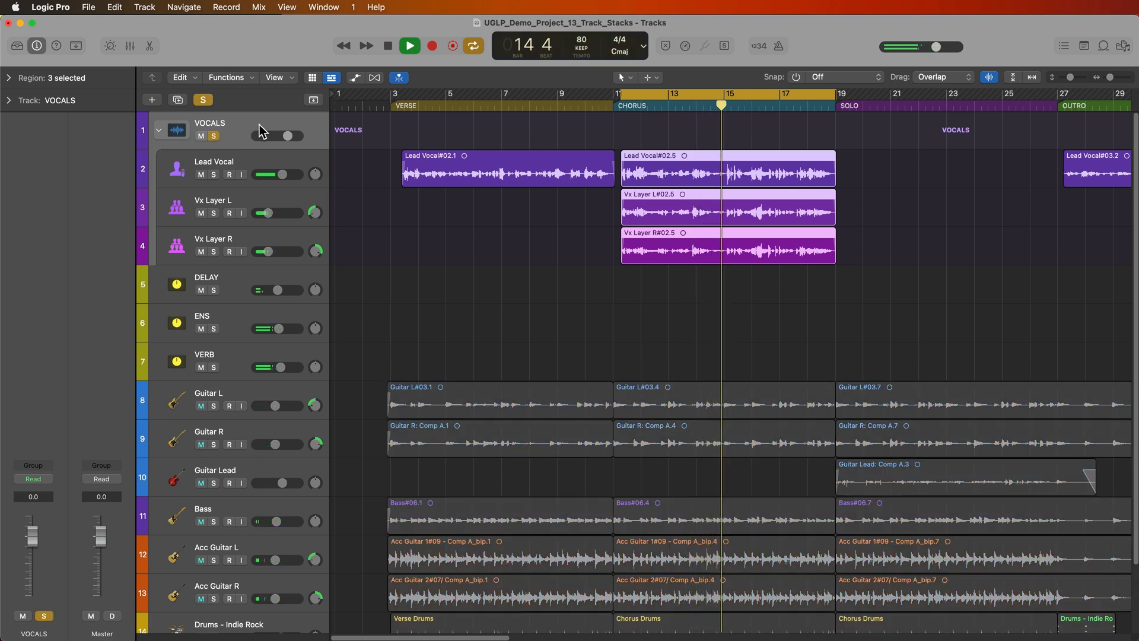
left_click(409, 45)
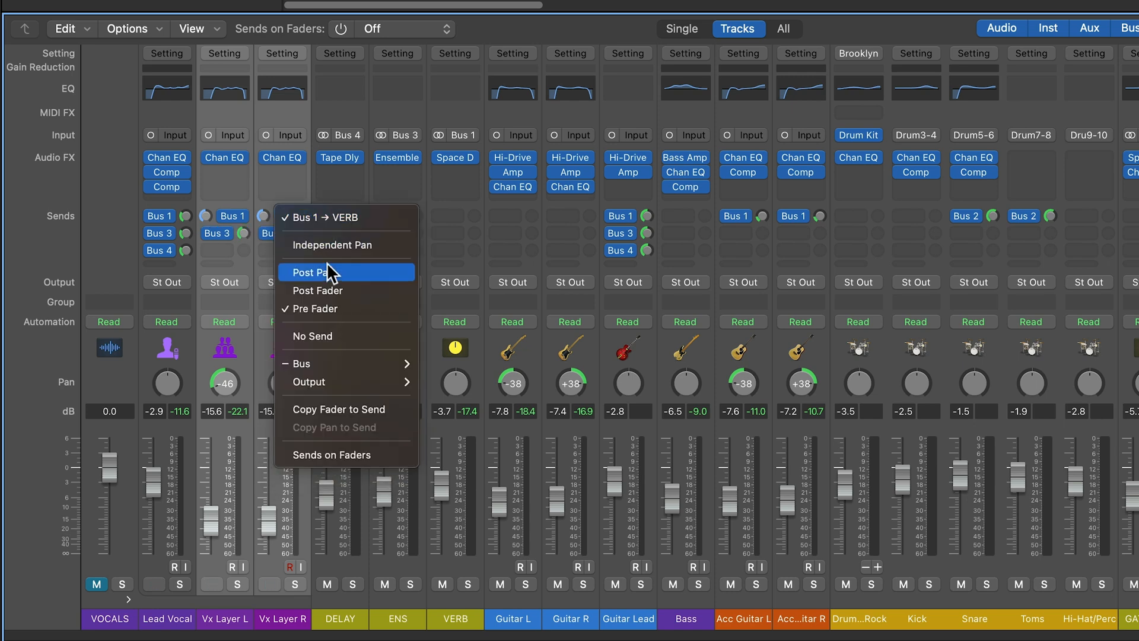
- Set the Vx Layer R Bus 1 reverb send to Post Pan
left_click(318, 272)
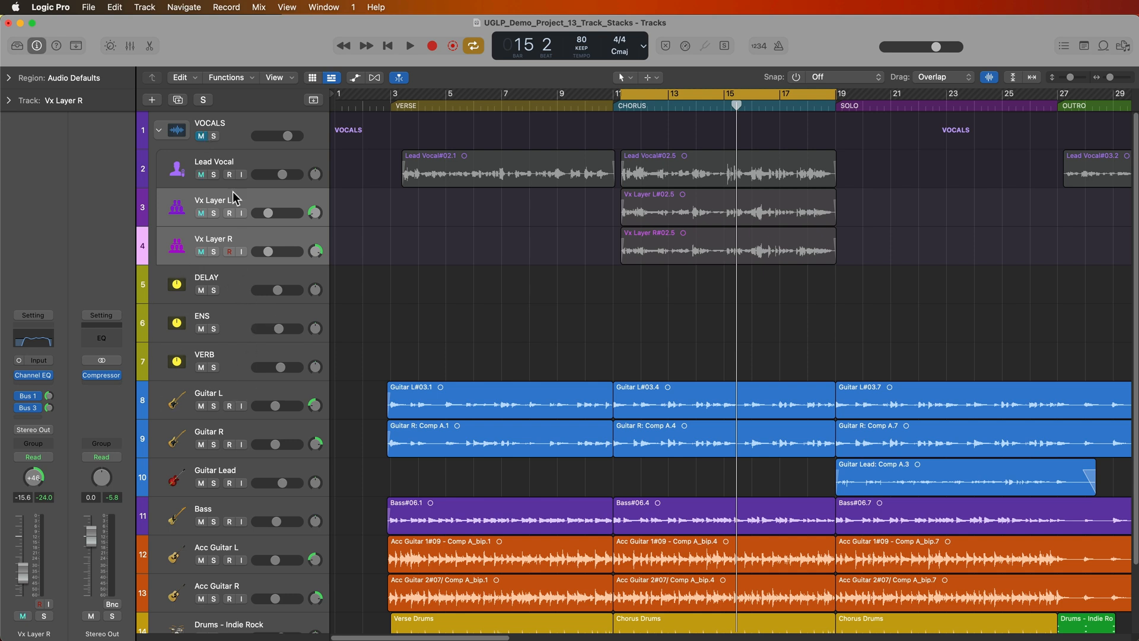
- Unmute the VOCALS stack in the mixer and raise its fader to +0.3 dB
left_click(409, 45)
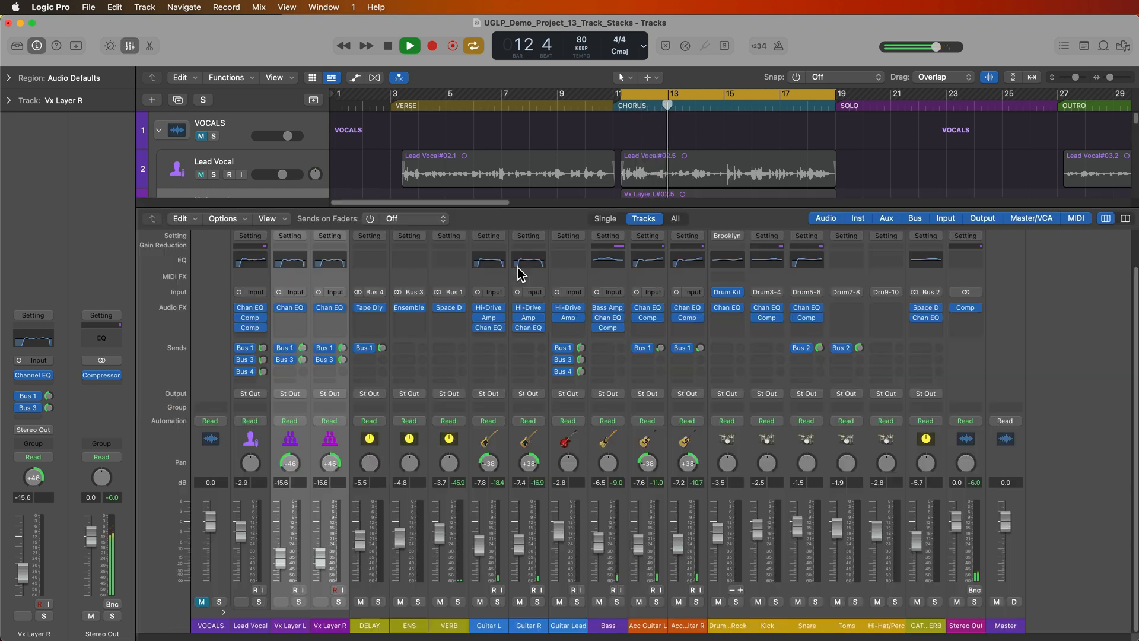
left_click(408, 46)
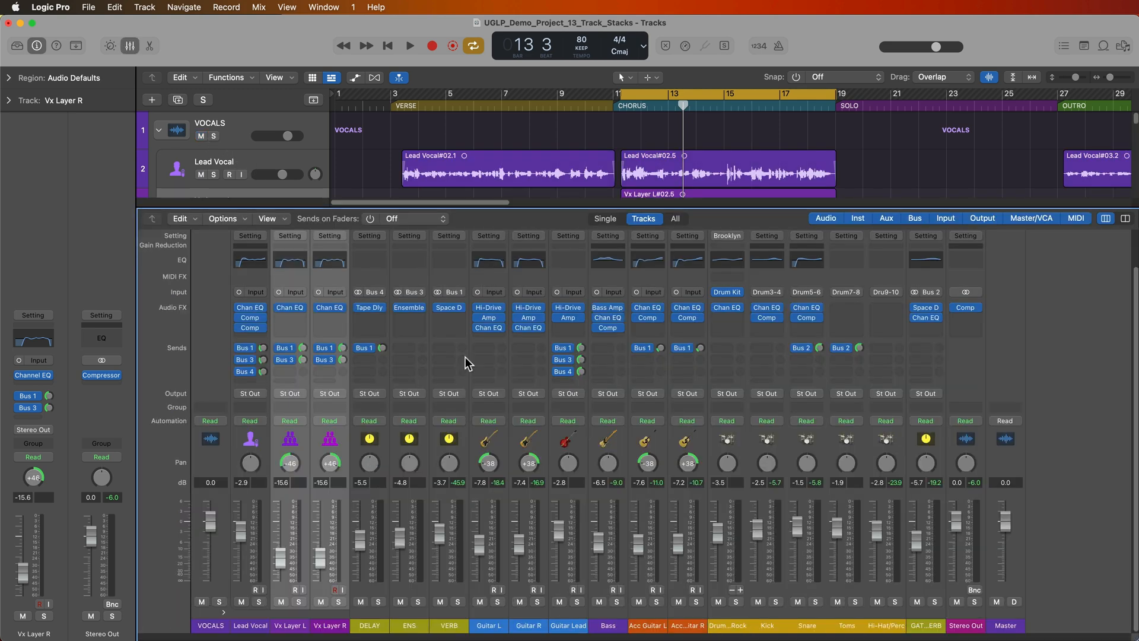
left_click(409, 46)
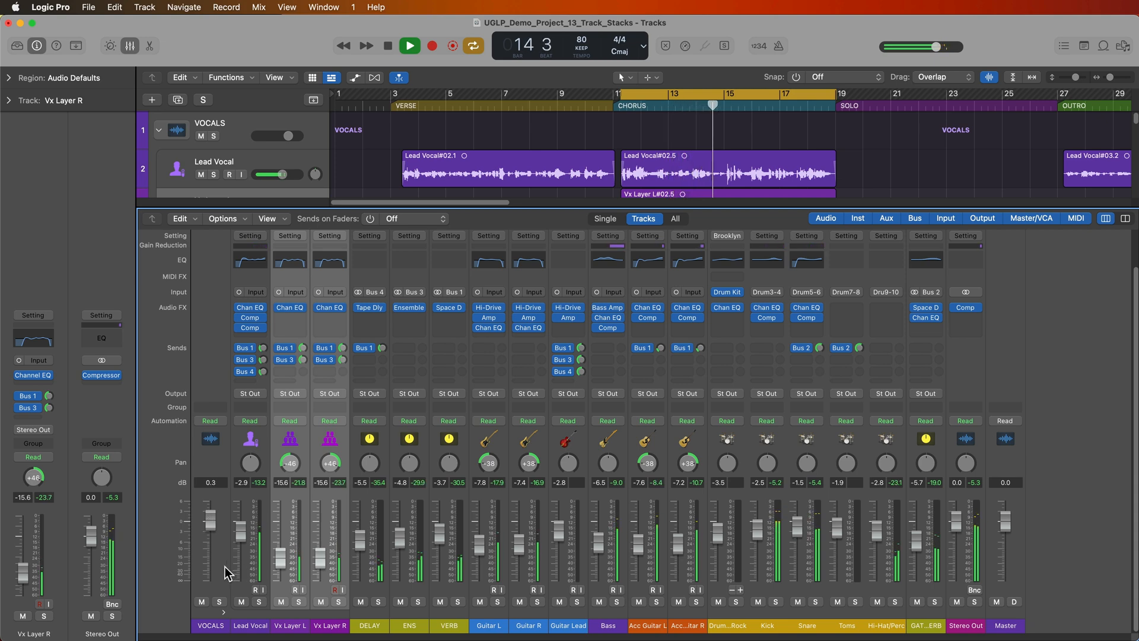
left_click(408, 45)
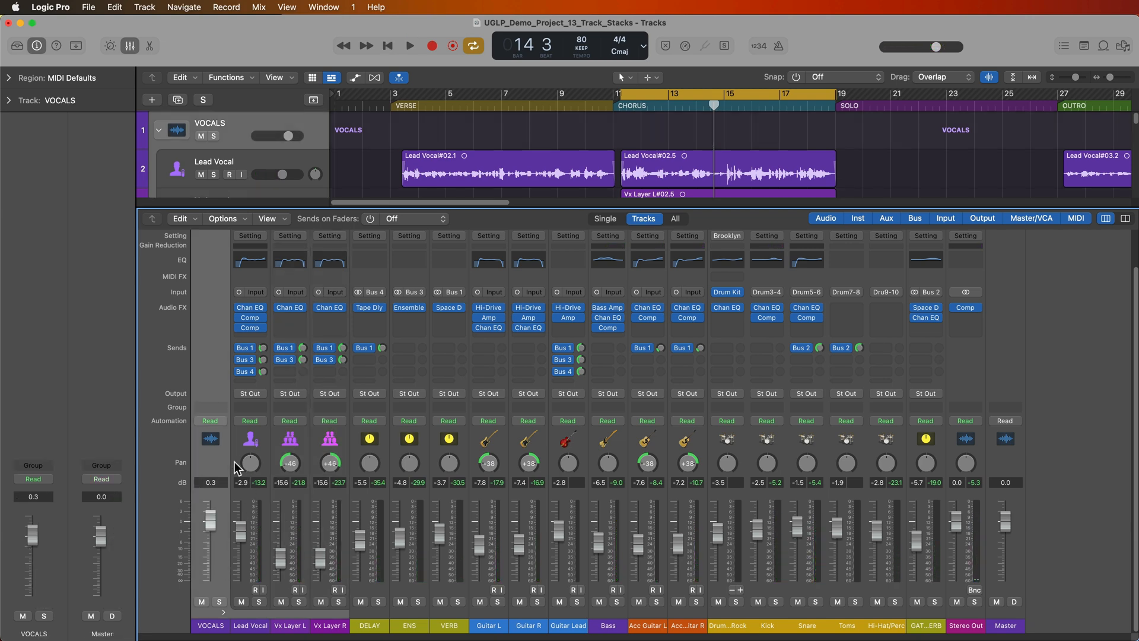
mouse_move(240, 492)
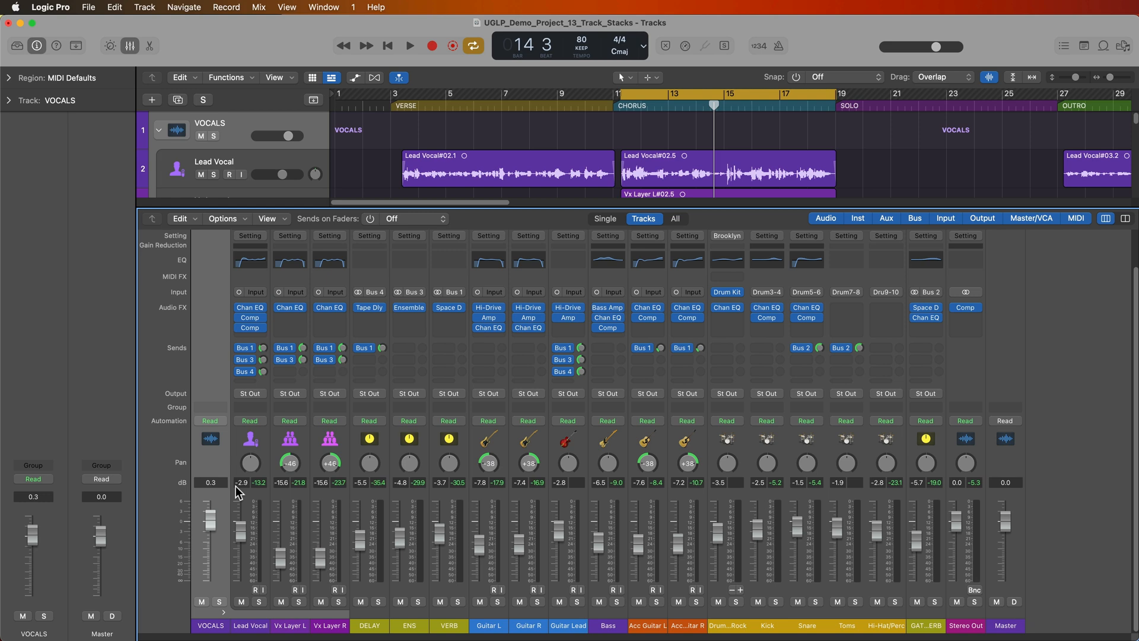
mouse_move(305, 405)
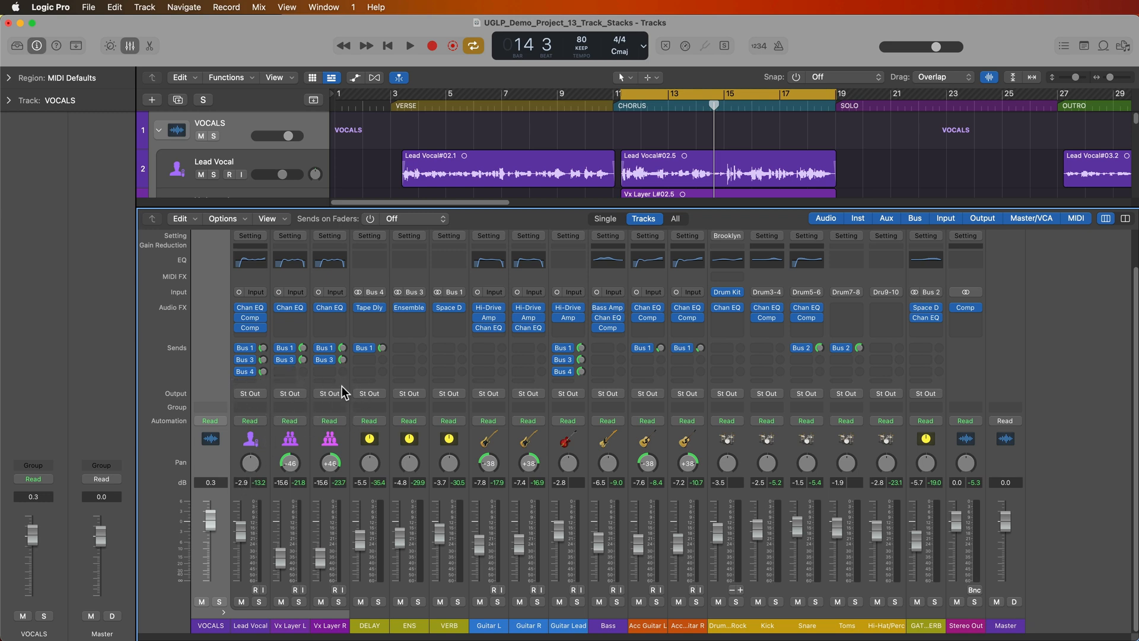
mouse_move(1003, 305)
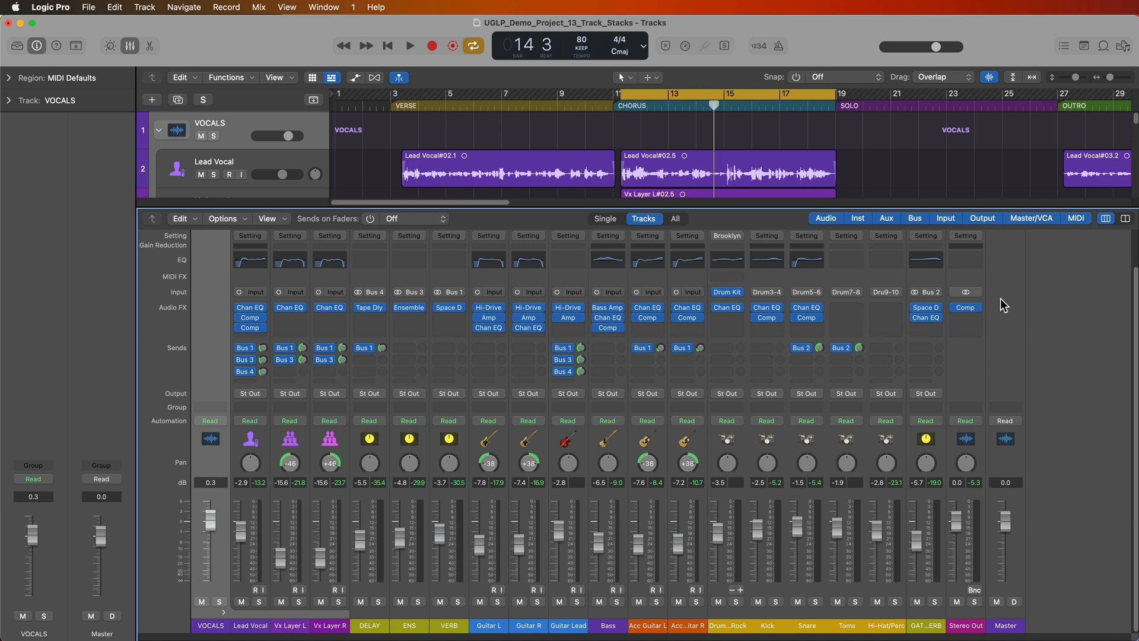
mouse_move(385, 472)
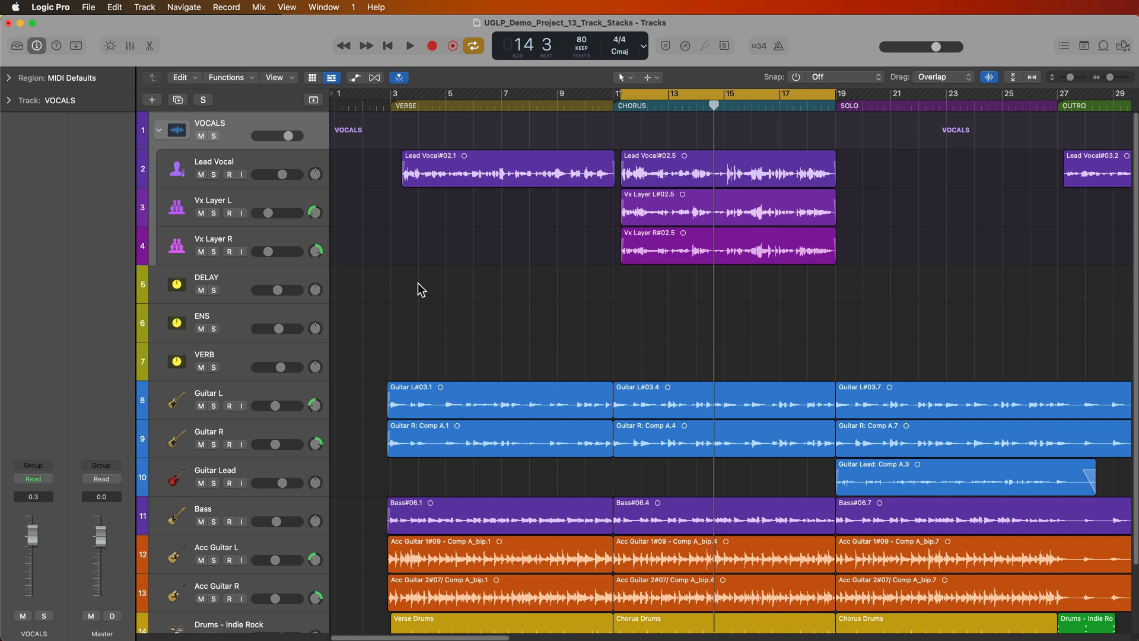
- Flatten the VOCALS stack into separate Lead Vocal, Vx Layer L and Vx Layer R tracks
left_click(472, 45)
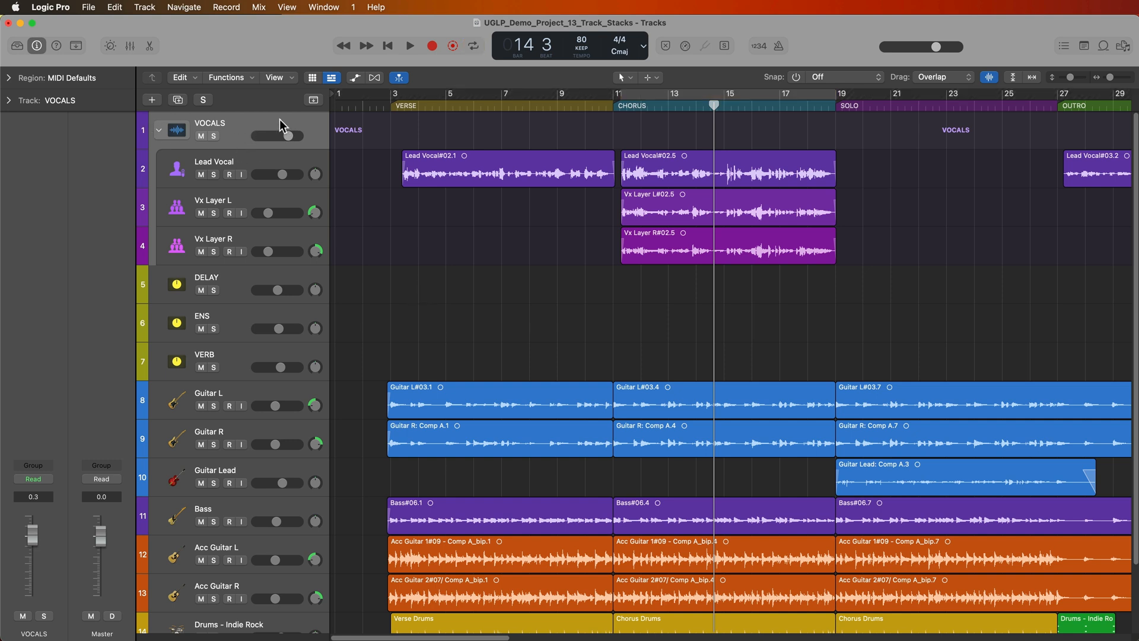
left_click(144, 7)
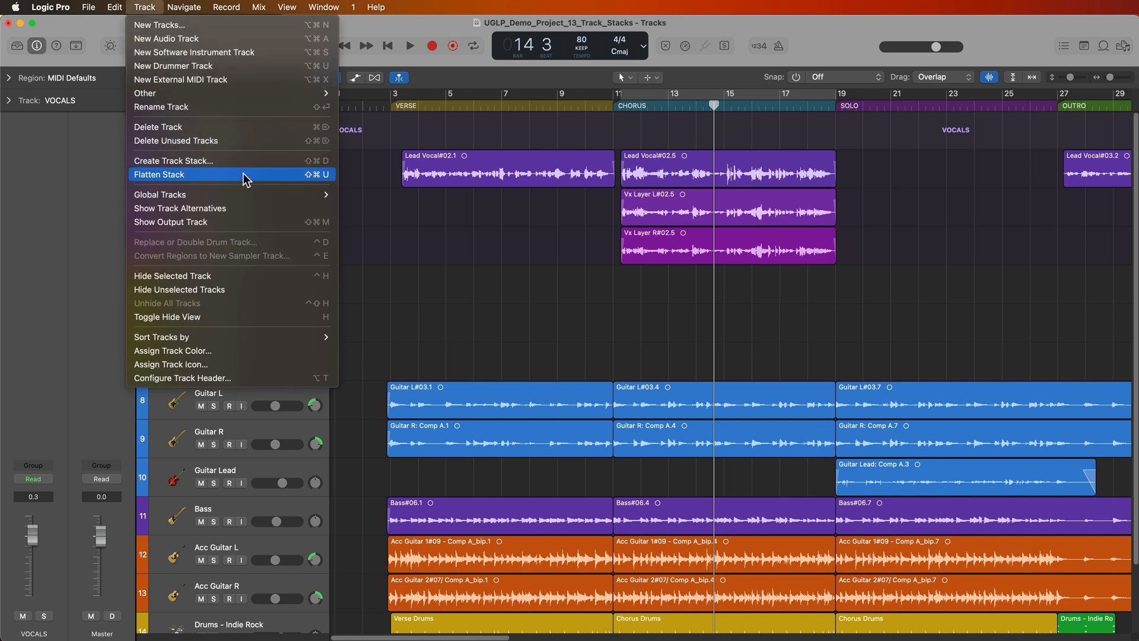
left_click(158, 174)
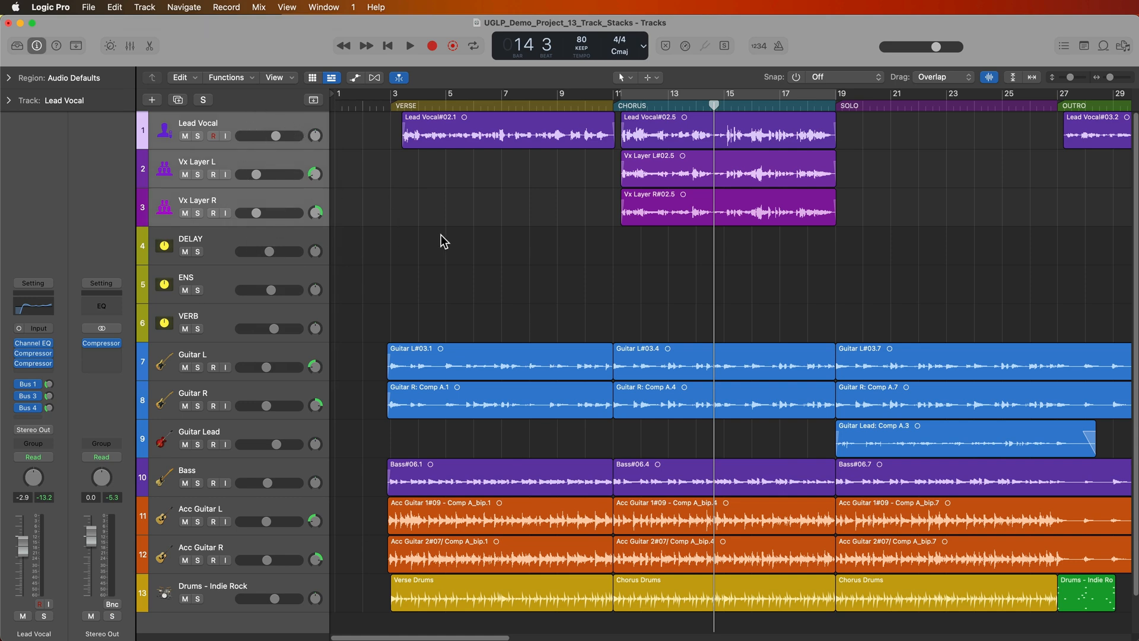
left_click(130, 45)
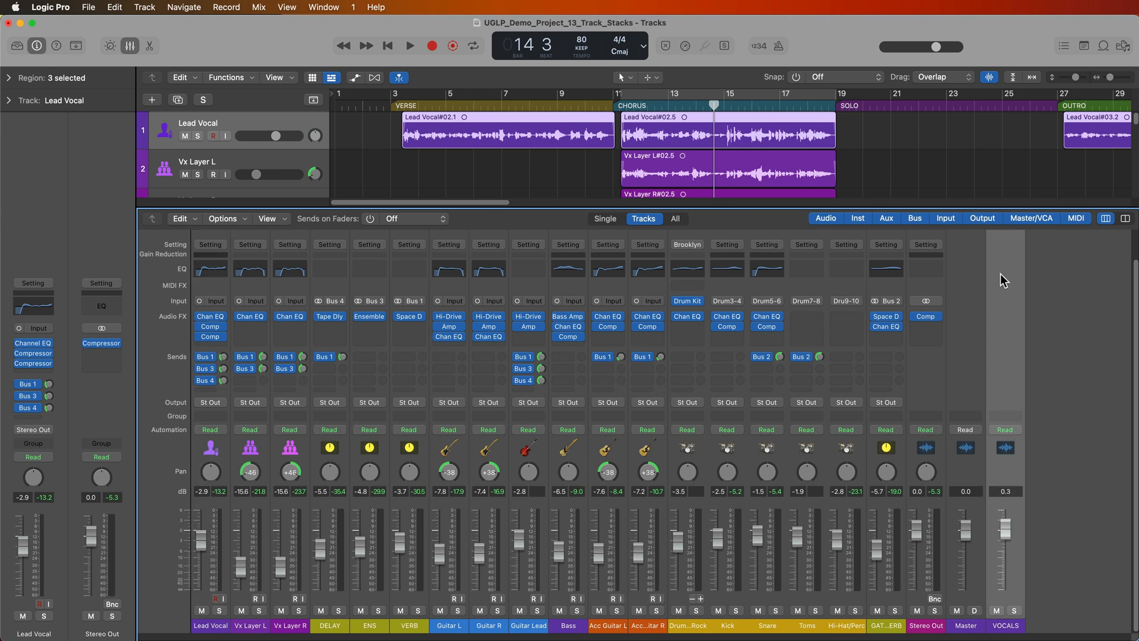
mouse_move(1010, 414)
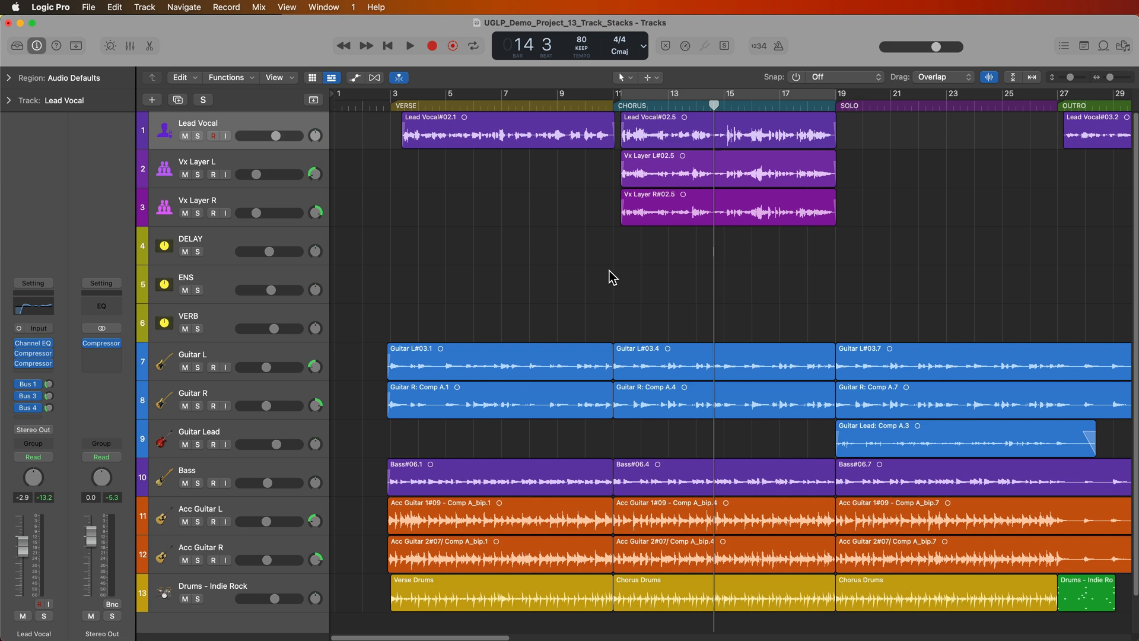
mouse_move(246, 197)
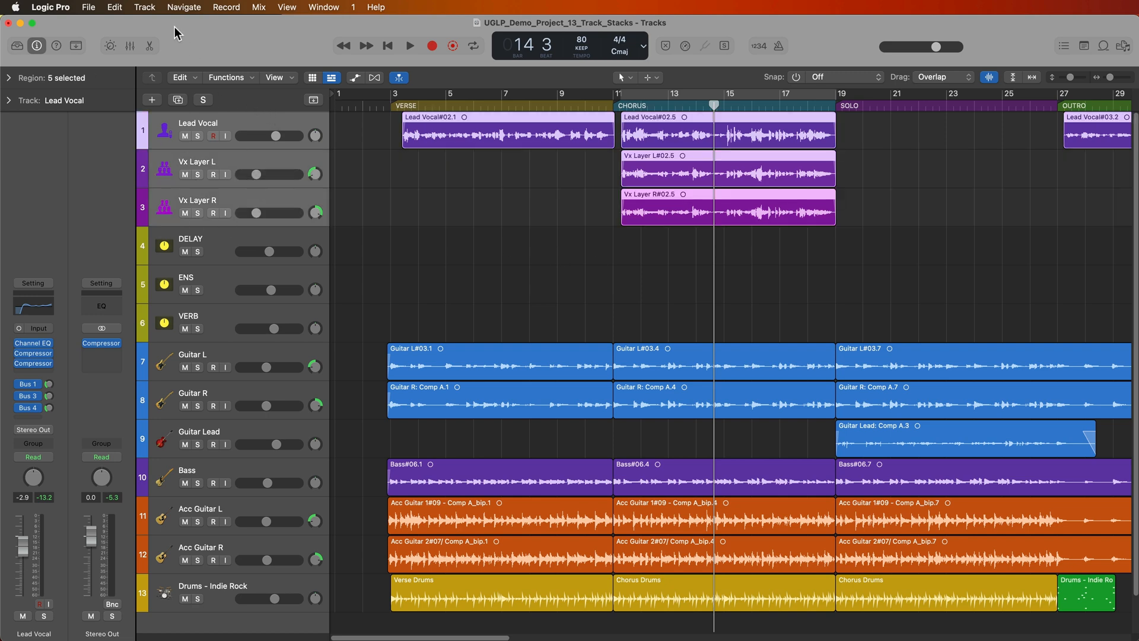
- Restack the vocal tracks into a summing stack named VOCALS
left_click(143, 7)
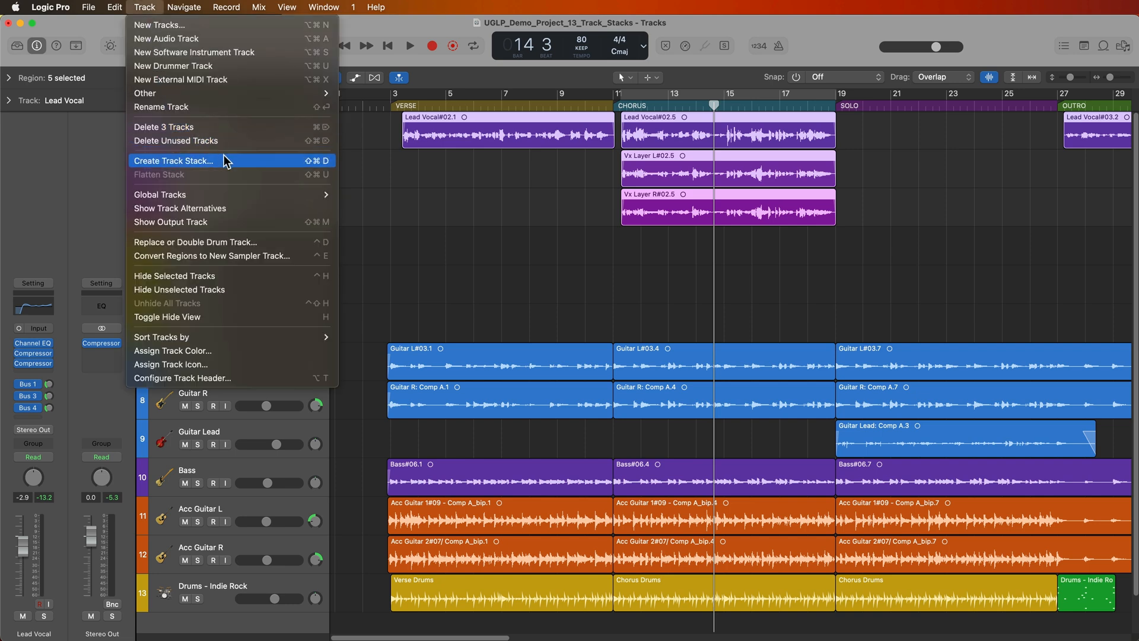
left_click(174, 161)
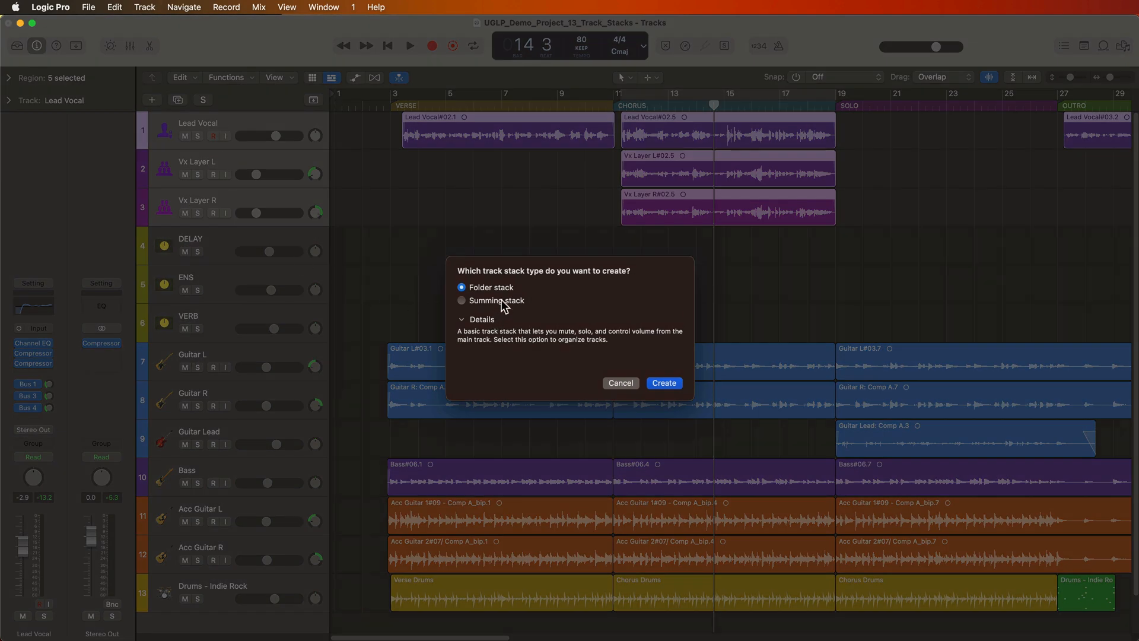
left_click(663, 383)
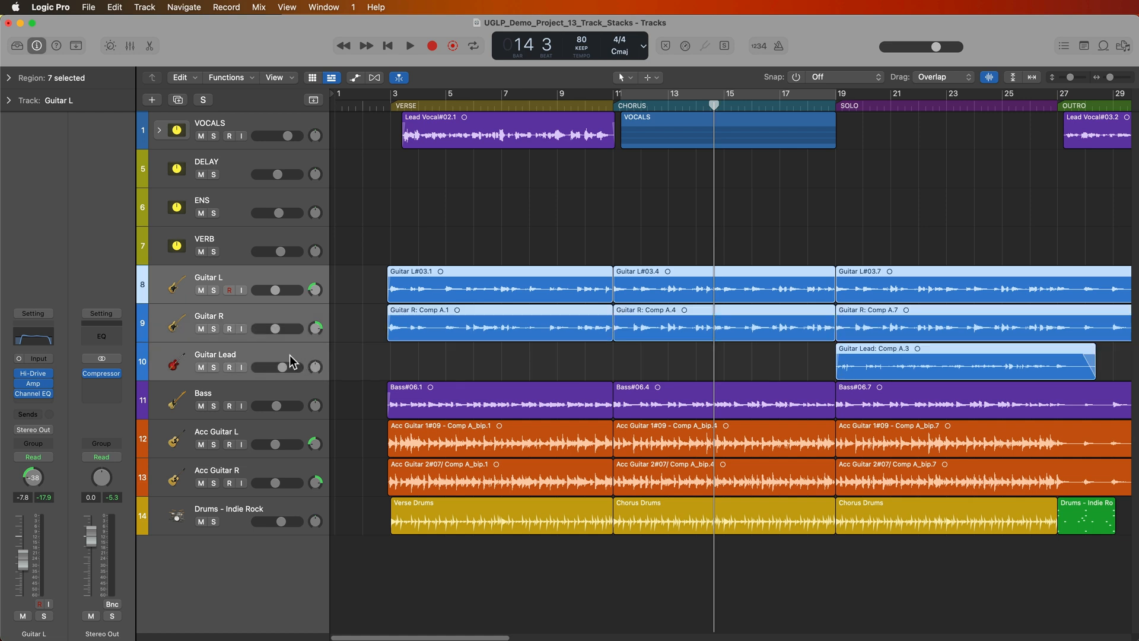
mouse_move(1001, 417)
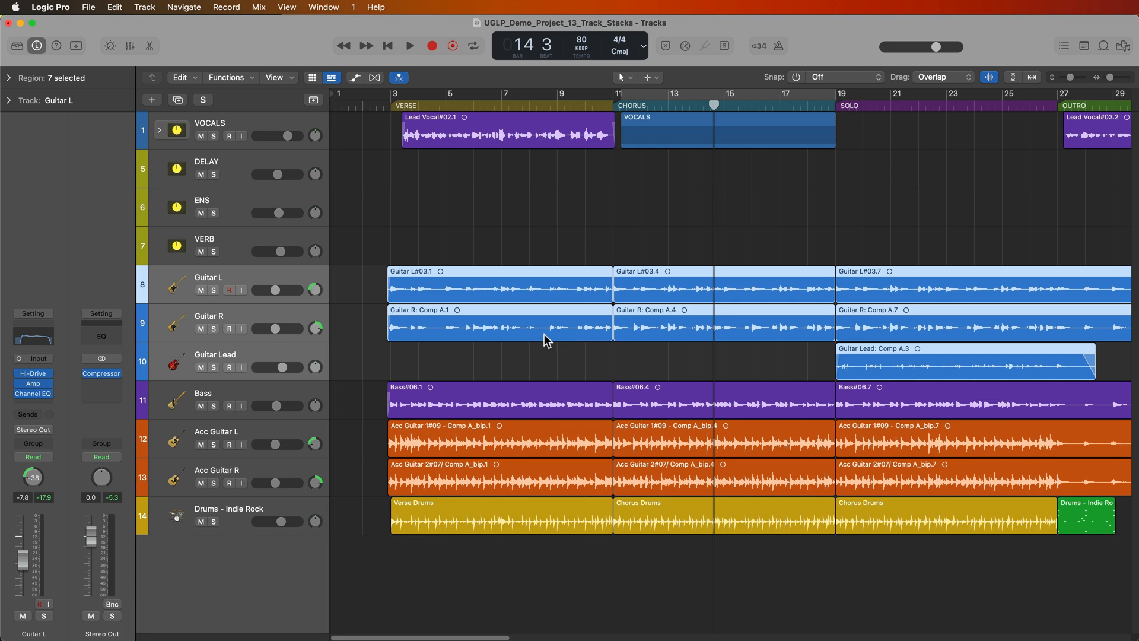
mouse_move(200, 273)
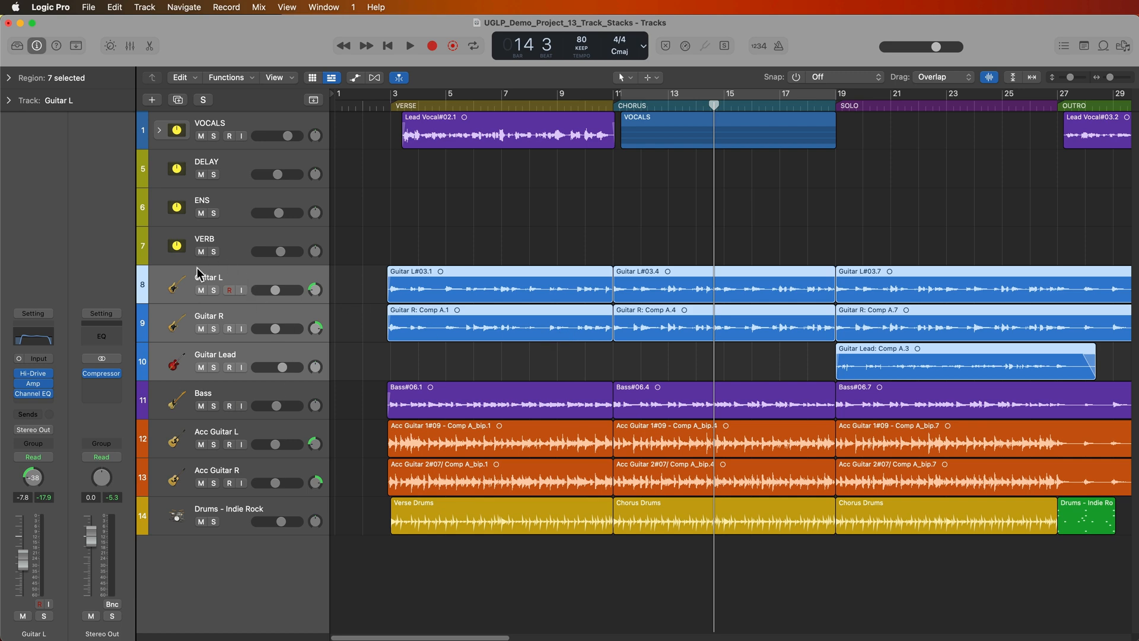
- Stack Guitar L, Guitar R and Guitar Lead into a summing stack named E GUITARS
left_click(143, 7)
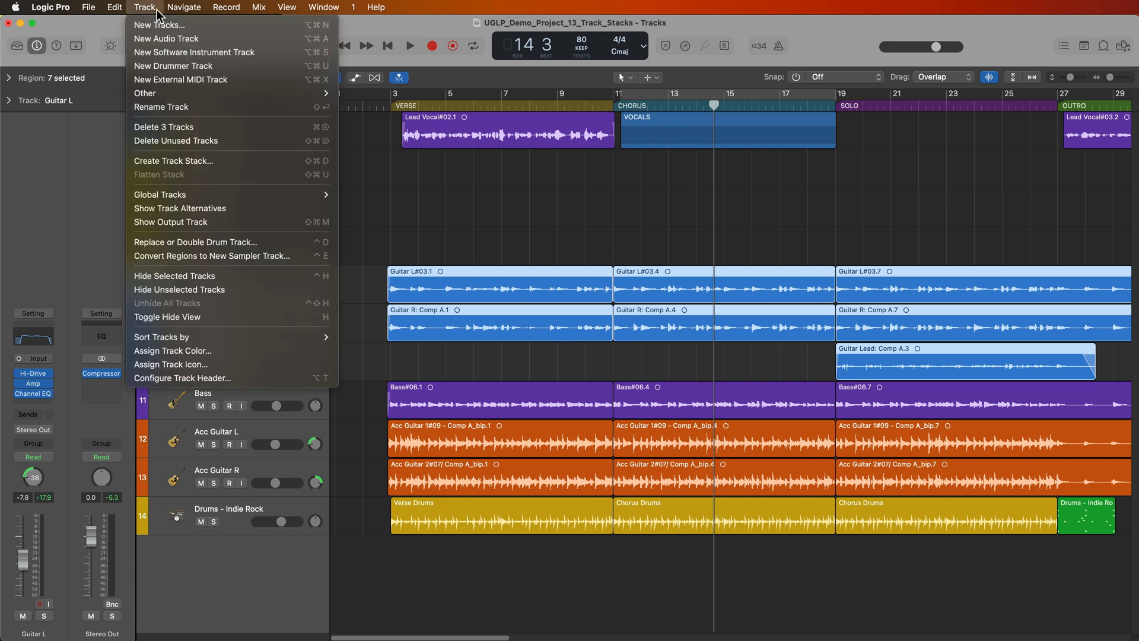
left_click(173, 161)
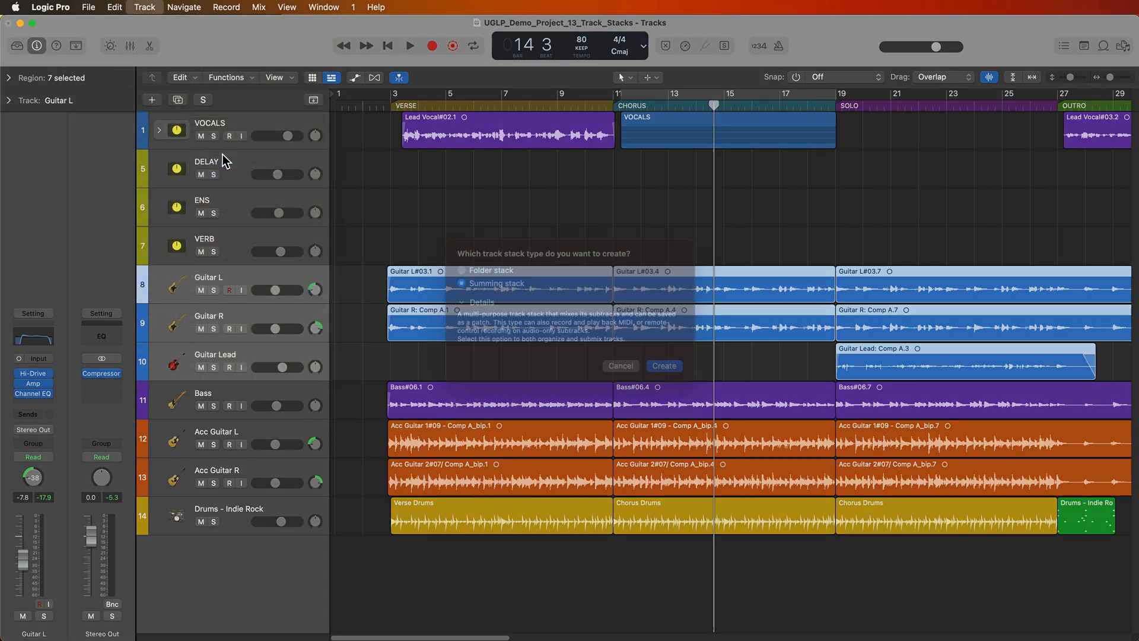
left_click(663, 365)
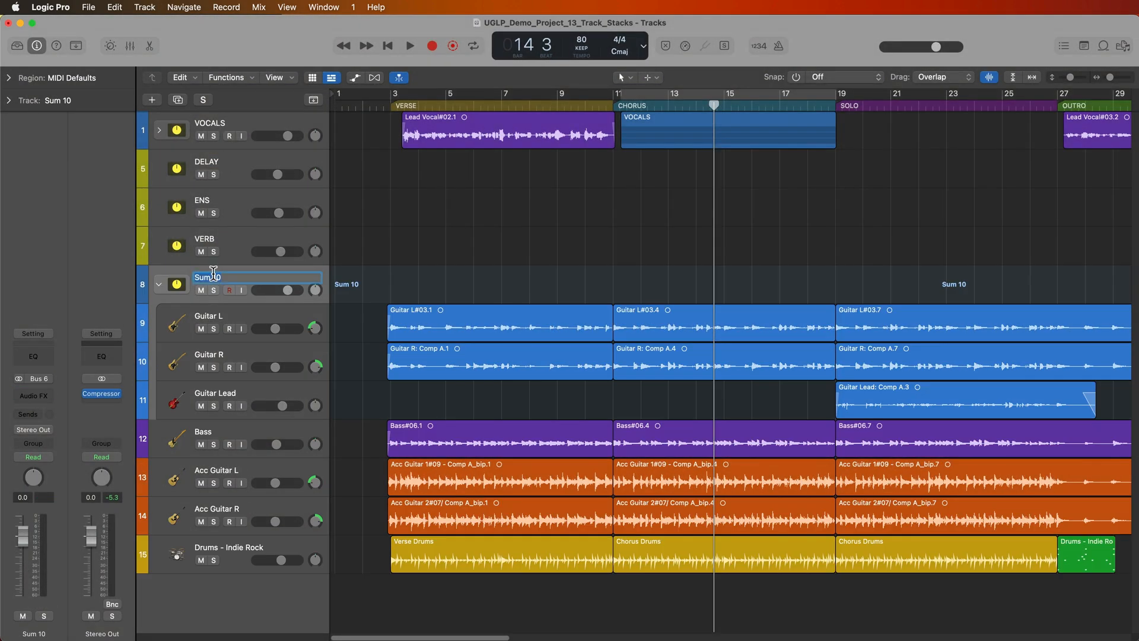
type("E GUITARS")
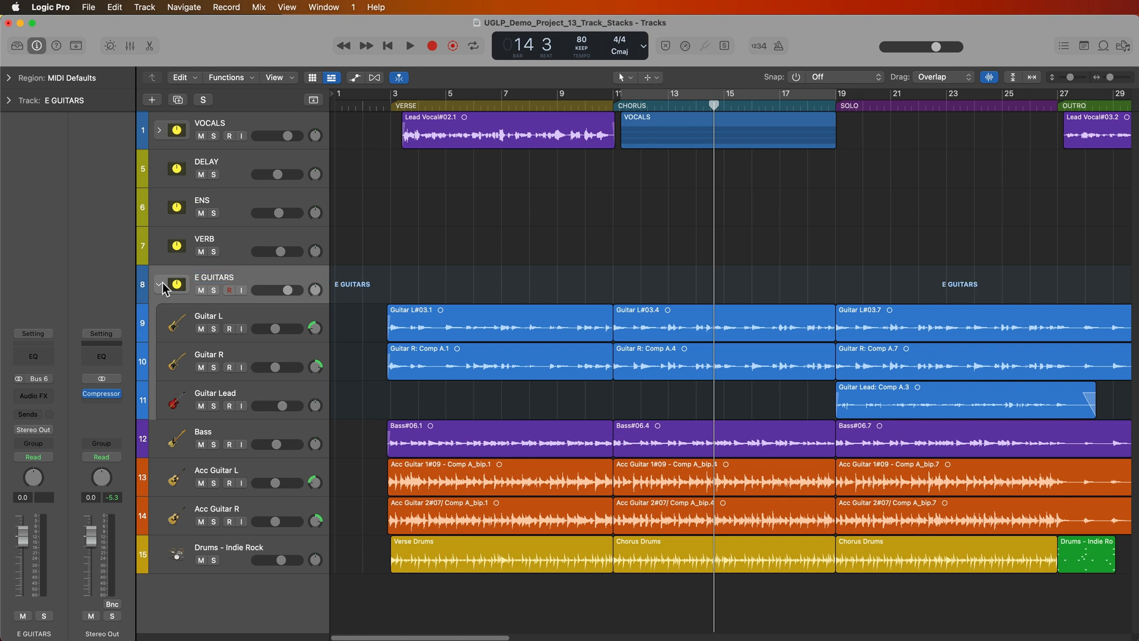
- Confirm the E GUITARS name and stack Acc Guitar L and R as ACC GTRS
left_click(160, 283)
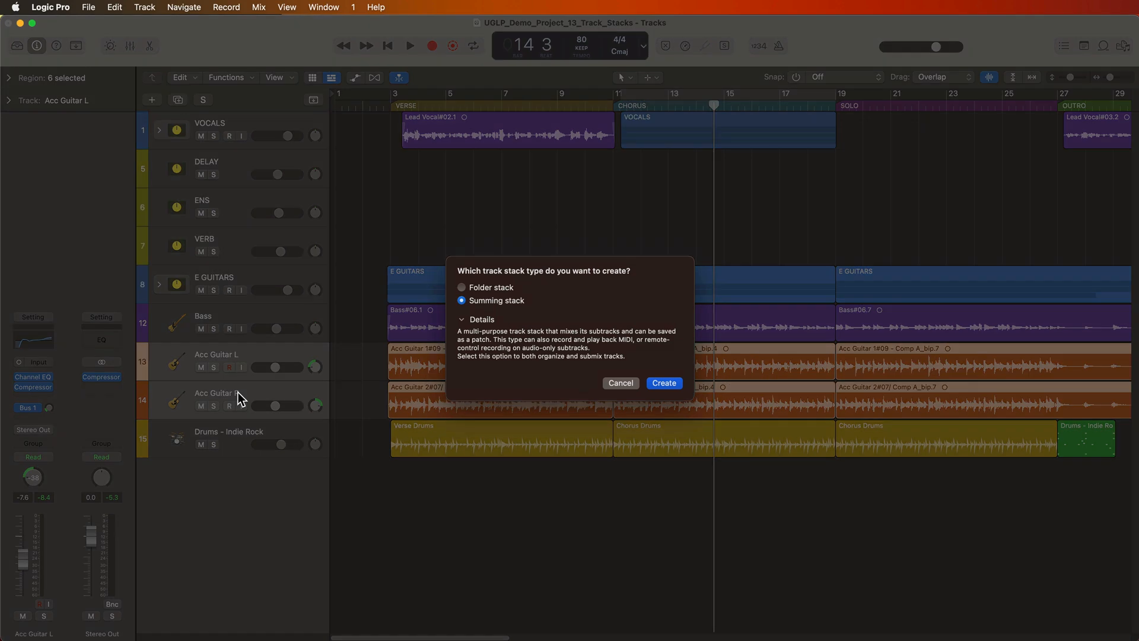
left_click(662, 382)
type("ACC GTRS")
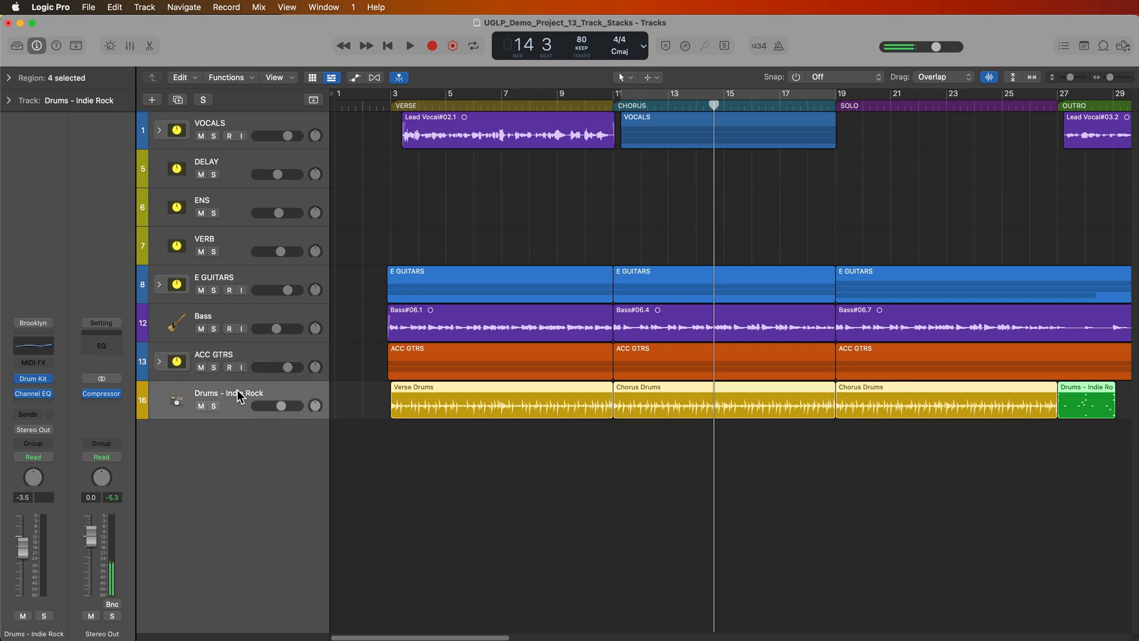
left_click(129, 46)
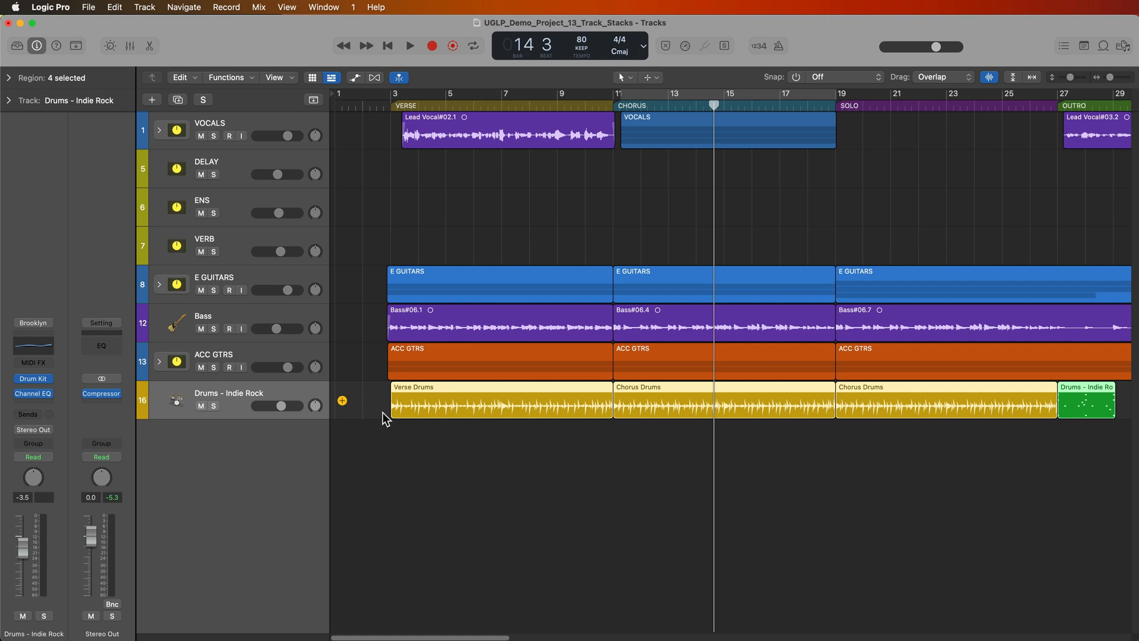
- Switch the Drums - Indie Rock Drum Kit Designer to Multi-Output in the mixer
left_click(130, 46)
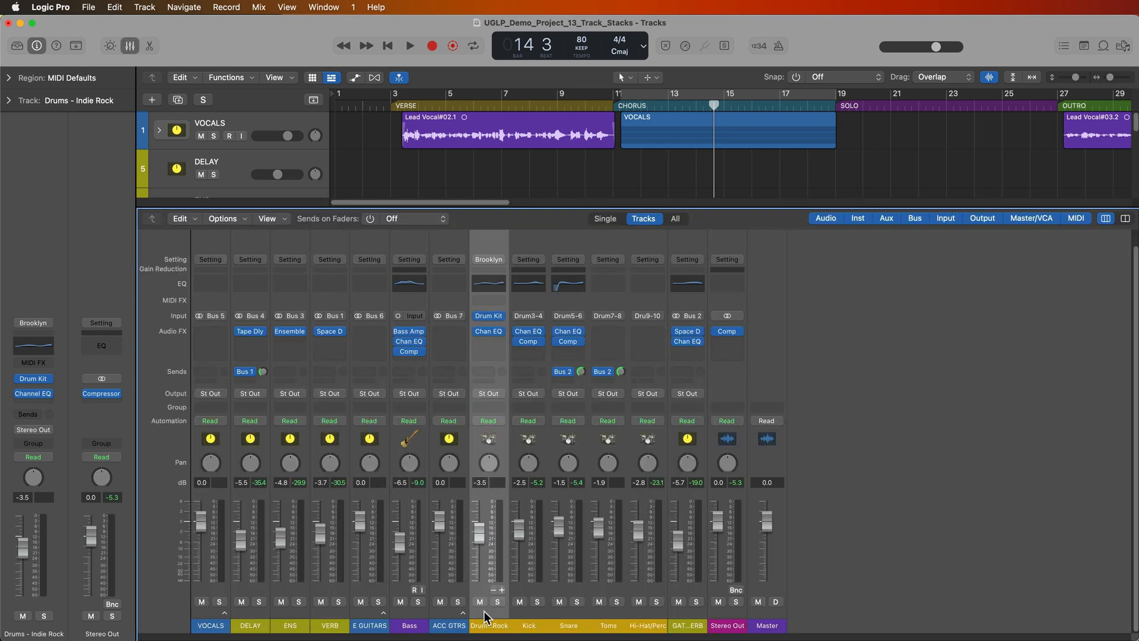
left_click(489, 316)
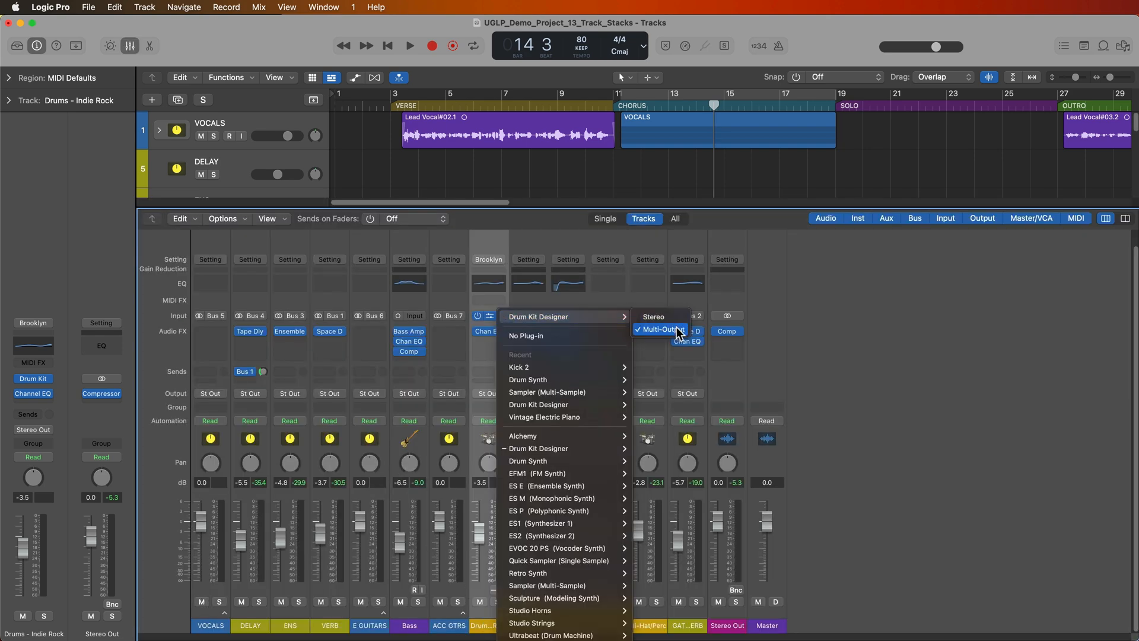
left_click(658, 329)
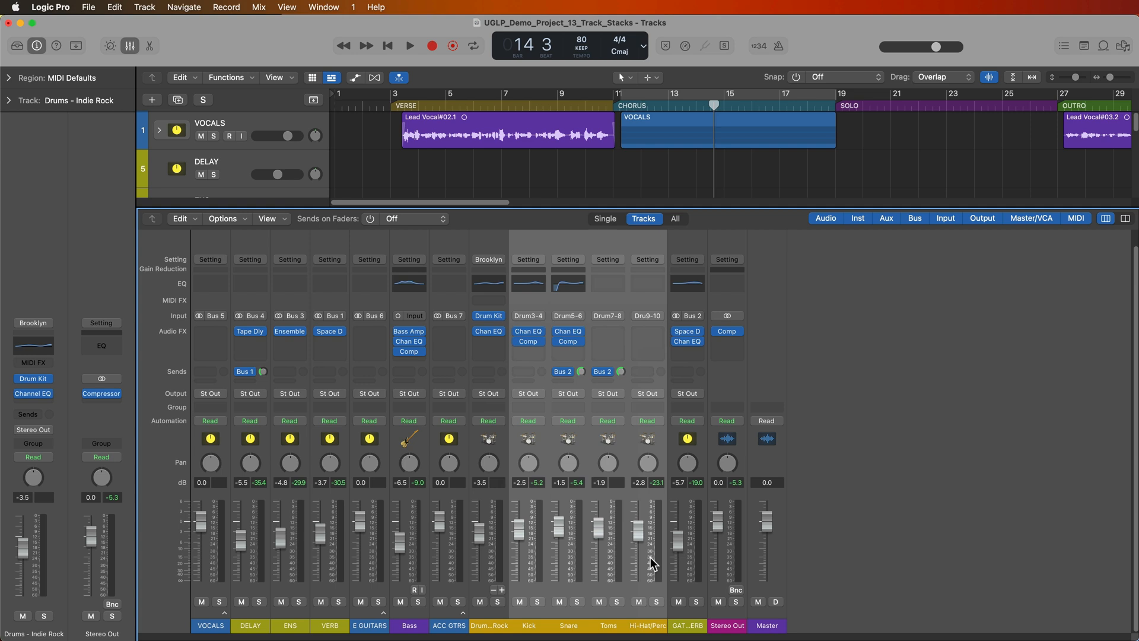
mouse_move(694, 621)
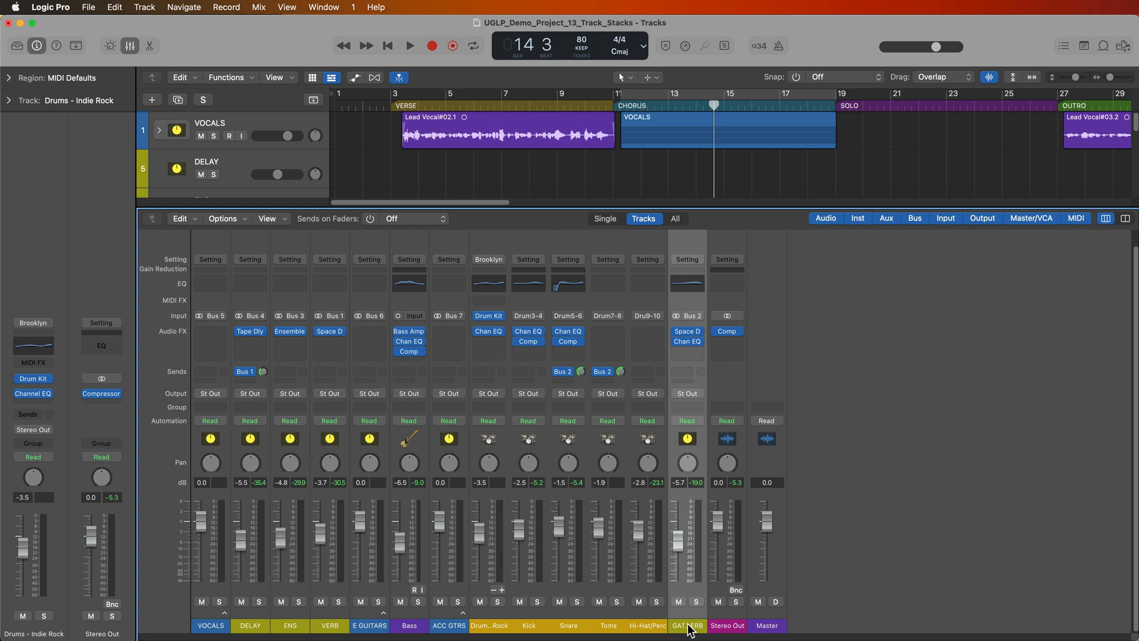
mouse_move(626, 385)
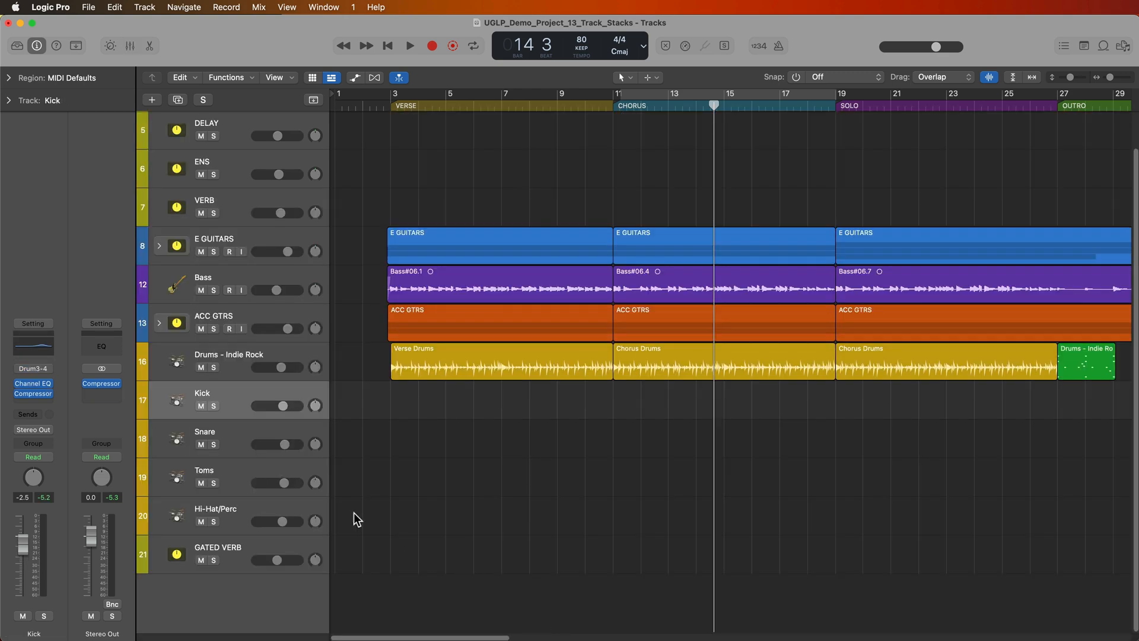
- Stack Drums - Indie Rock through GATED VERB into a summing stack named DRUMS
left_click(217, 552)
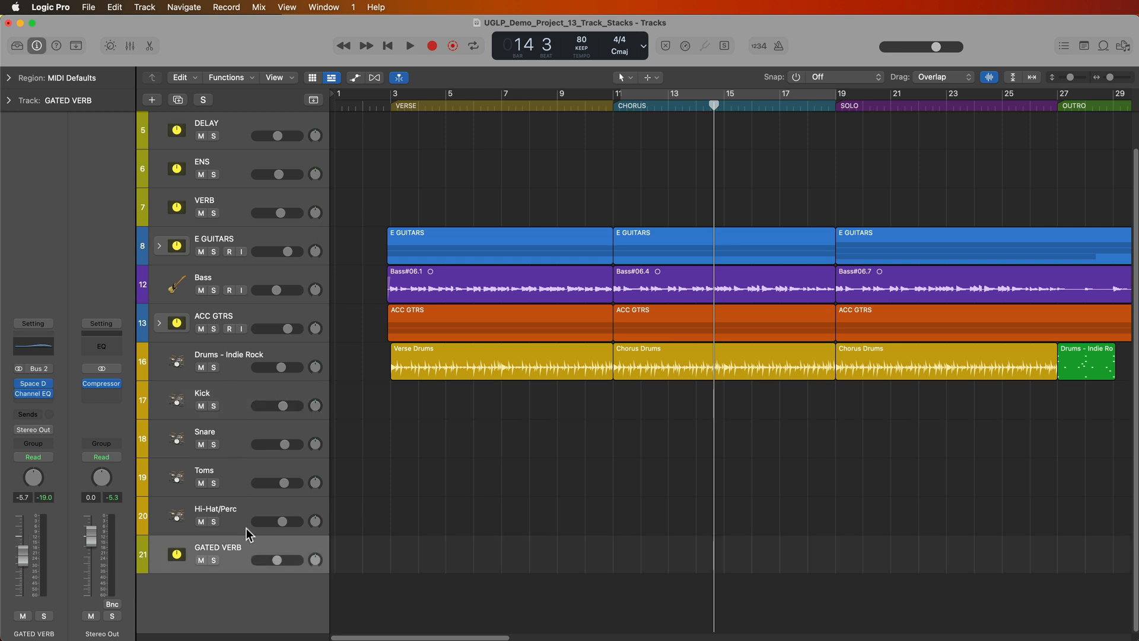
left_click(229, 354)
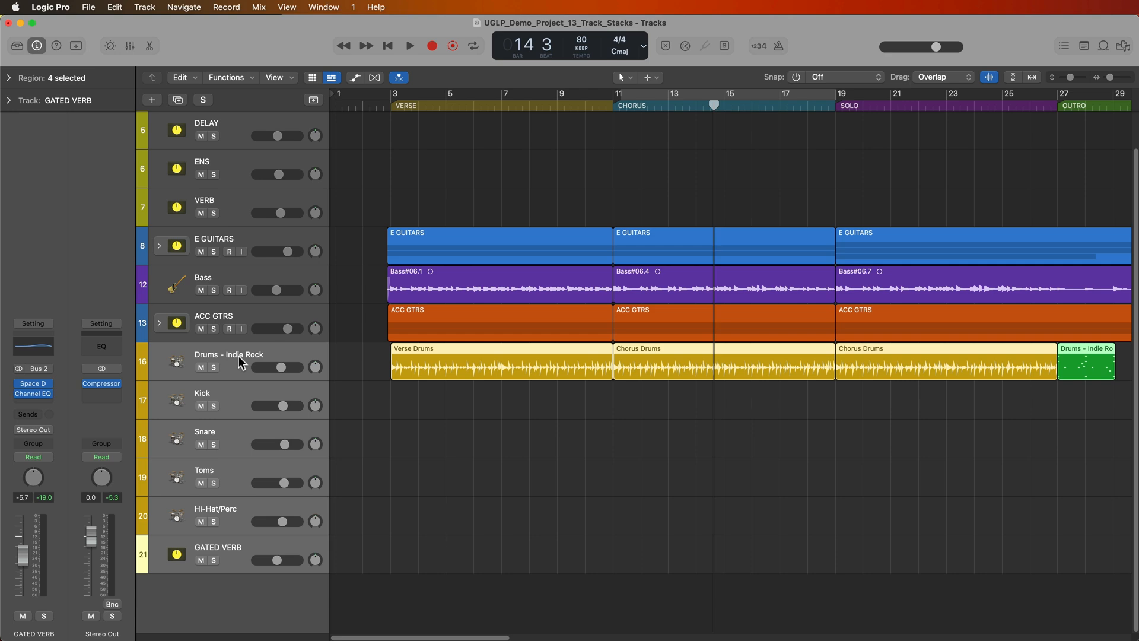
mouse_move(147, 7)
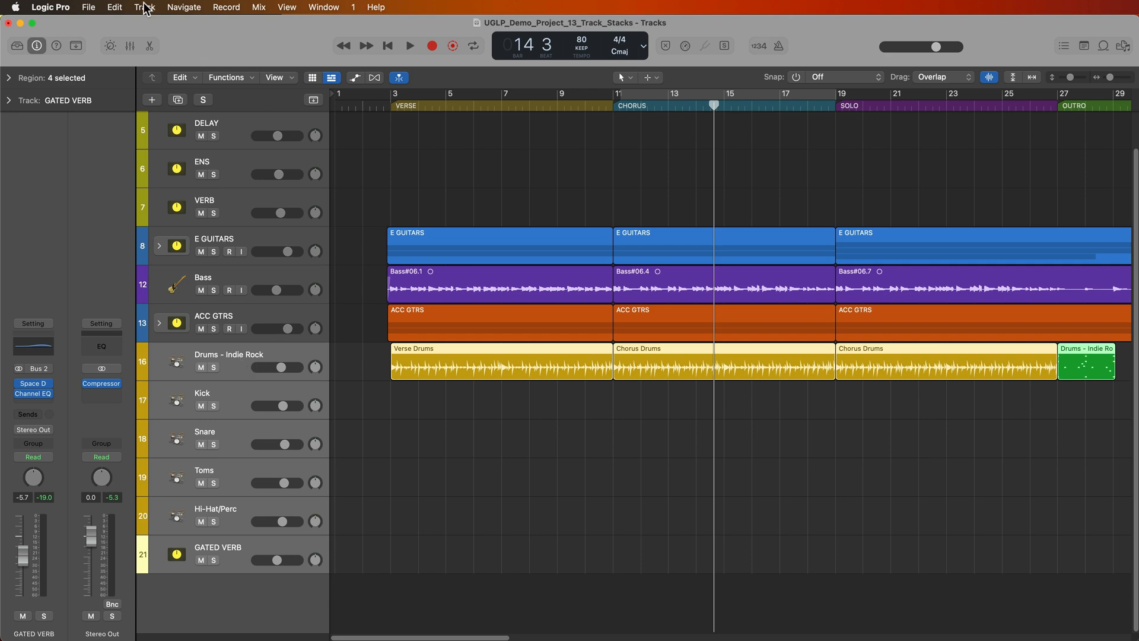
left_click(143, 7)
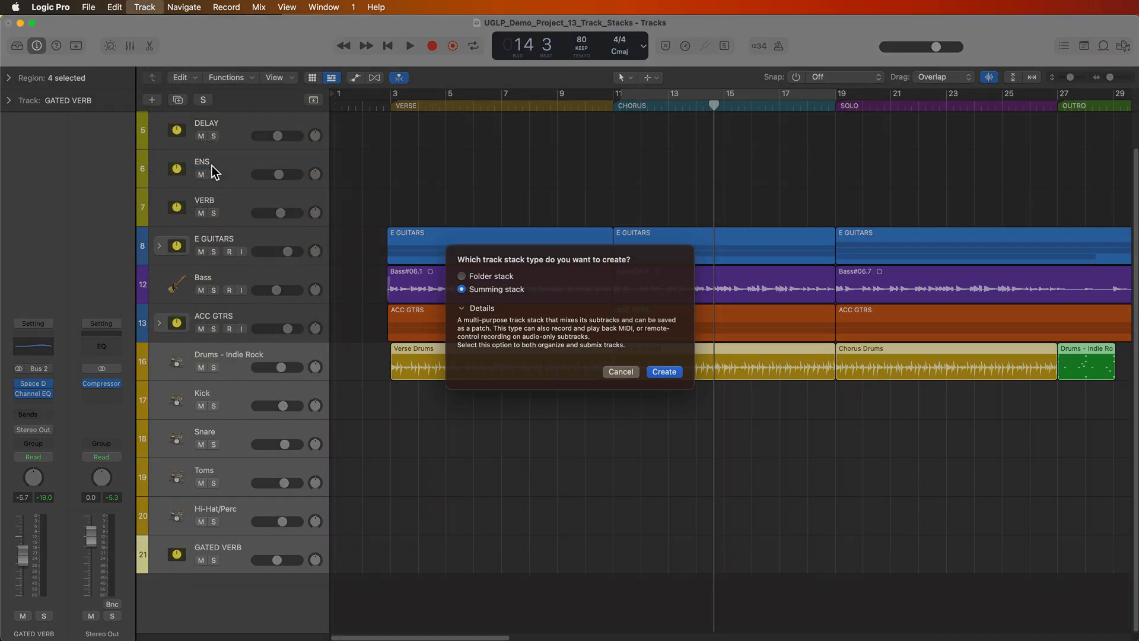
left_click(663, 371)
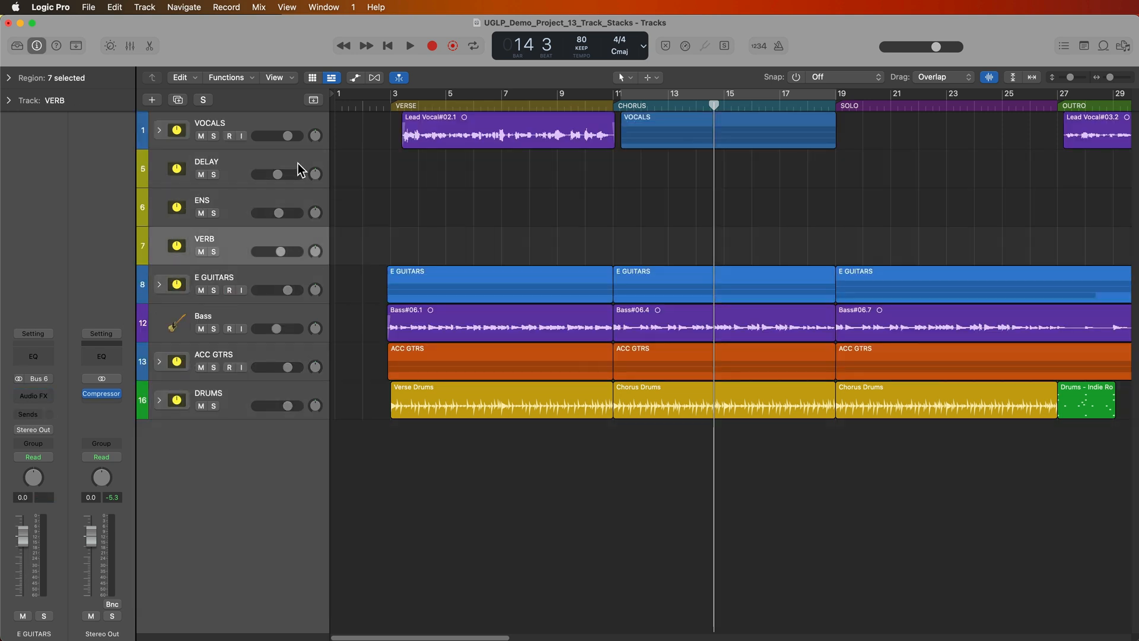
left_click(210, 161)
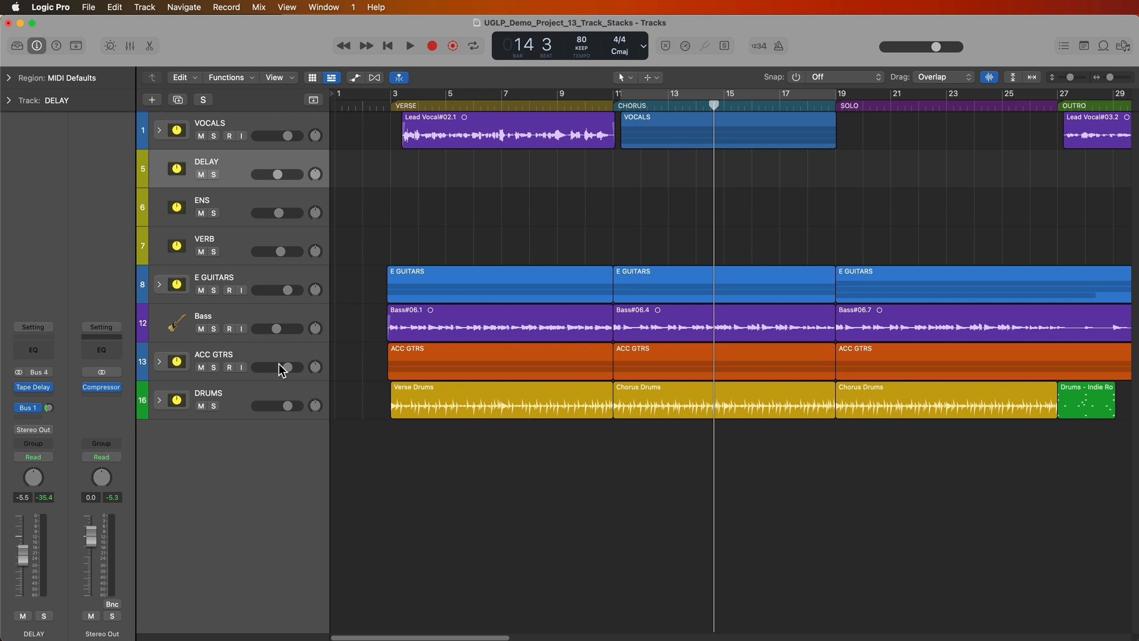
mouse_move(234, 249)
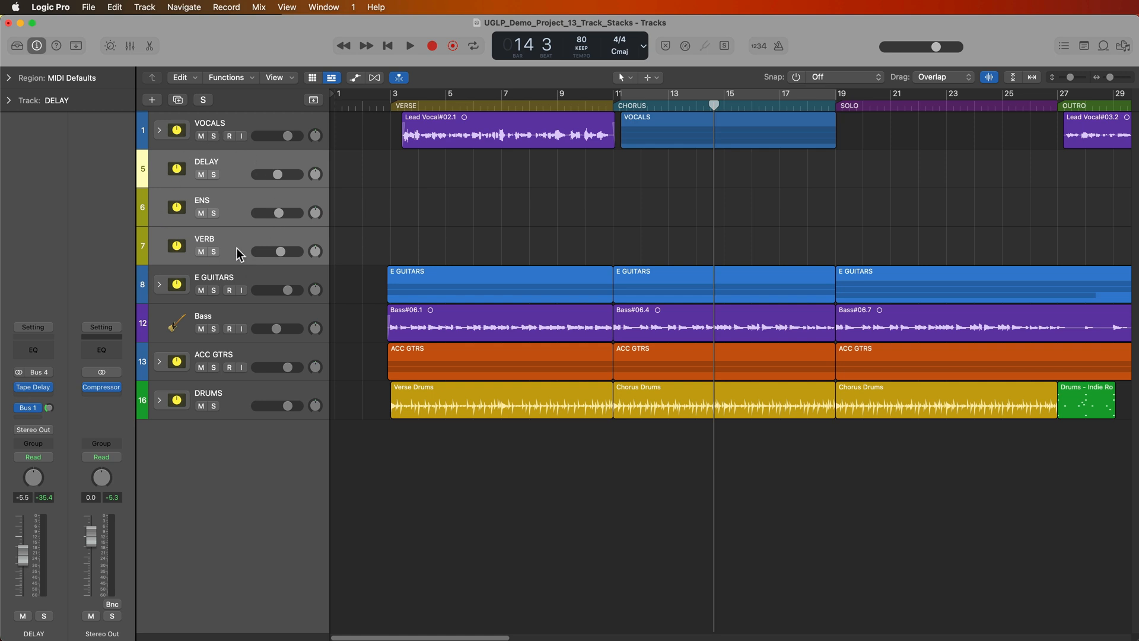
- Select the VOCALS stack, then expand the DRUMS stack to reveal its kit tracks
left_click(159, 130)
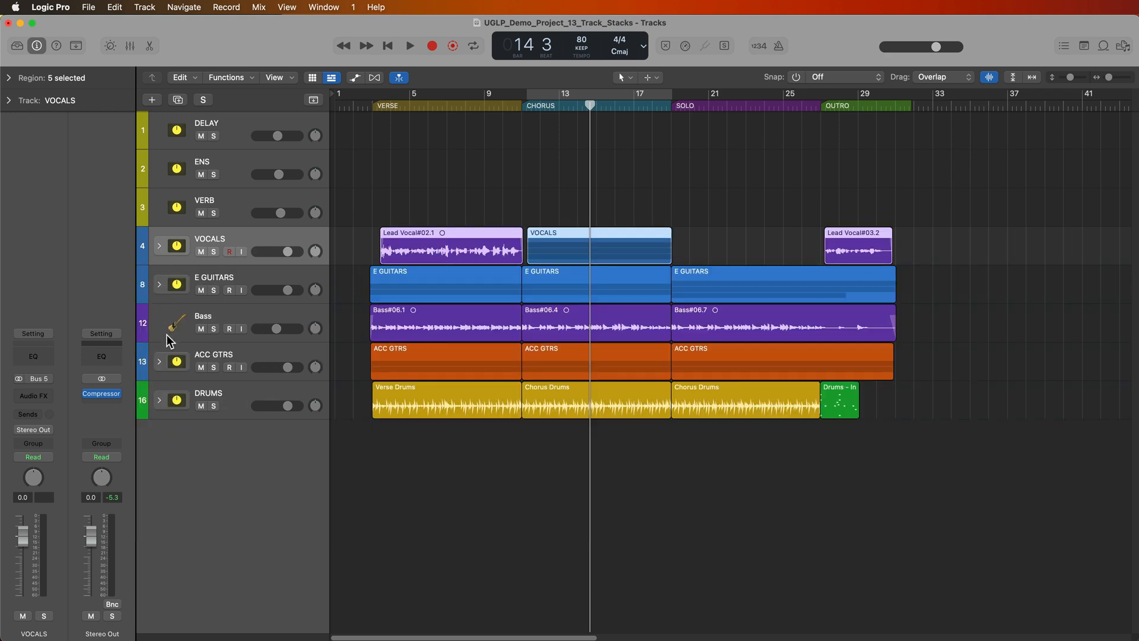
left_click(159, 401)
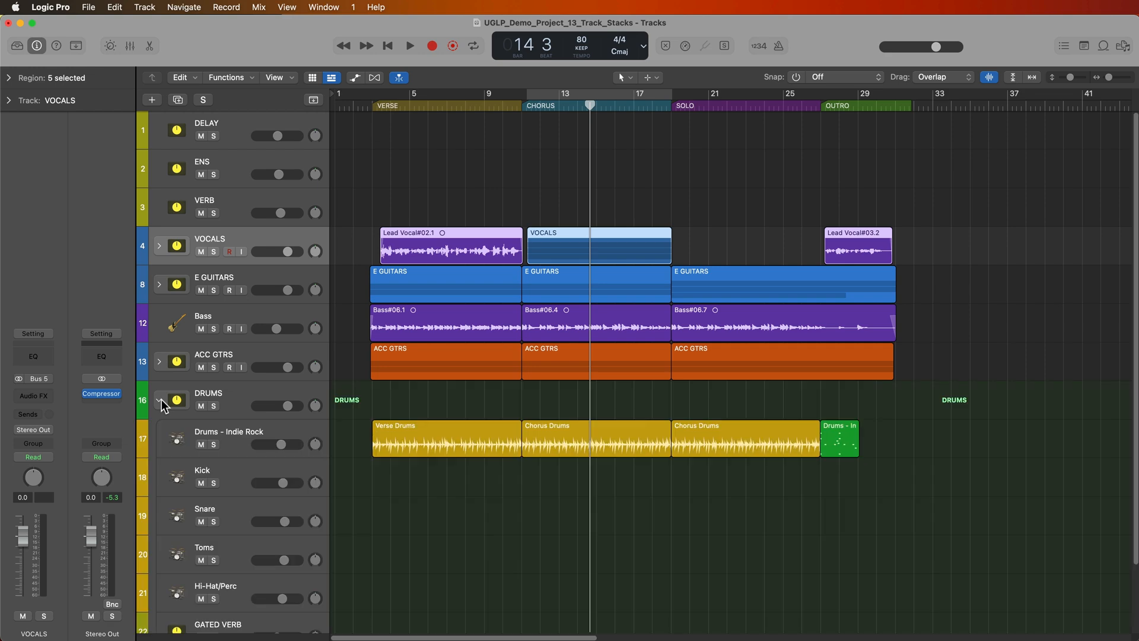
- Collapse the DRUMS stack and select the VOCALS channel in the mixer
left_click(159, 400)
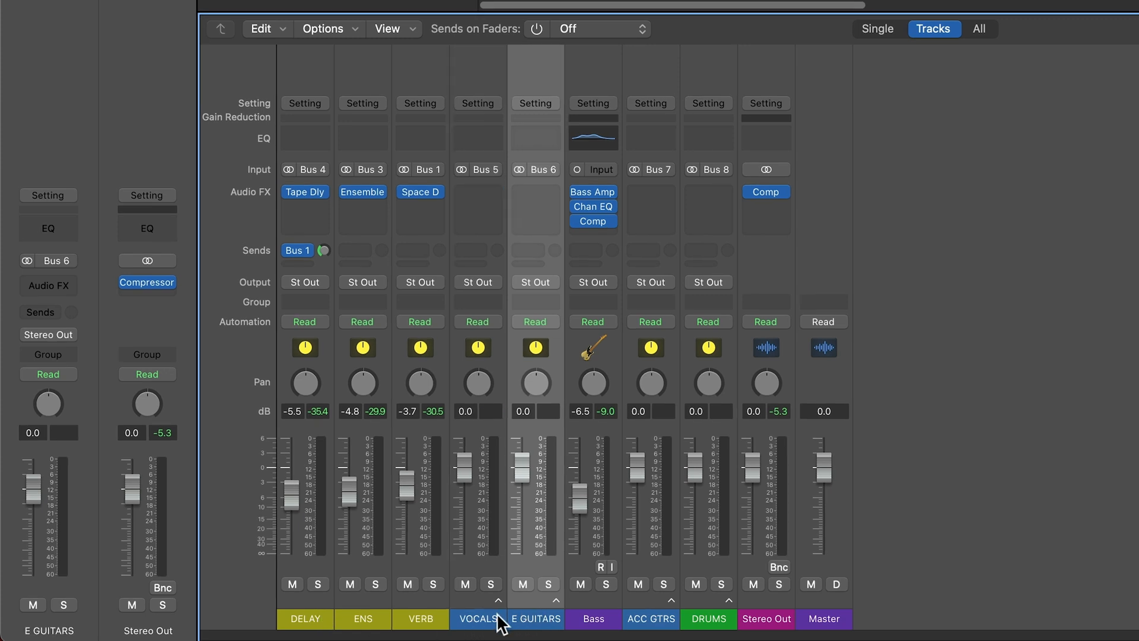
left_click(476, 618)
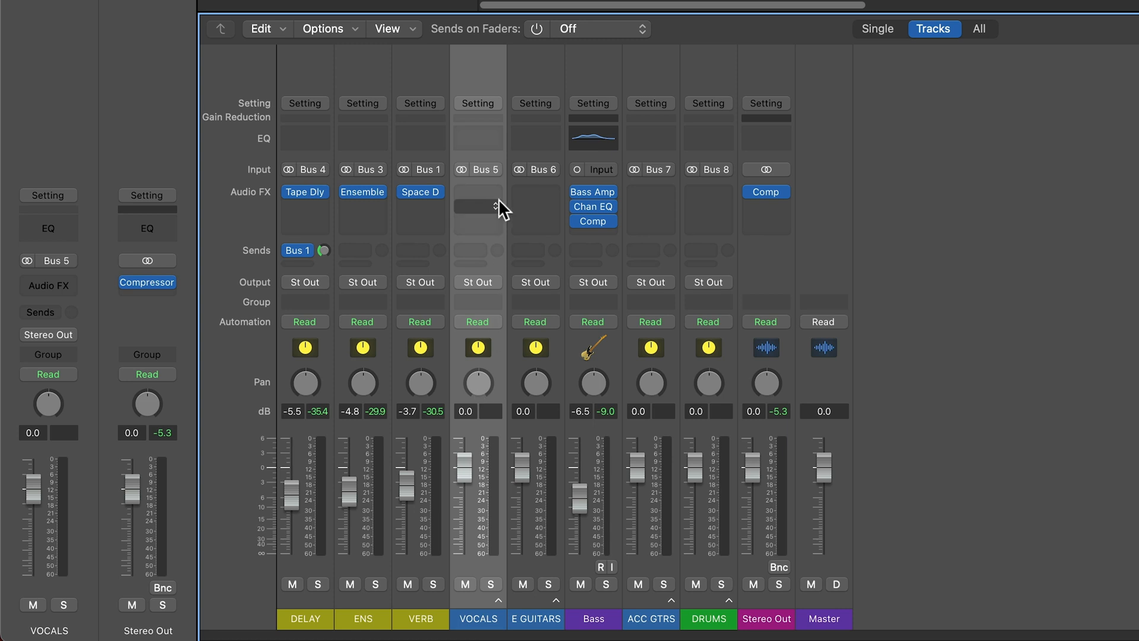
mouse_move(494, 210)
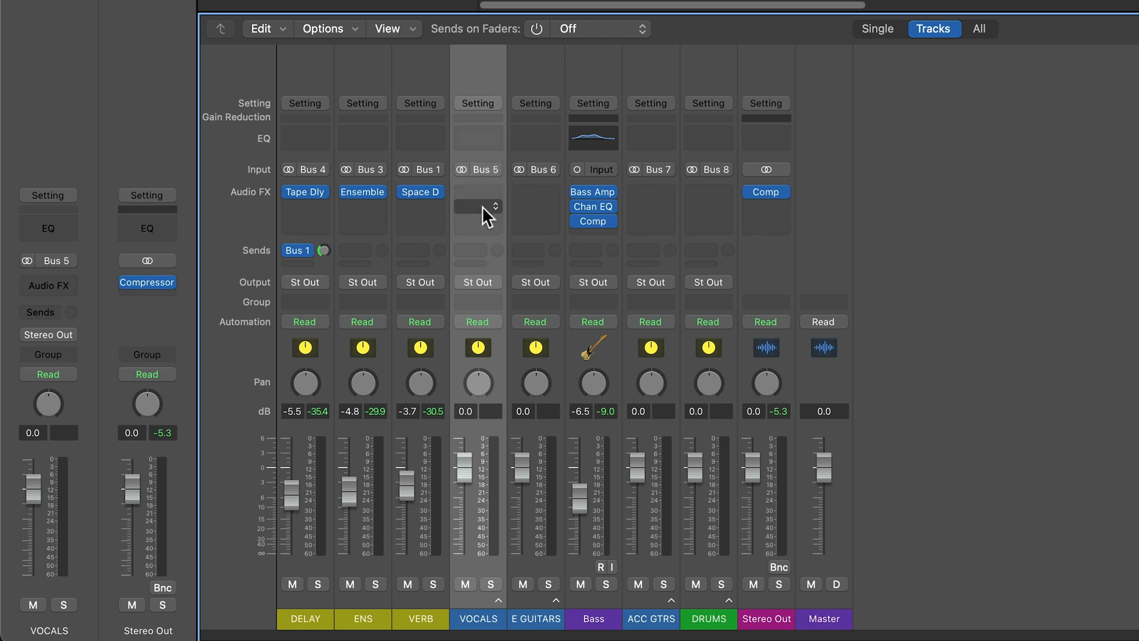
mouse_move(481, 256)
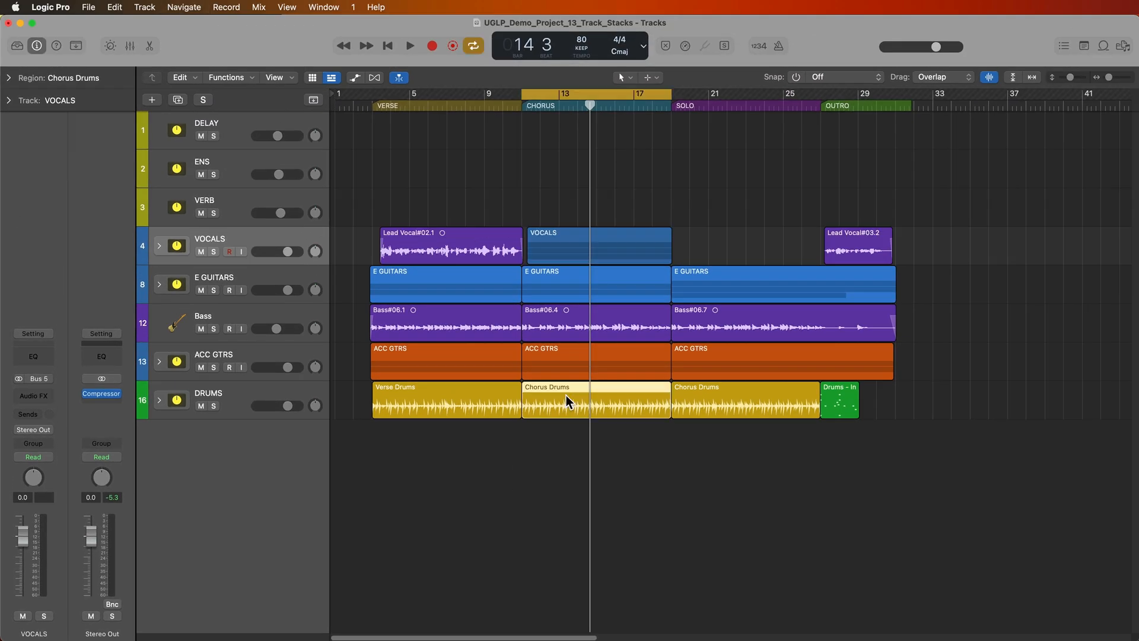
- Solo the DRUMS stack, start playback, and expand it into its drum channels
left_click(213, 405)
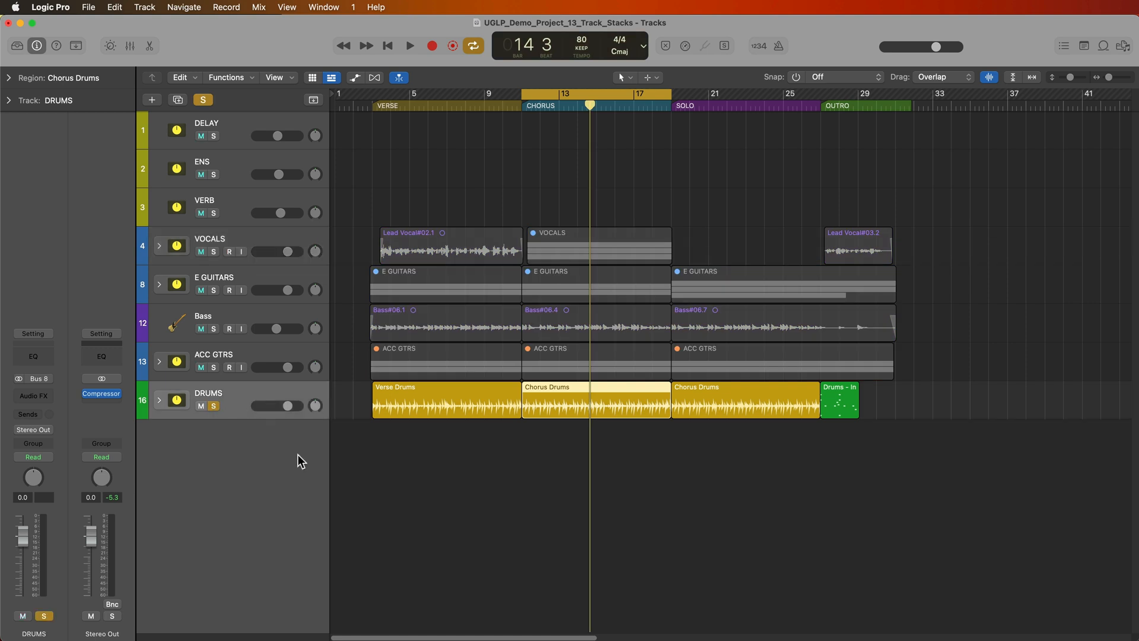
left_click(408, 45)
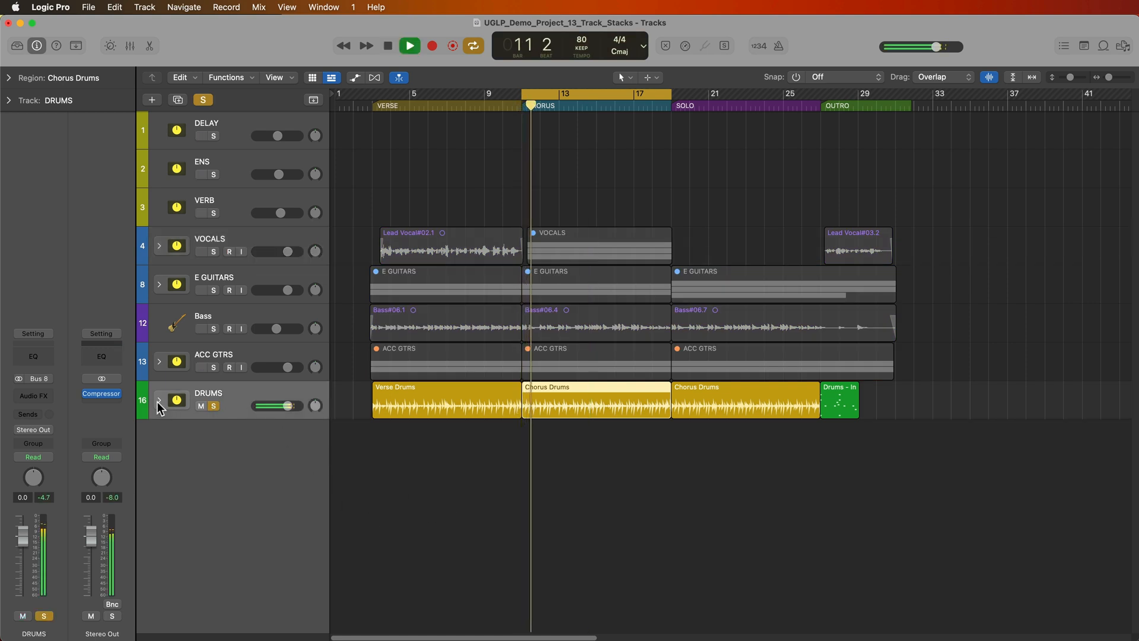
left_click(129, 46)
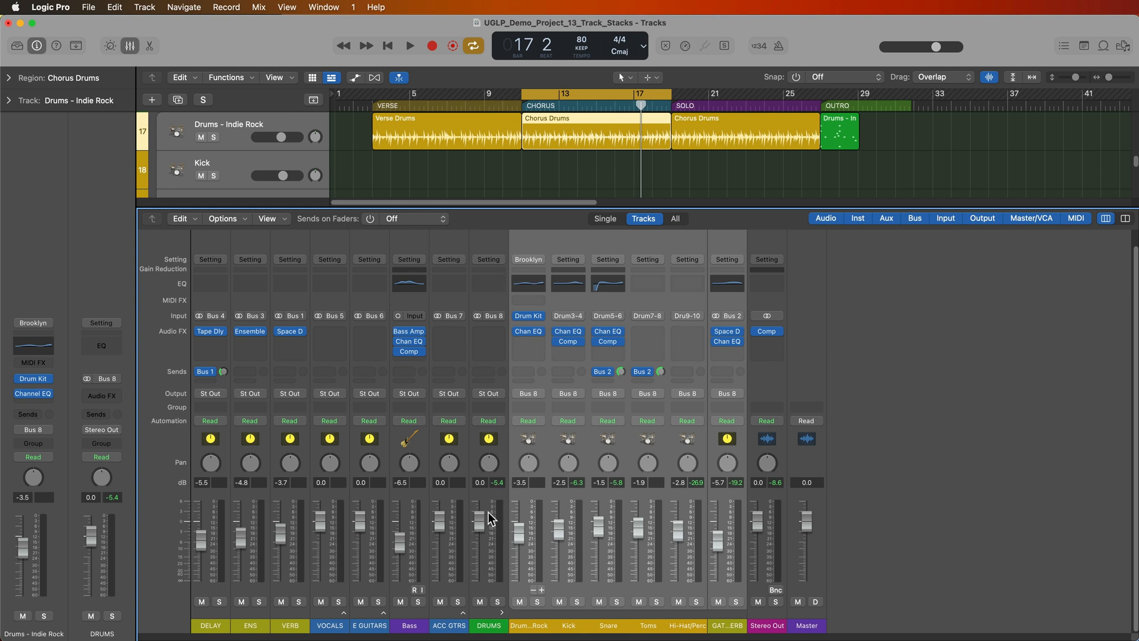
mouse_move(505, 331)
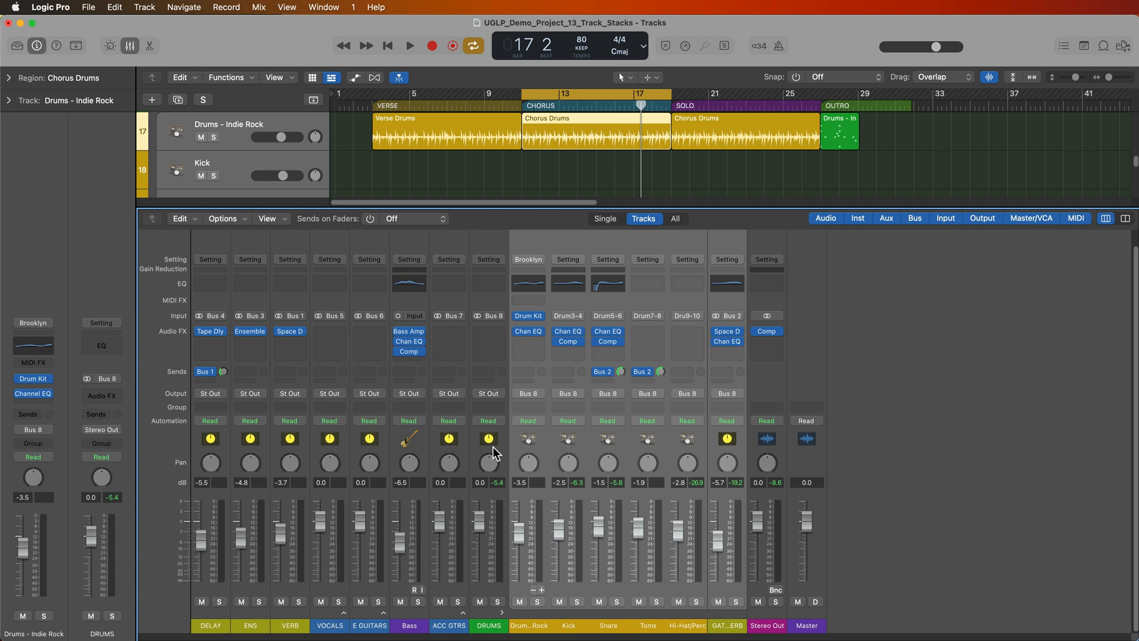
mouse_move(525, 400)
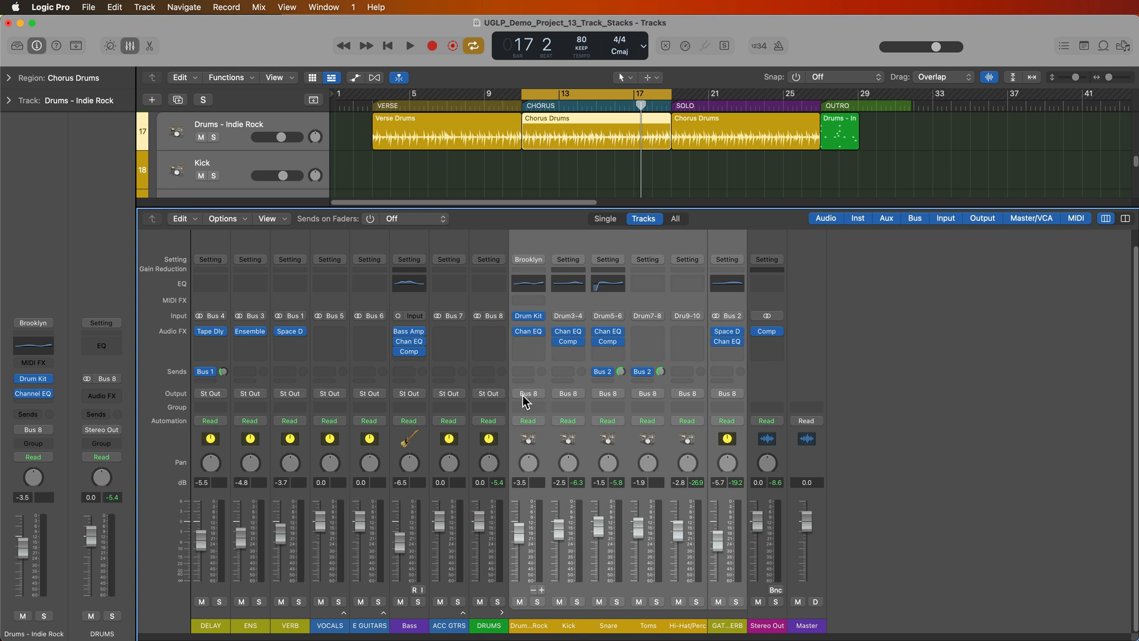
mouse_move(725, 401)
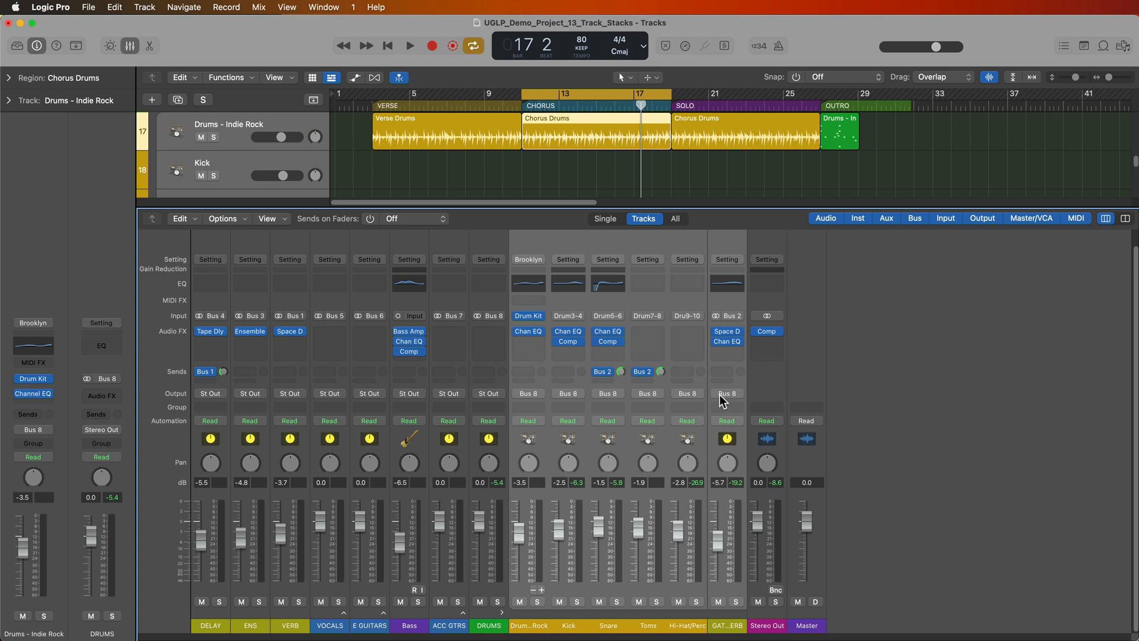
mouse_move(512, 585)
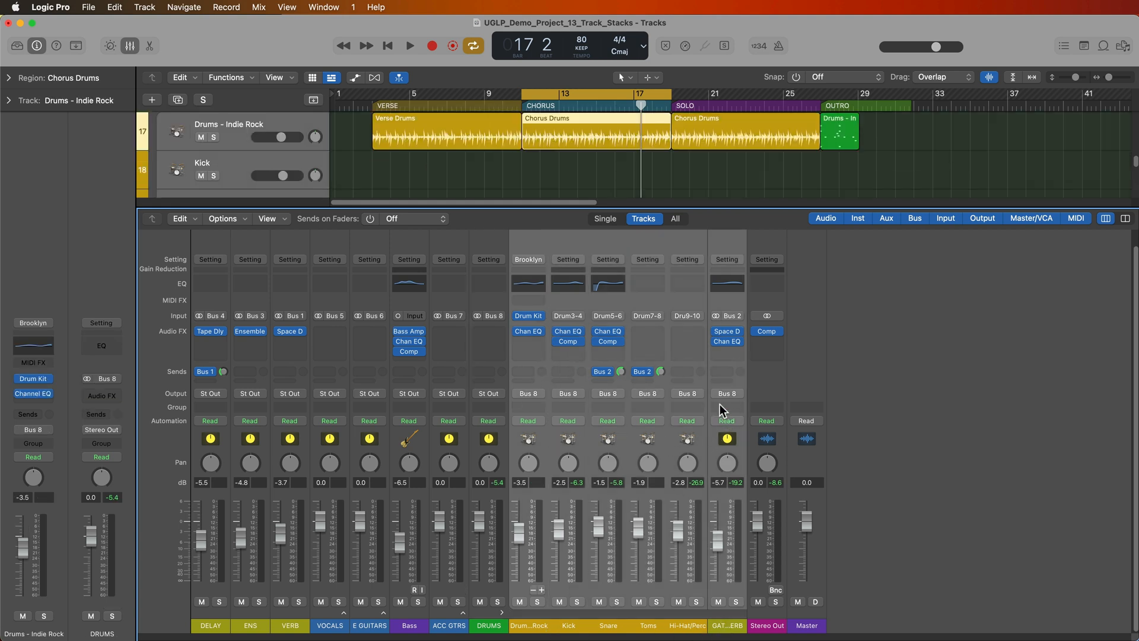
left_click(488, 625)
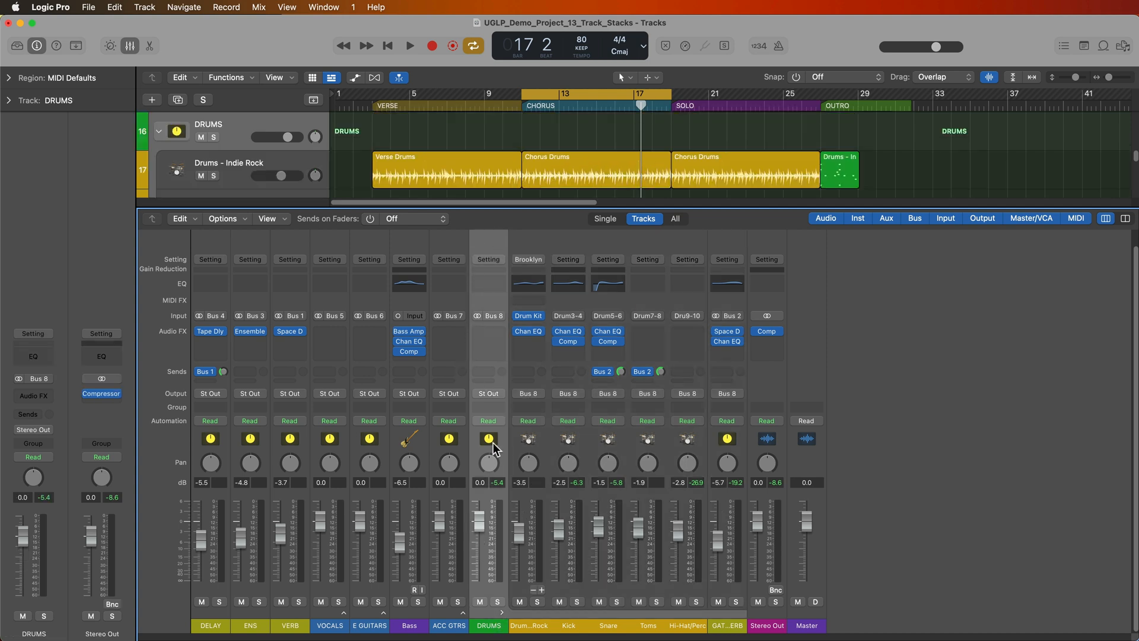
- Solo the DRUMS stack and insert a Channel EQ on it
left_click(497, 602)
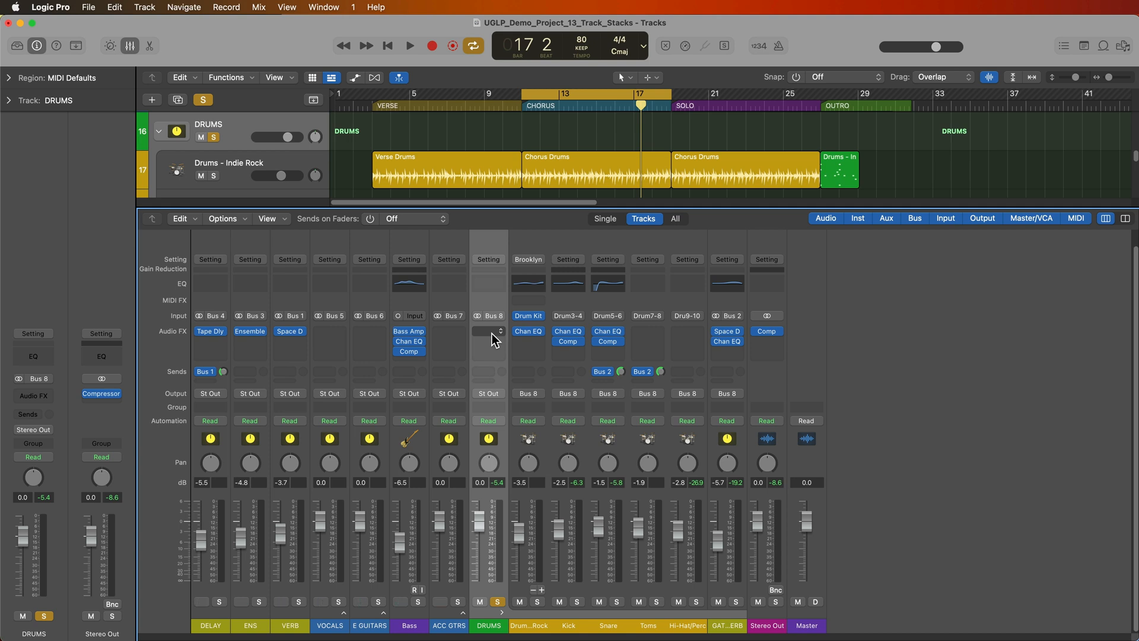
left_click(488, 331)
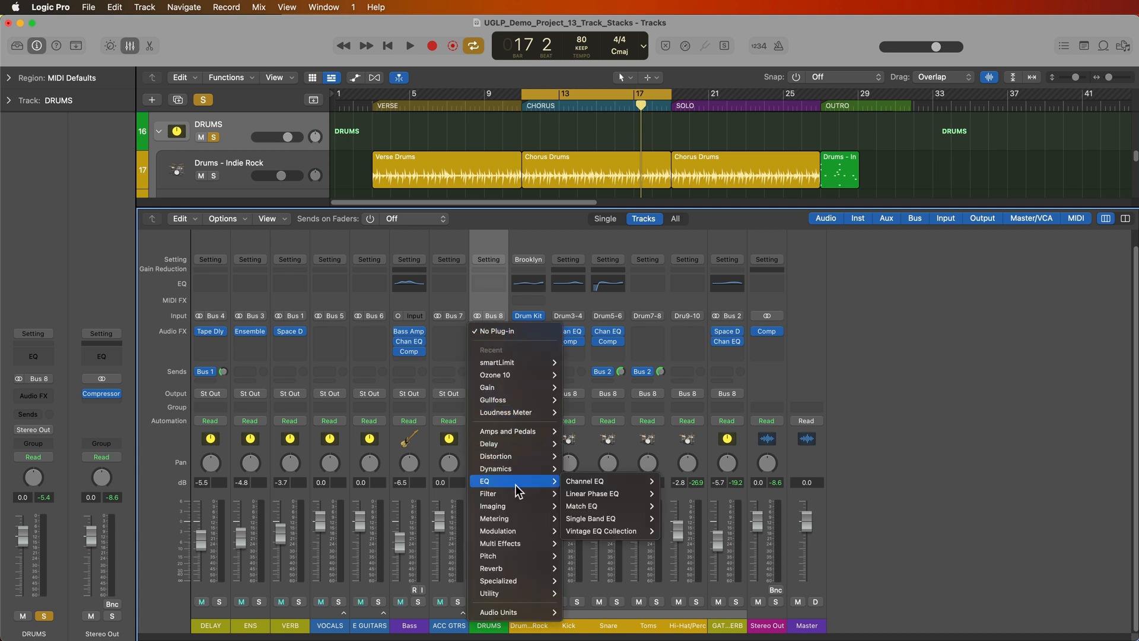
left_click(585, 481)
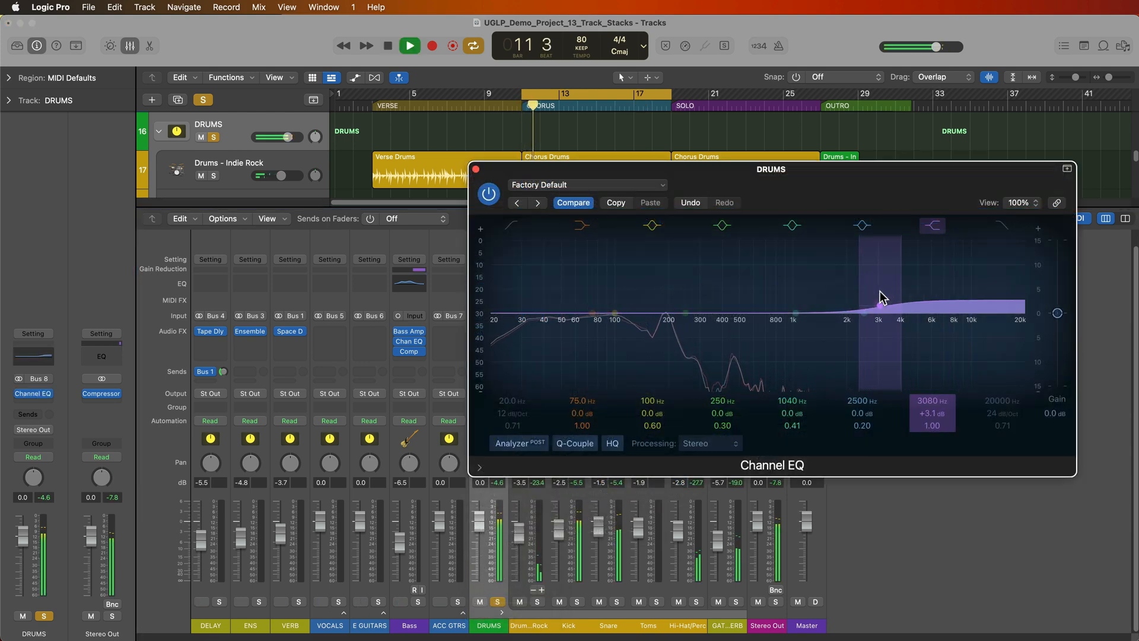
- Shape the drum EQ with gentle boosts near 179 Hz, 1310 Hz and 4980 Hz
left_click_drag(877, 297, 913, 305)
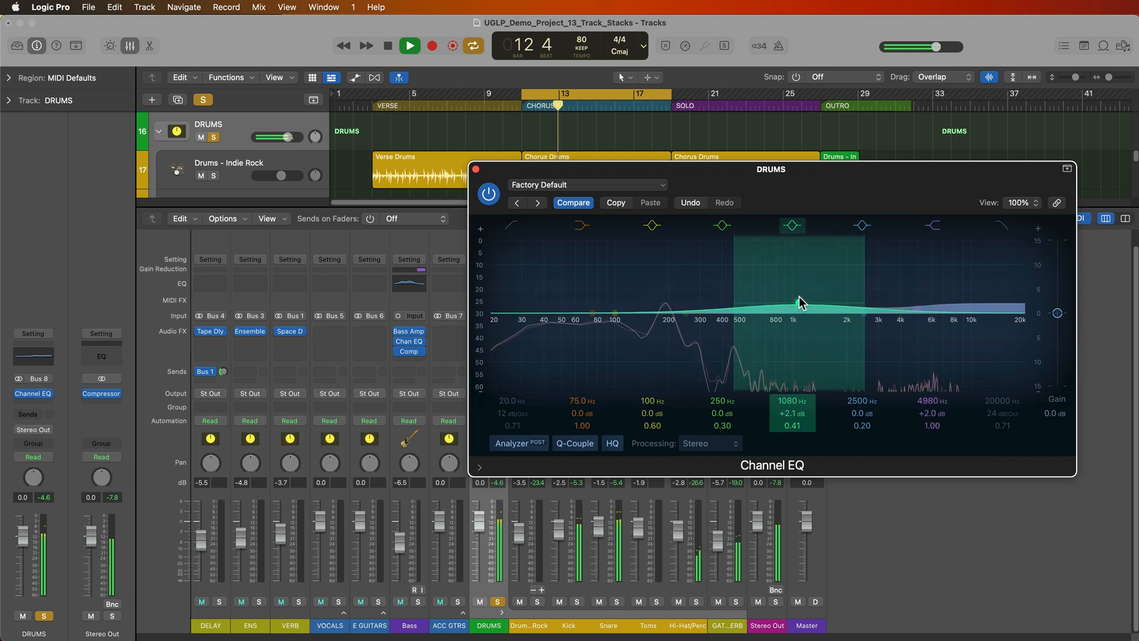
left_click_drag(799, 301, 795, 292)
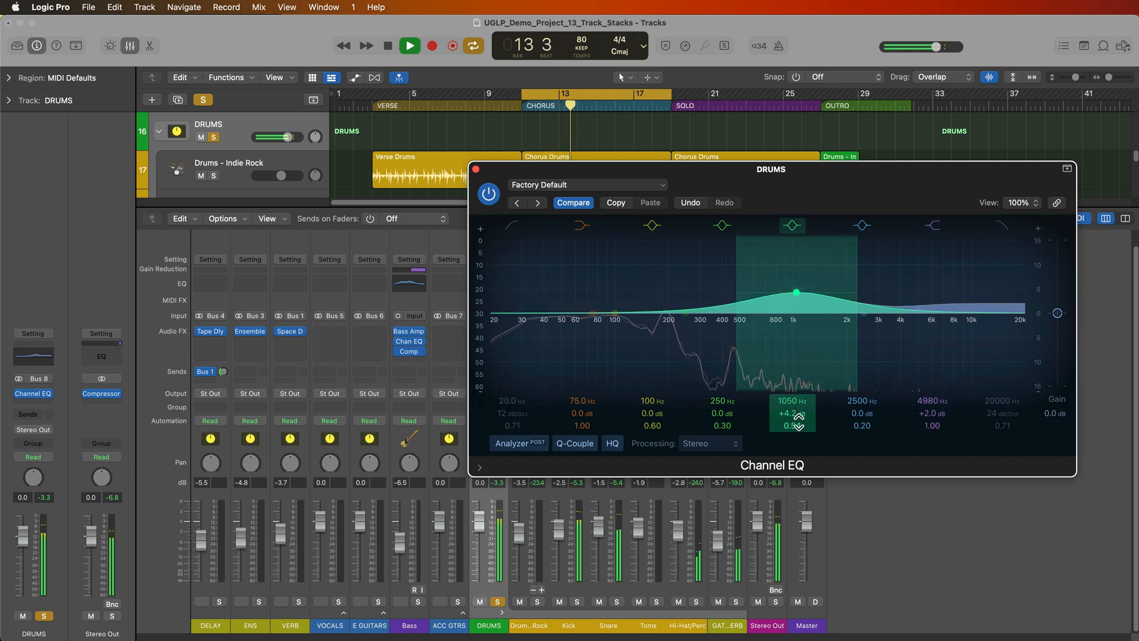
left_click_drag(795, 292, 843, 281)
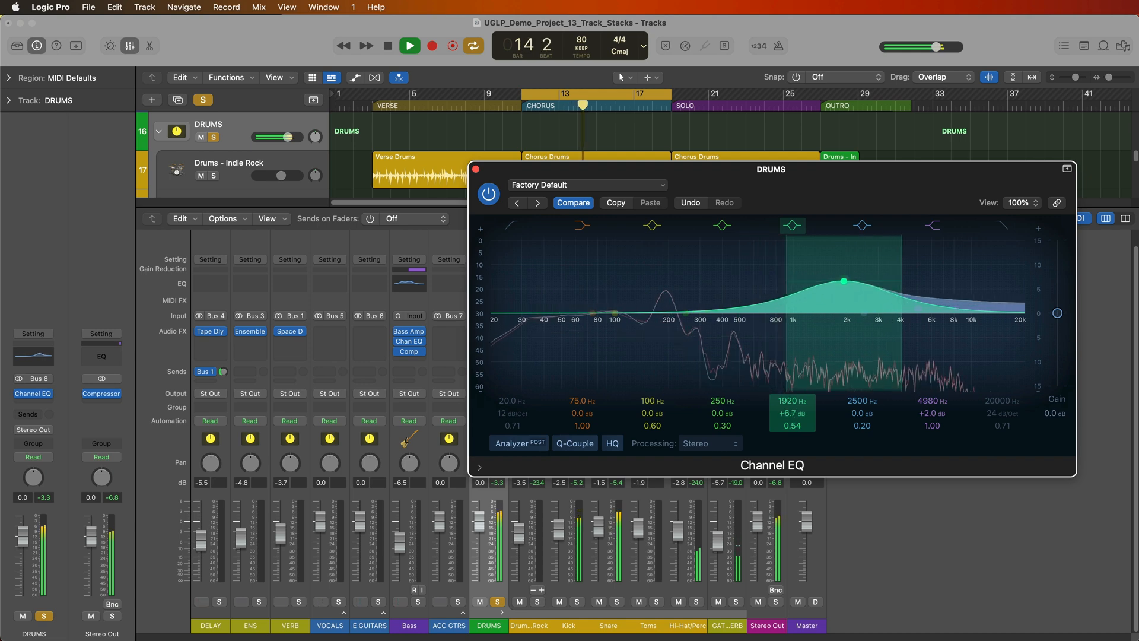
left_click_drag(843, 281, 803, 298)
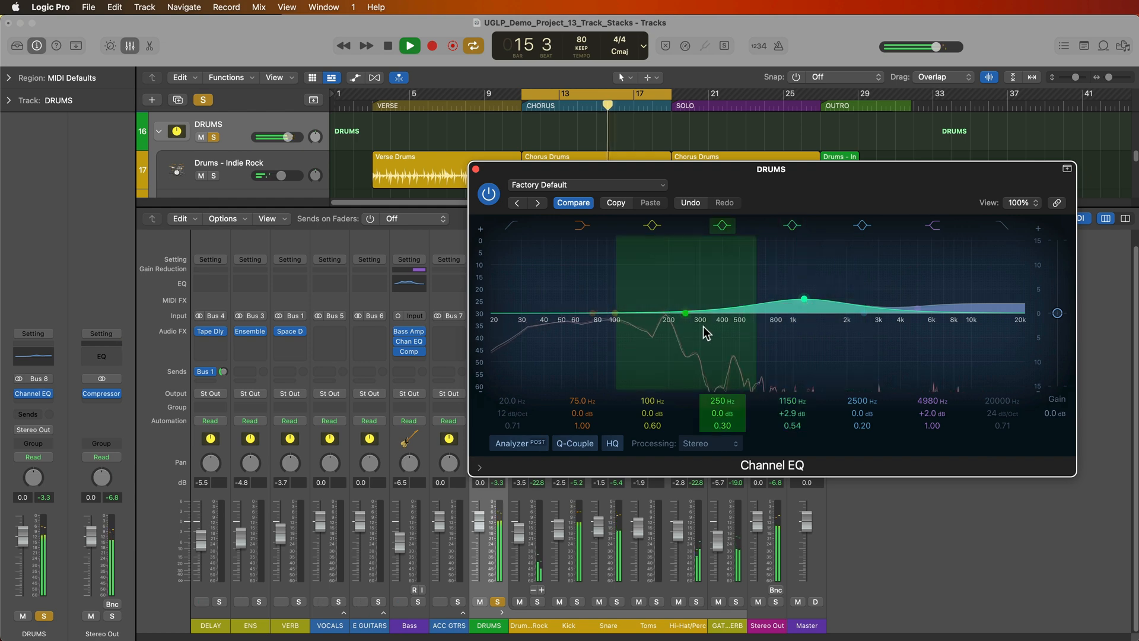
left_click_drag(684, 313, 793, 297)
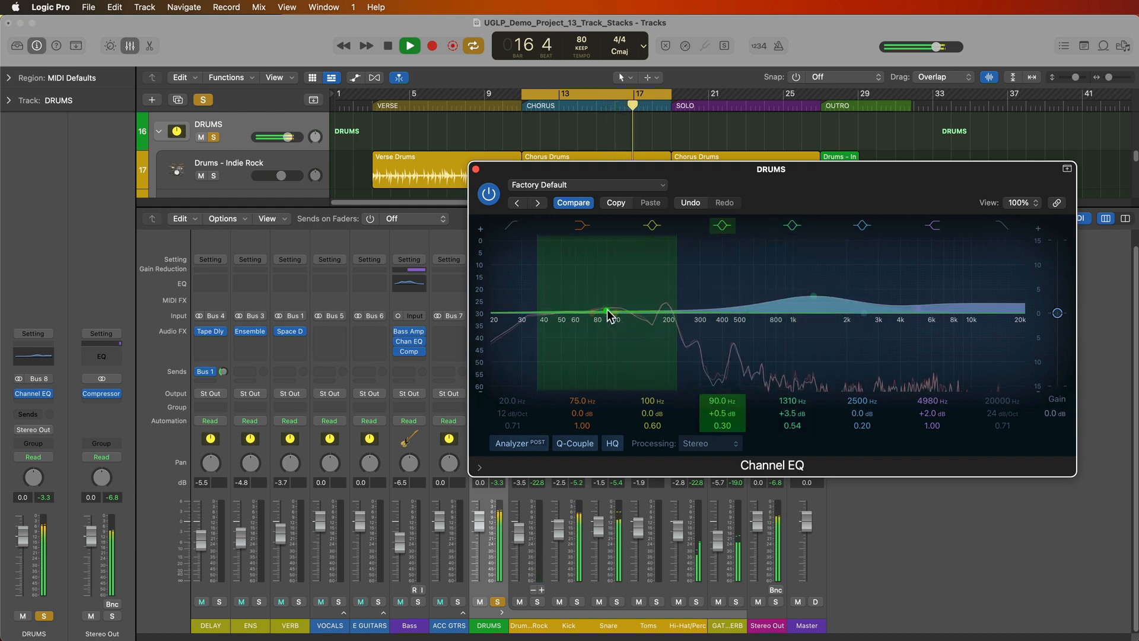
left_click_drag(608, 314, 604, 303)
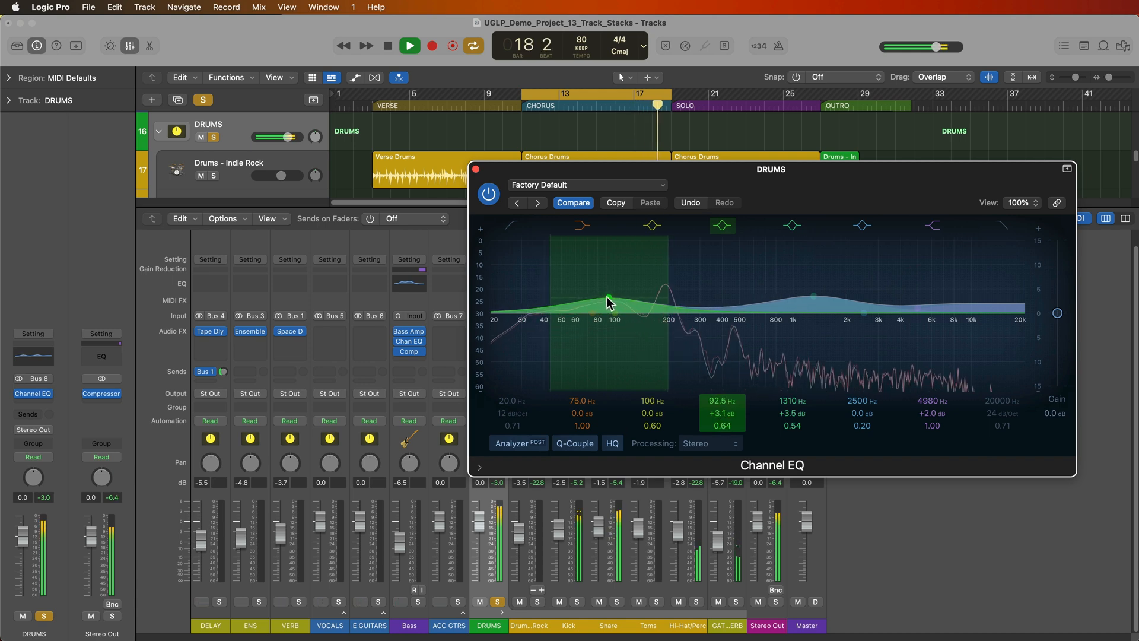
left_click_drag(606, 302, 660, 303)
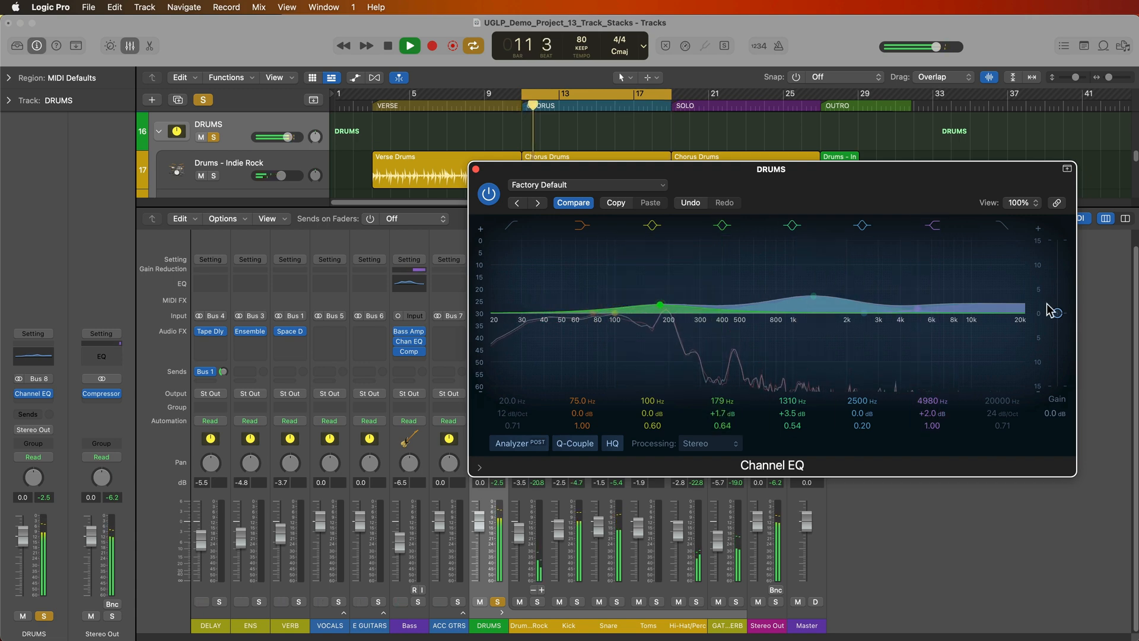
left_click(721, 225)
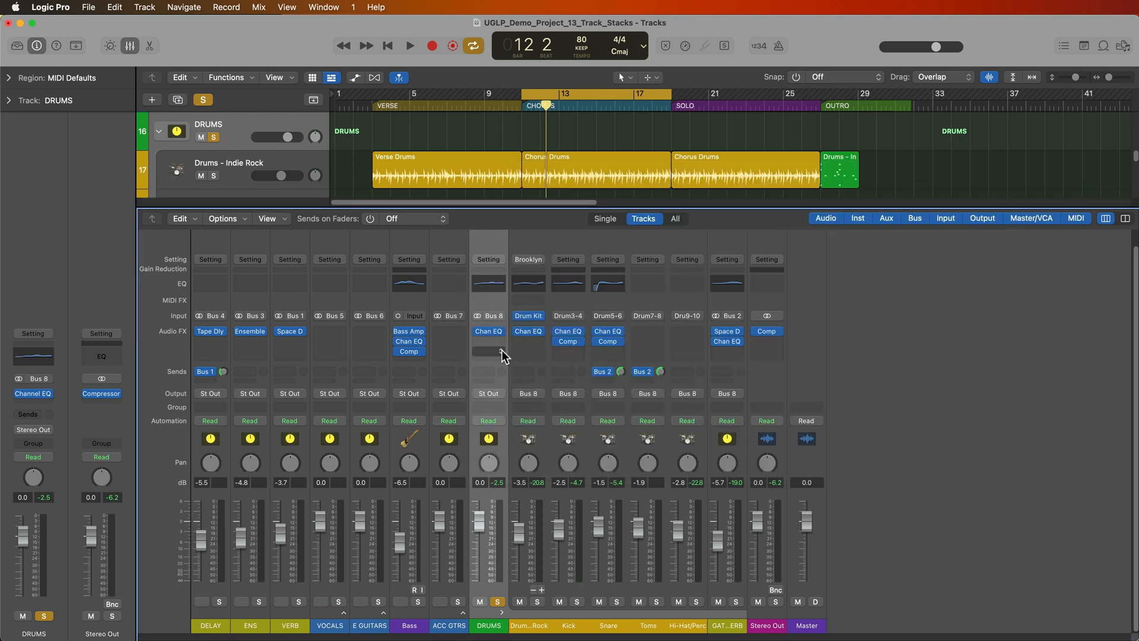
- Insert a Compressor in the DRUMS Audio FX slot after the Channel EQ
left_click(488, 351)
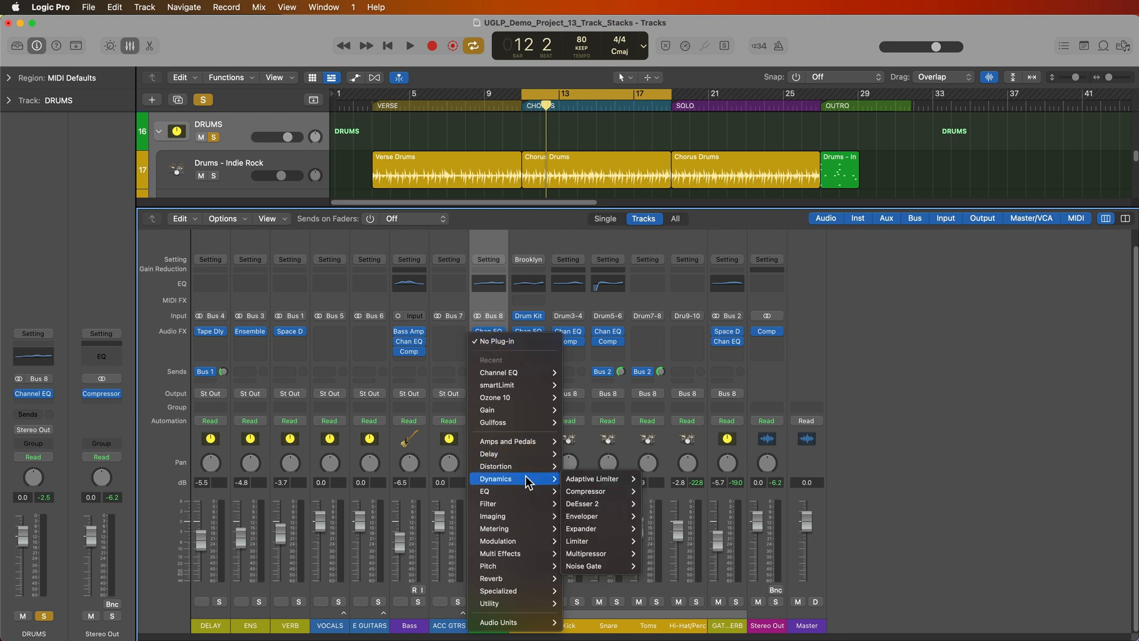
left_click(584, 491)
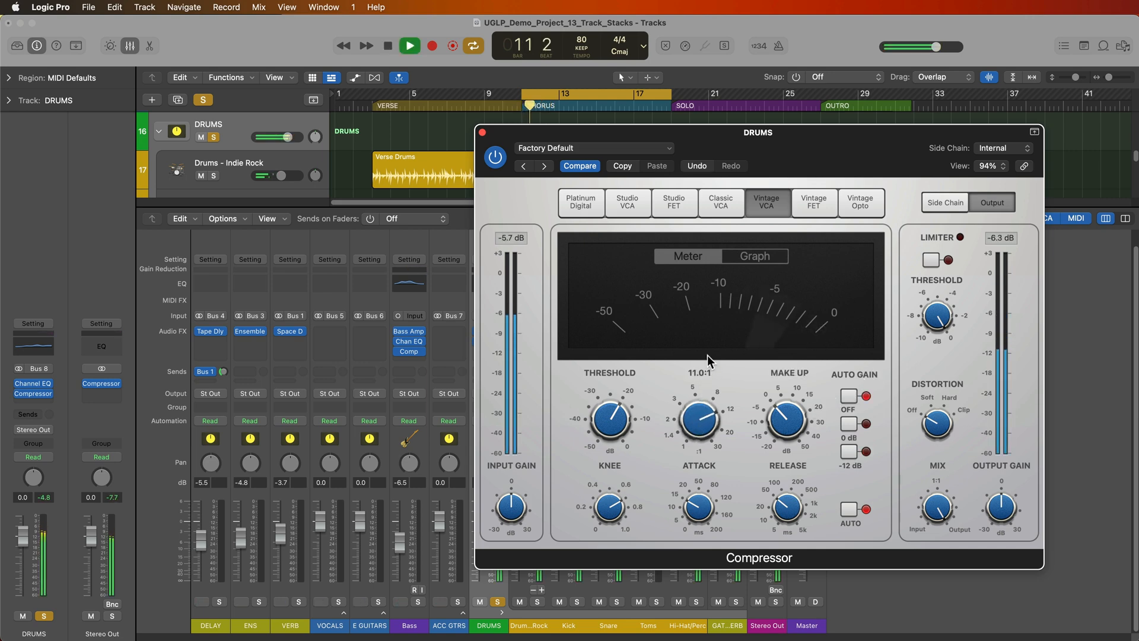
- Lower the drum compressor threshold to about -36 dB, set knee 0.2, show Graph, and set mix to 100%
left_click_drag(608, 417, 599, 436)
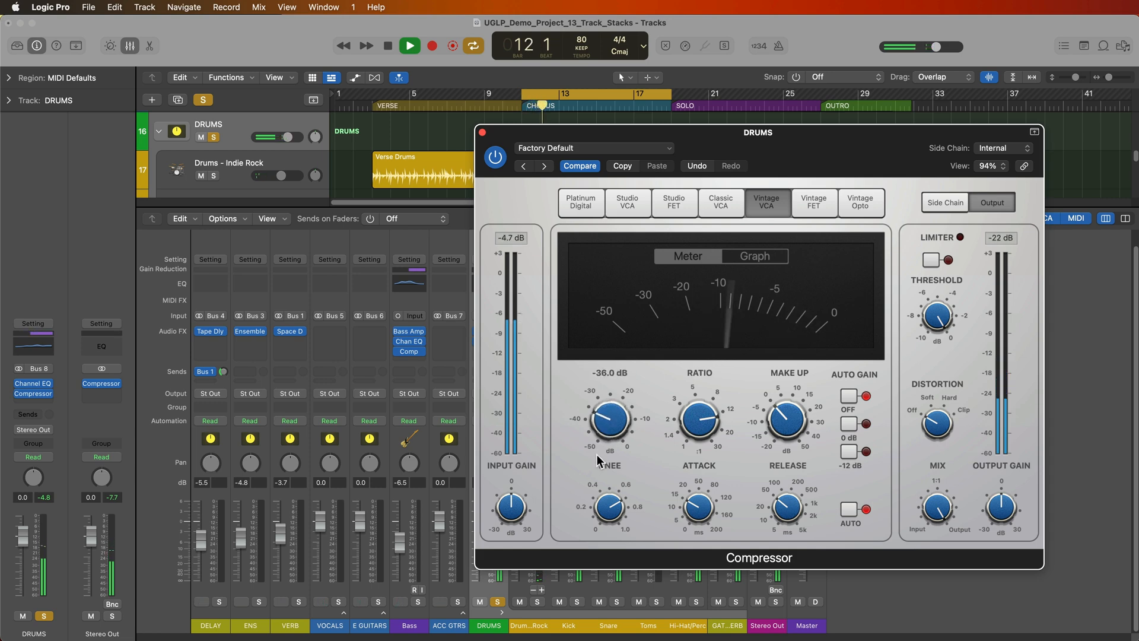
left_click_drag(786, 417, 792, 407)
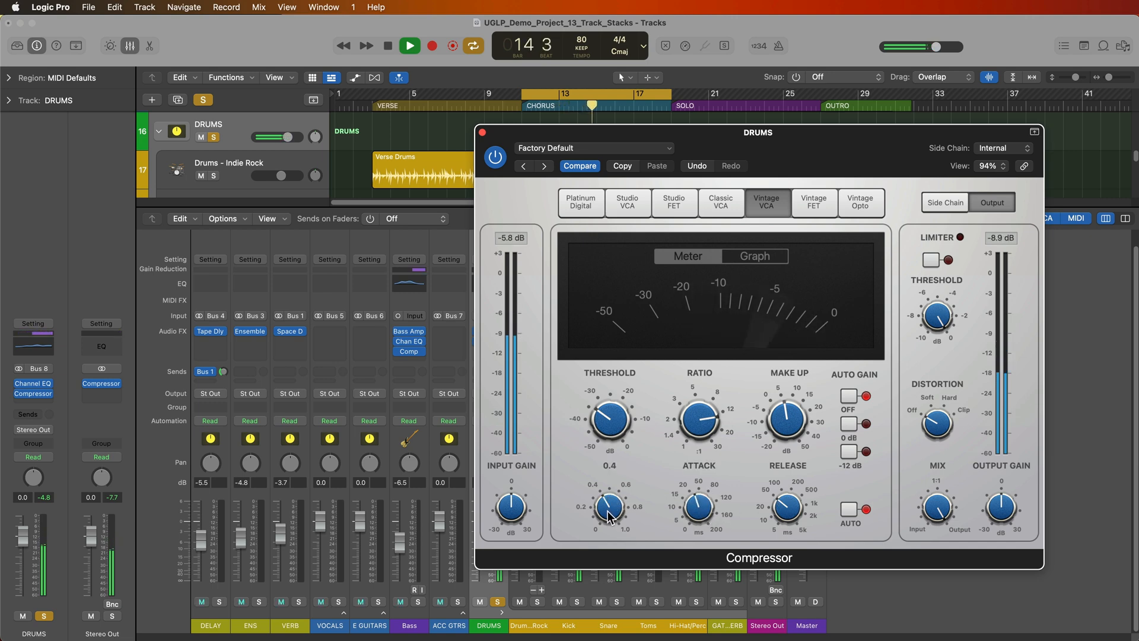
left_click_drag(608, 509, 608, 515)
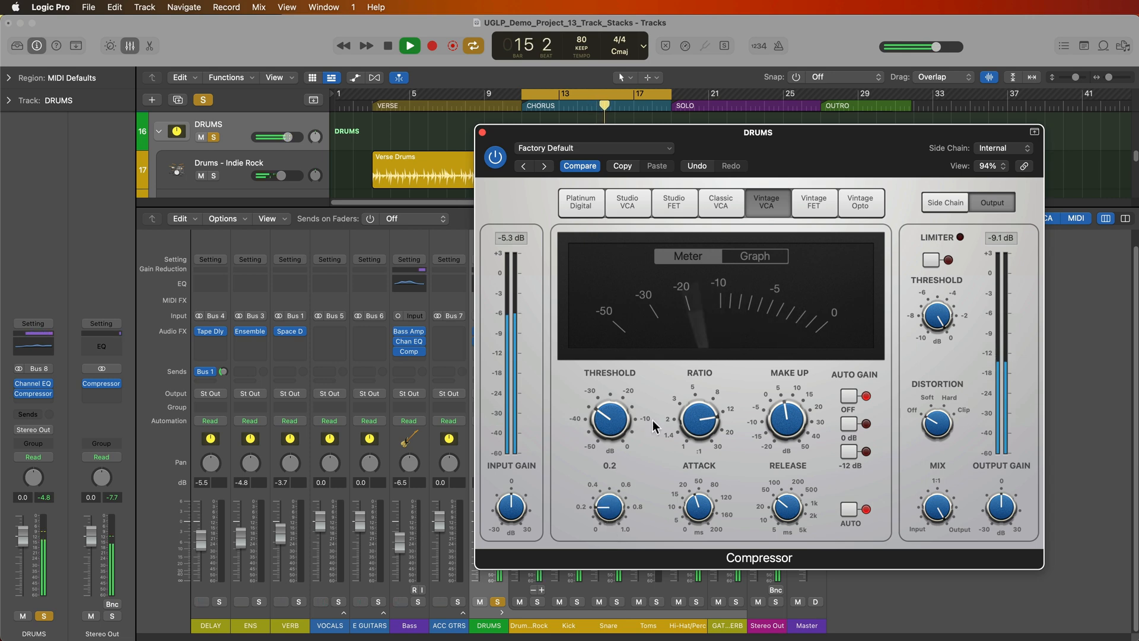
left_click(753, 255)
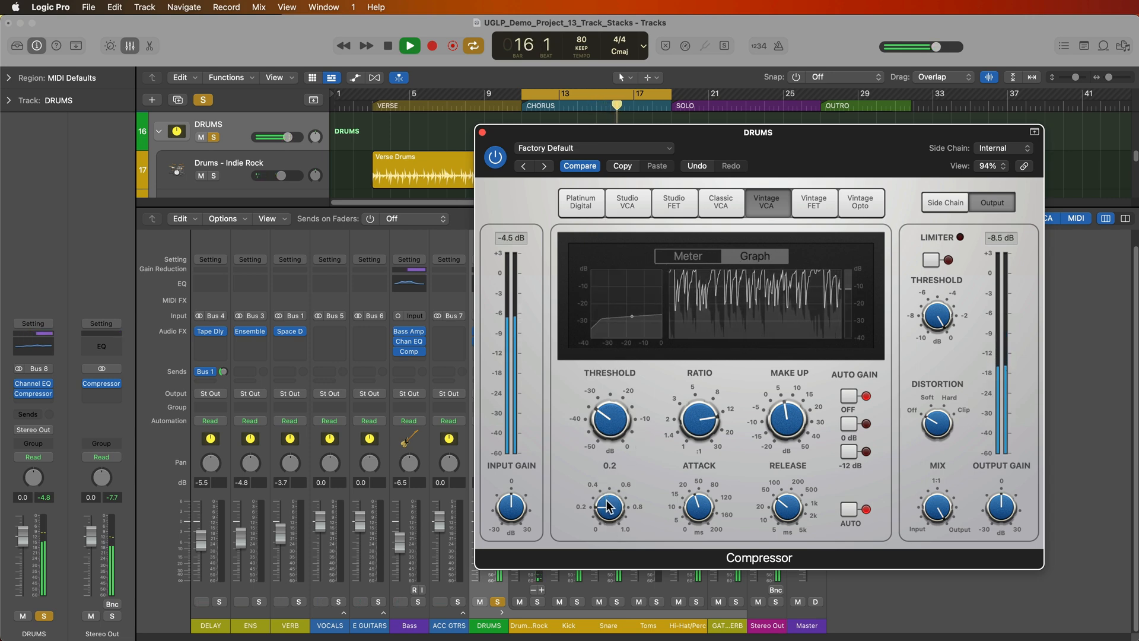
left_click_drag(786, 506, 786, 506)
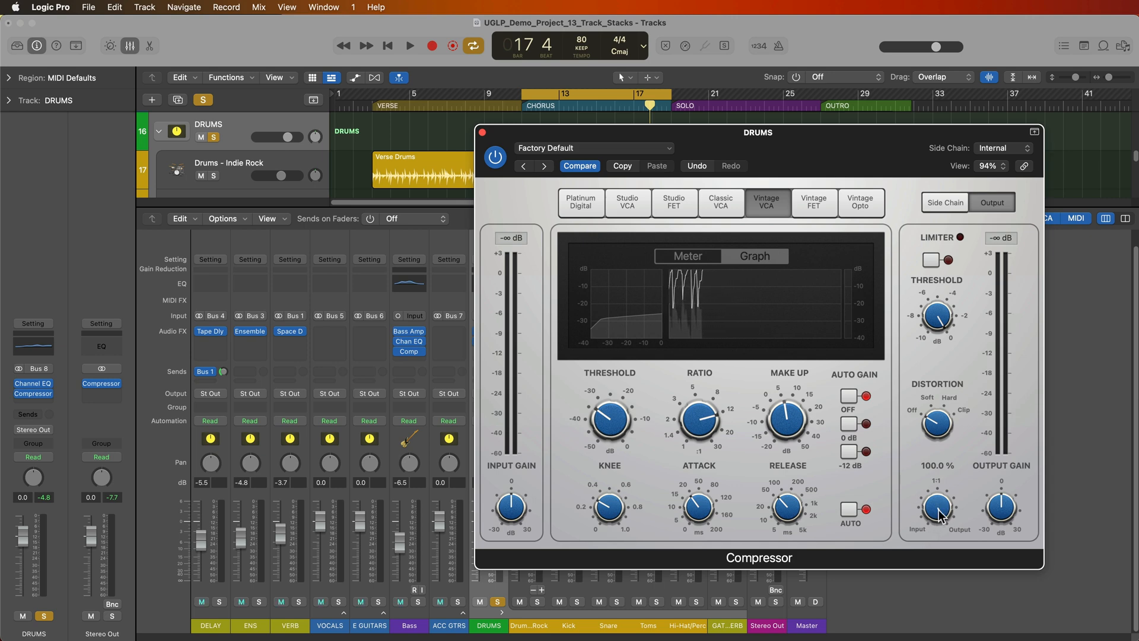
- During playback, bypass and re-enable the drum Compressor, then stop and close its window
left_click(408, 45)
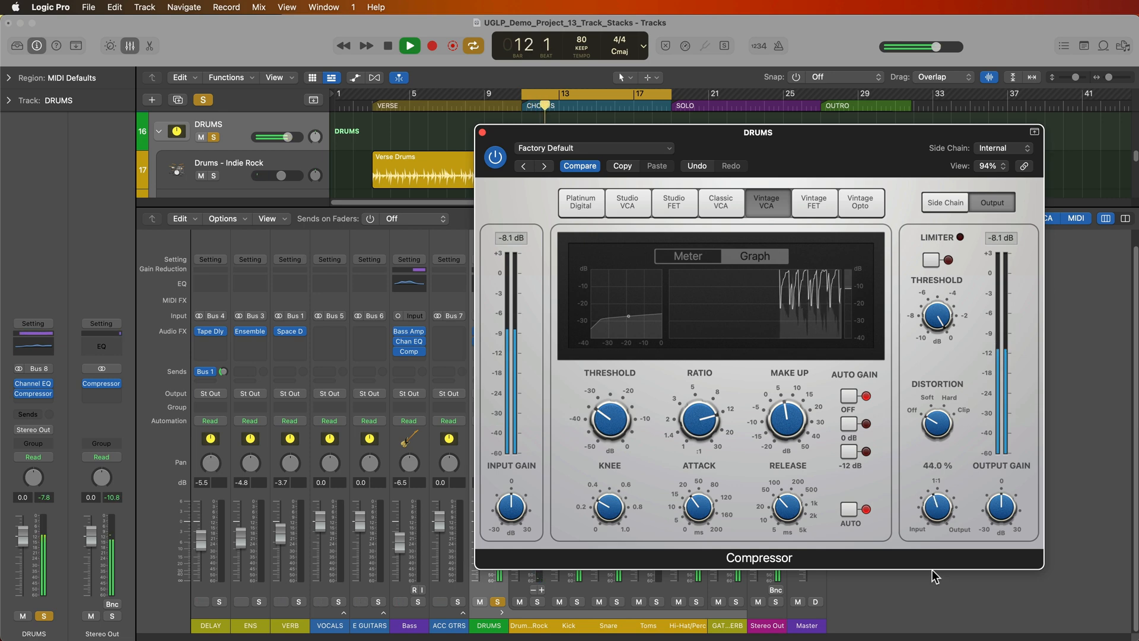
left_click(495, 158)
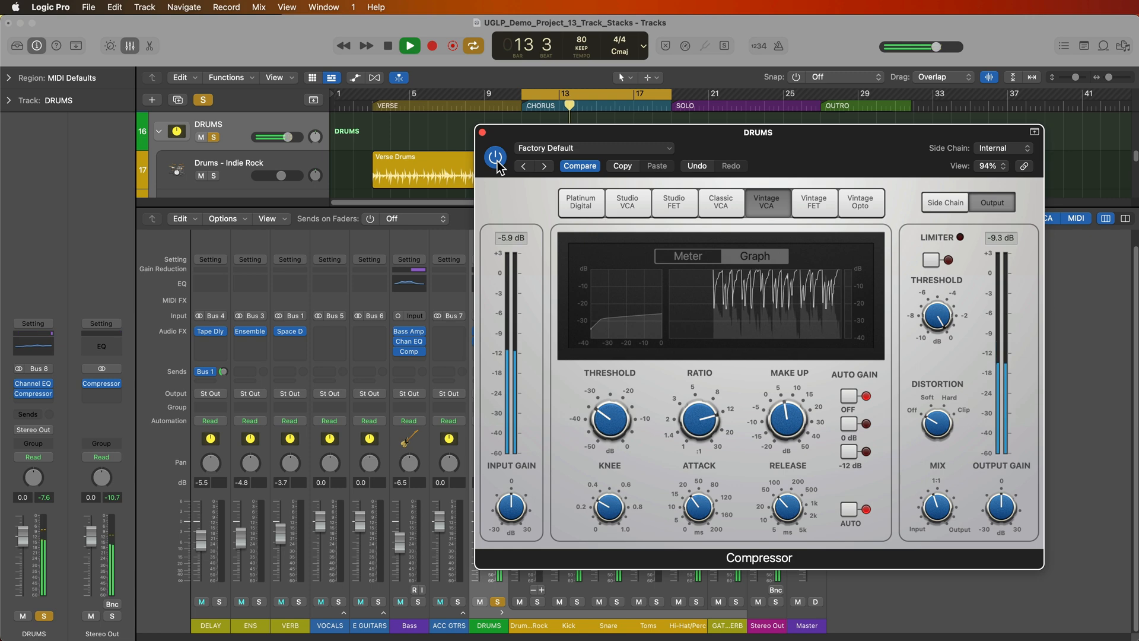
left_click(495, 157)
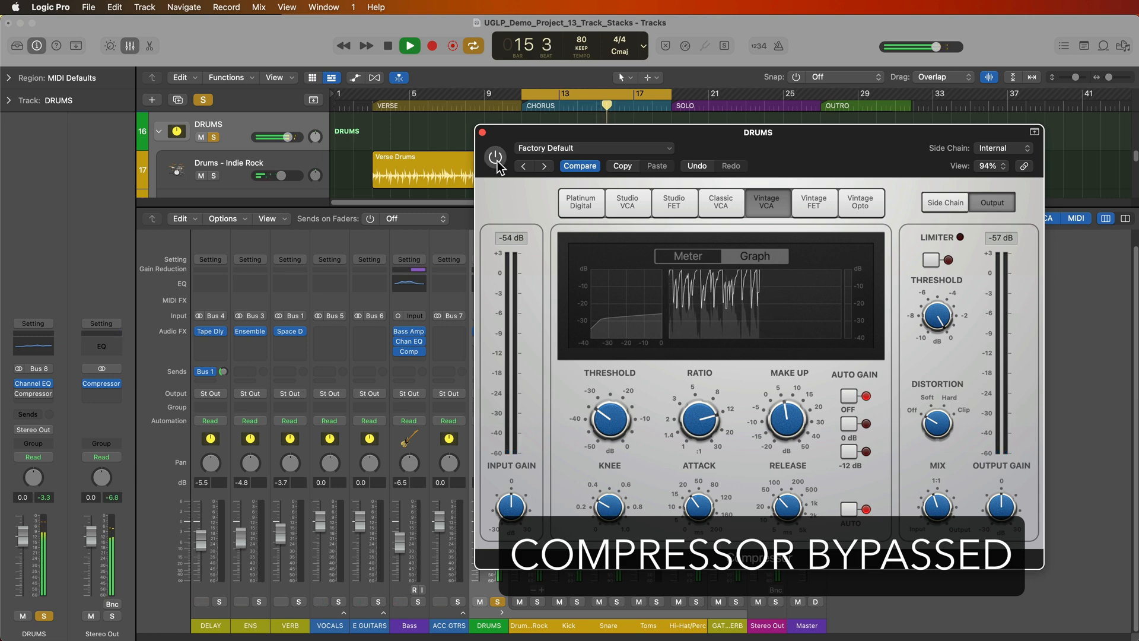
left_click(494, 158)
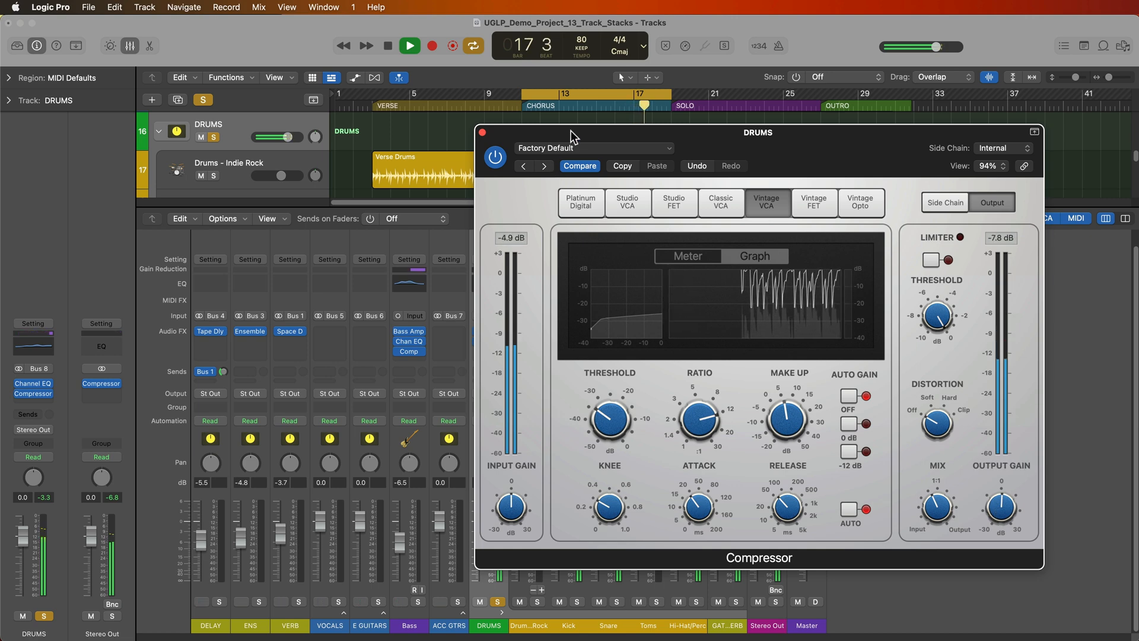
left_click(408, 46)
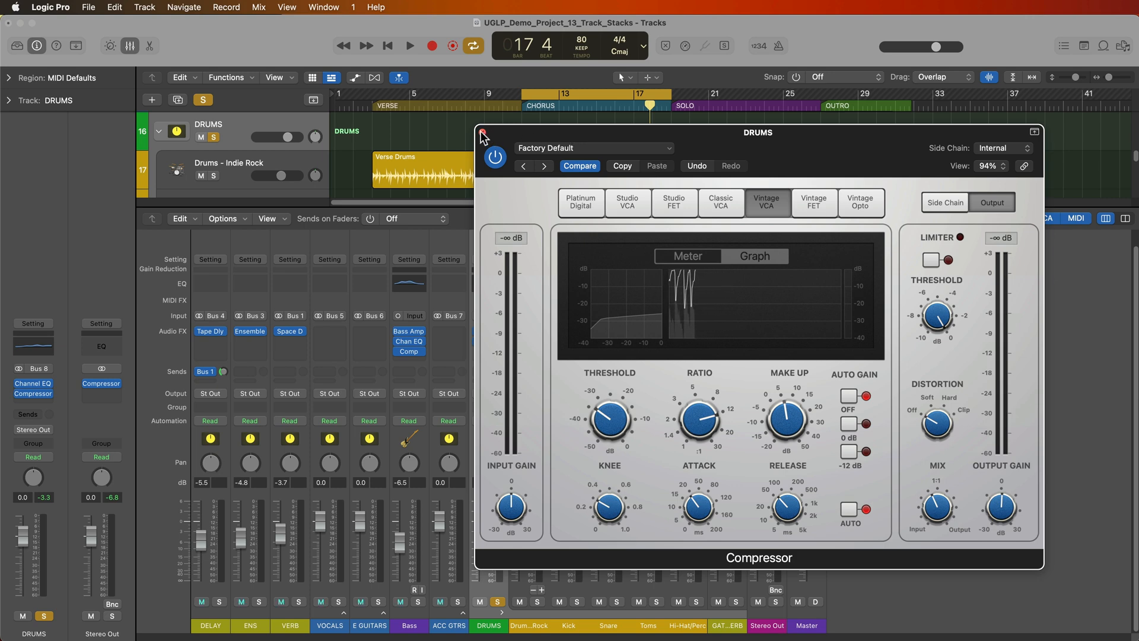
left_click(482, 136)
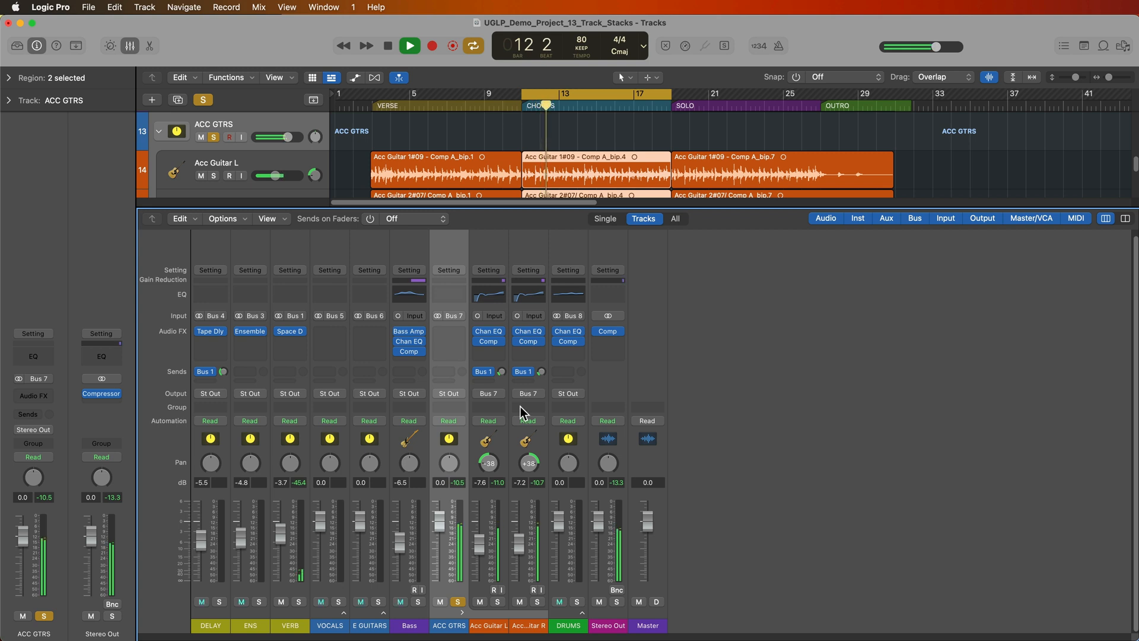
- Select an acoustic guitar channel and open the ACC GTRS Audio FX plug-in menu
left_click(388, 45)
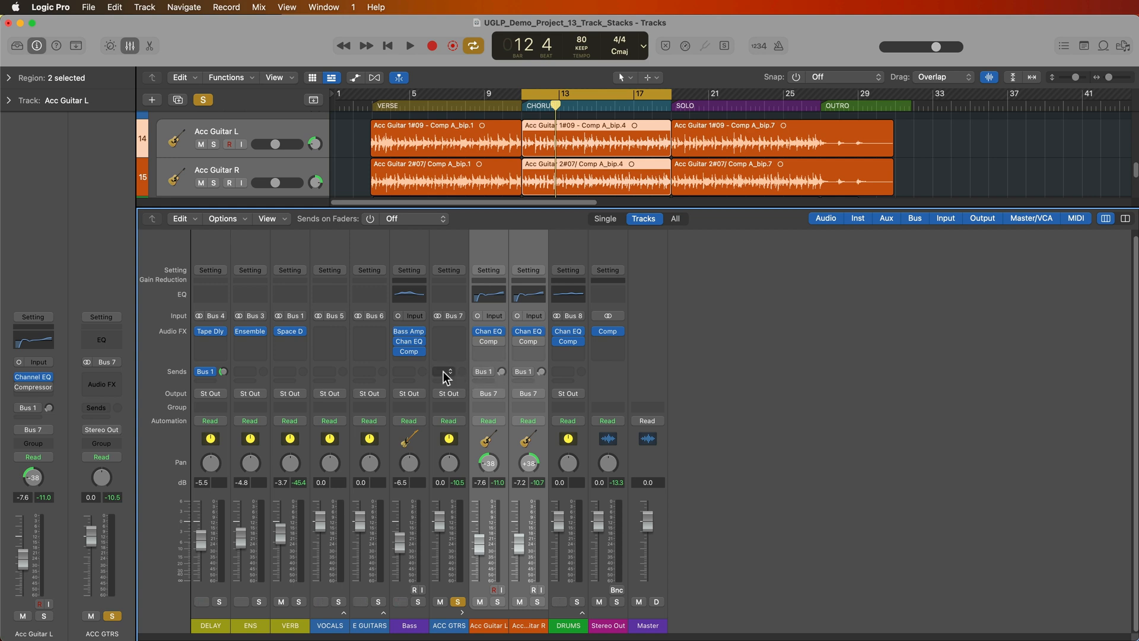
left_click(449, 371)
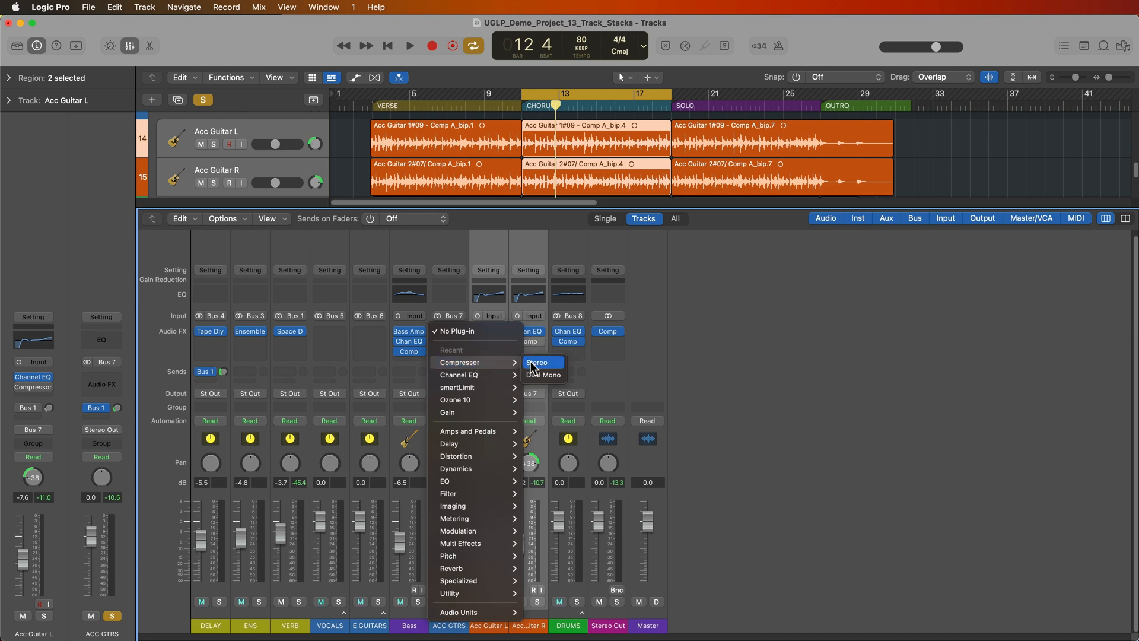
- Insert a stereo Studio VCA compressor on ACC GTRS with -25 dB threshold, comparing it bypassed
left_click(536, 363)
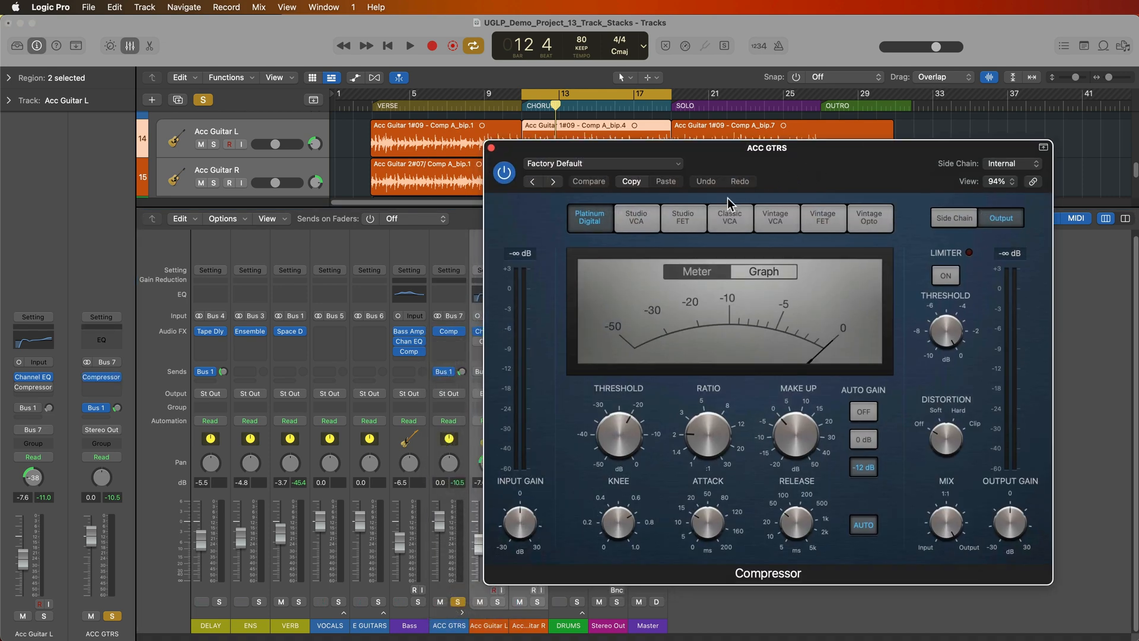
left_click(635, 218)
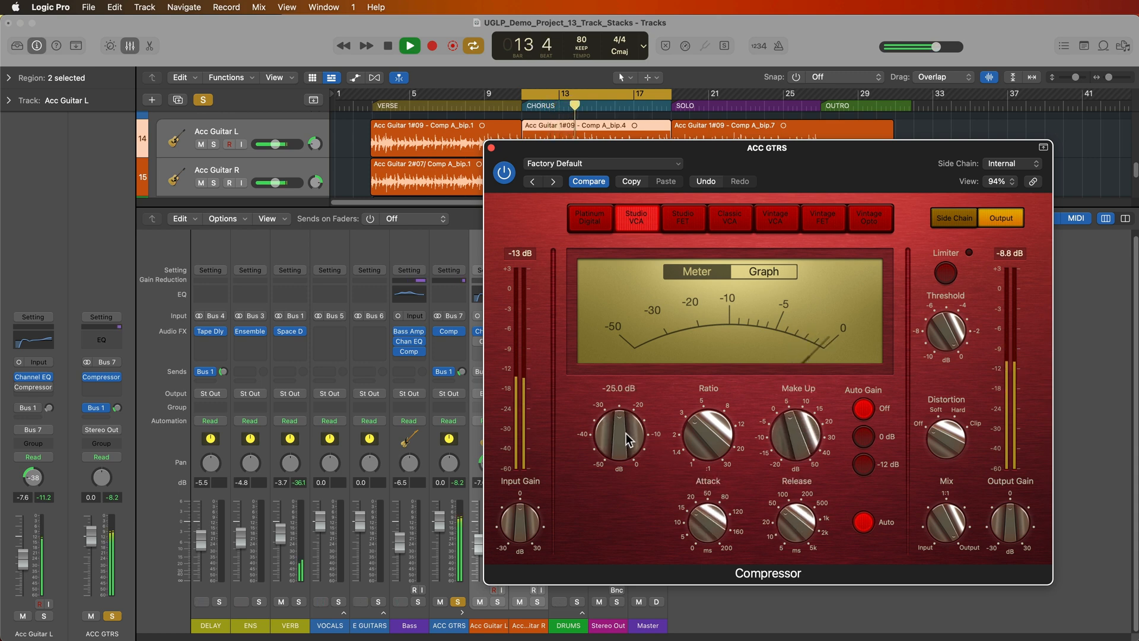
left_click_drag(618, 436, 617, 462)
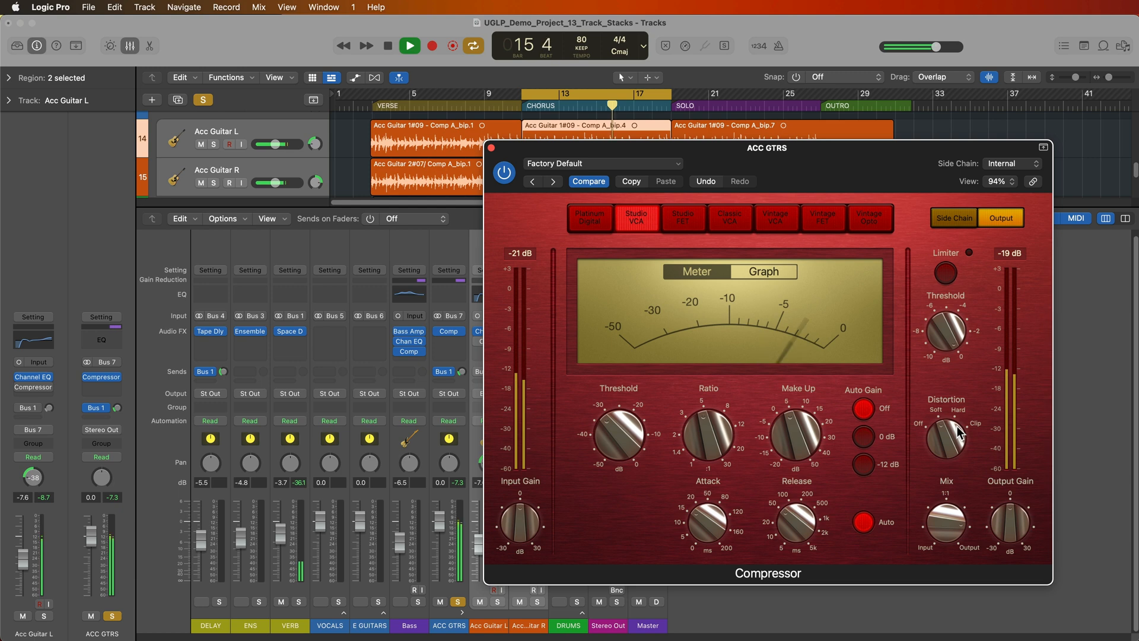
left_click_drag(1009, 523, 1013, 509)
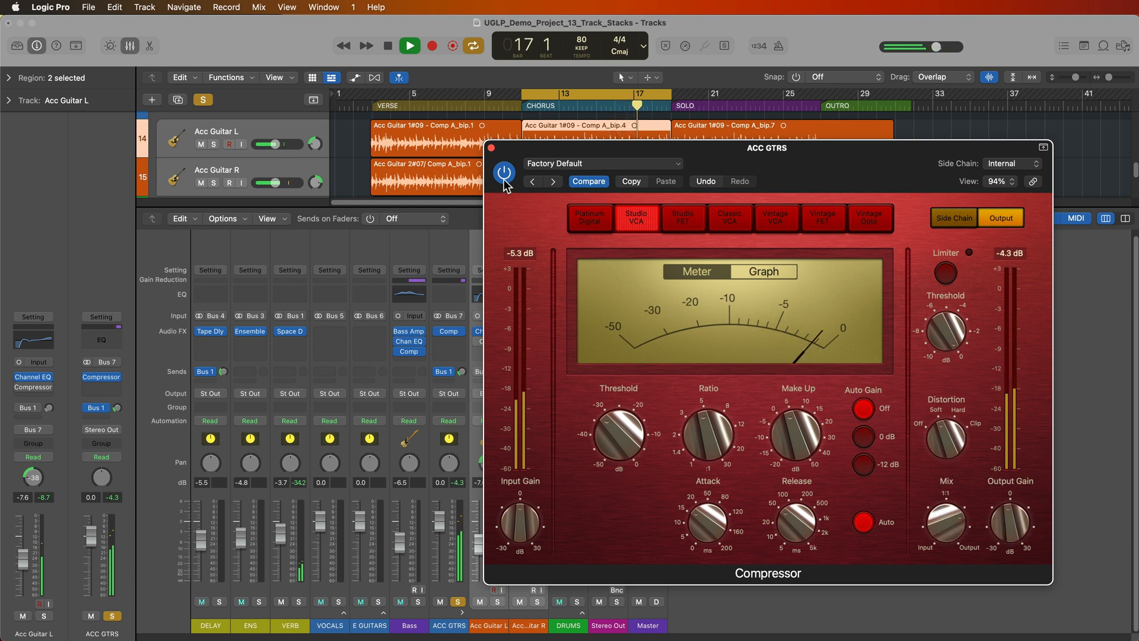
left_click(504, 172)
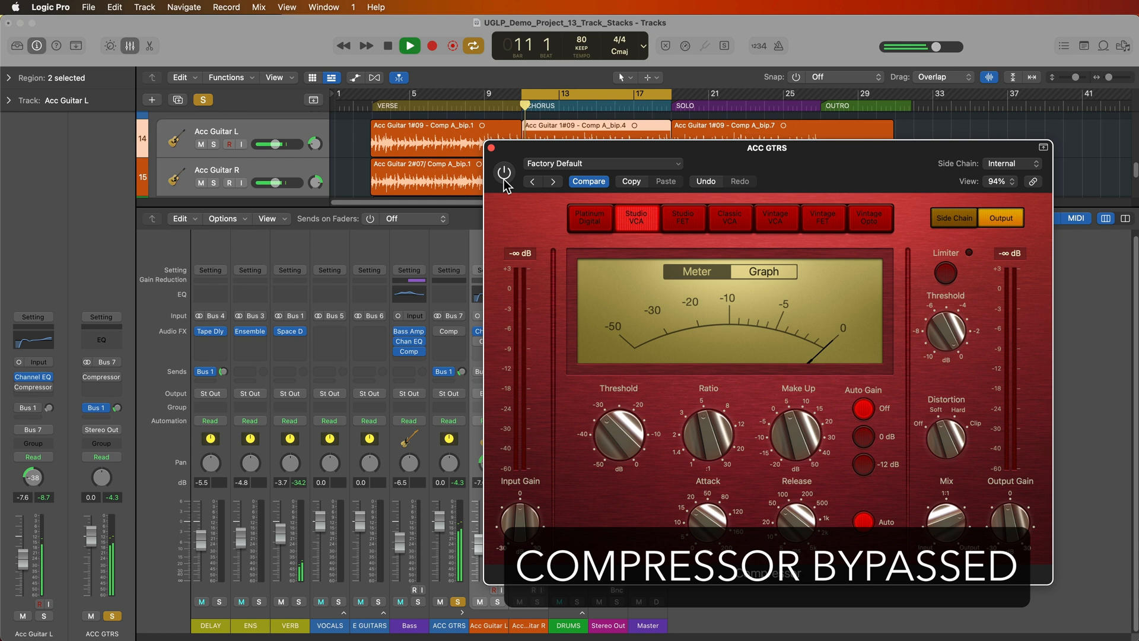
left_click(503, 173)
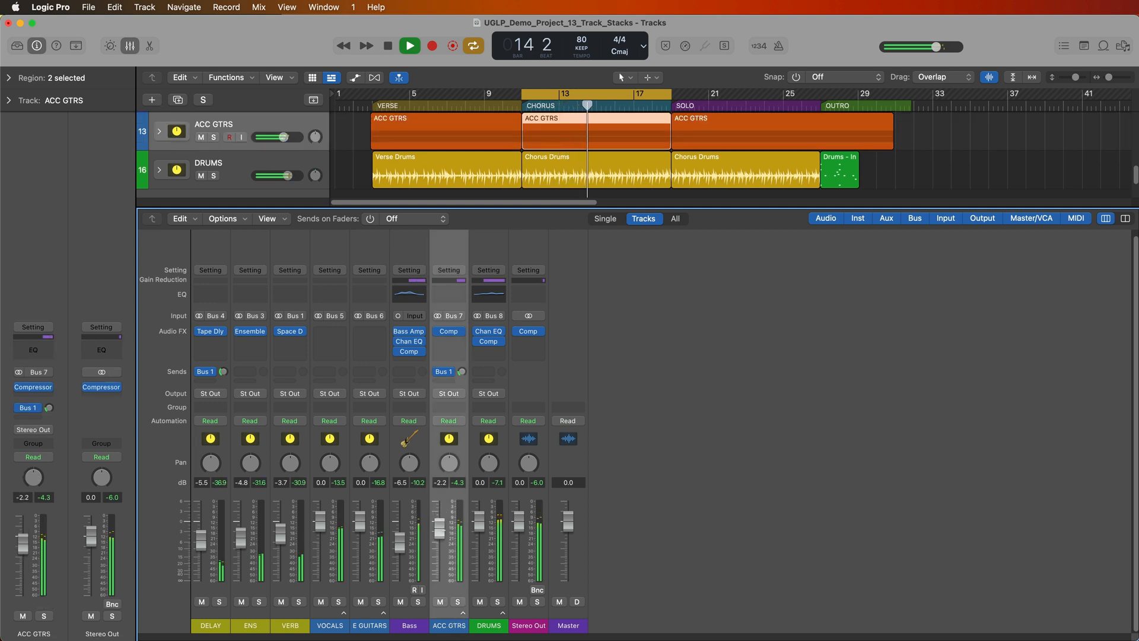
- Hide the mixer, expand VOCALS to select its chorus regions, then collapse the stack again
left_click(408, 45)
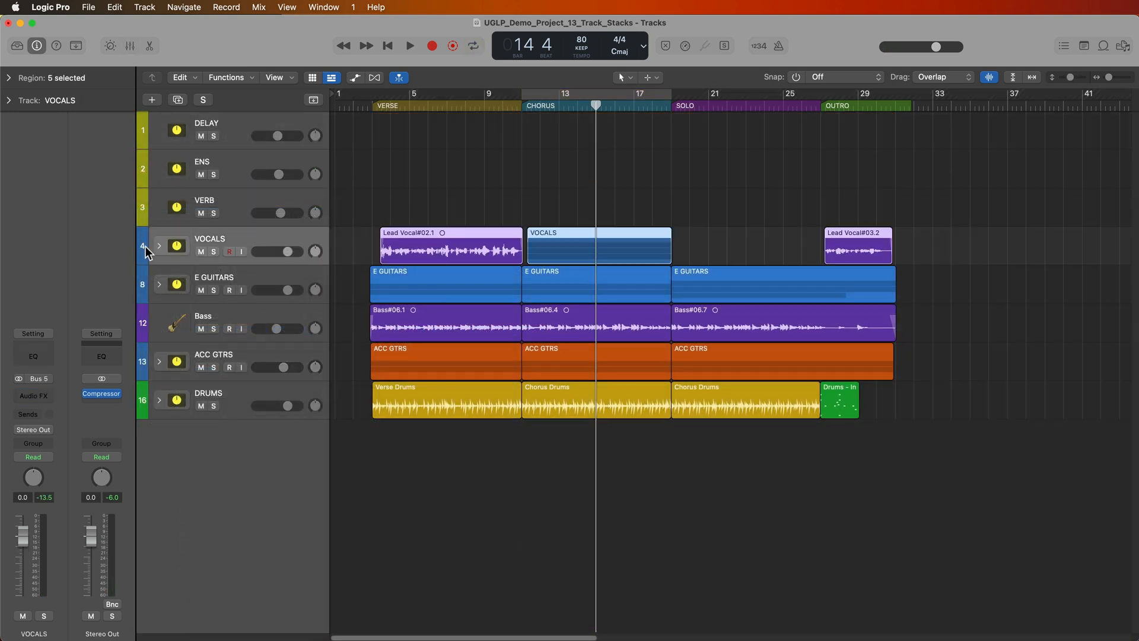
left_click(159, 245)
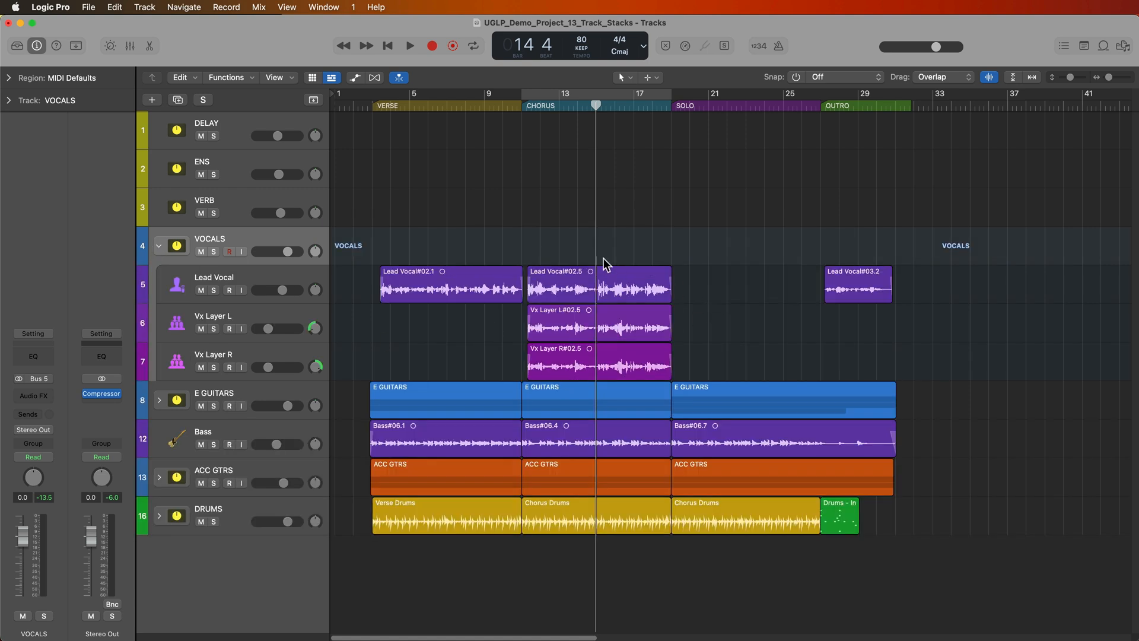
mouse_move(562, 252)
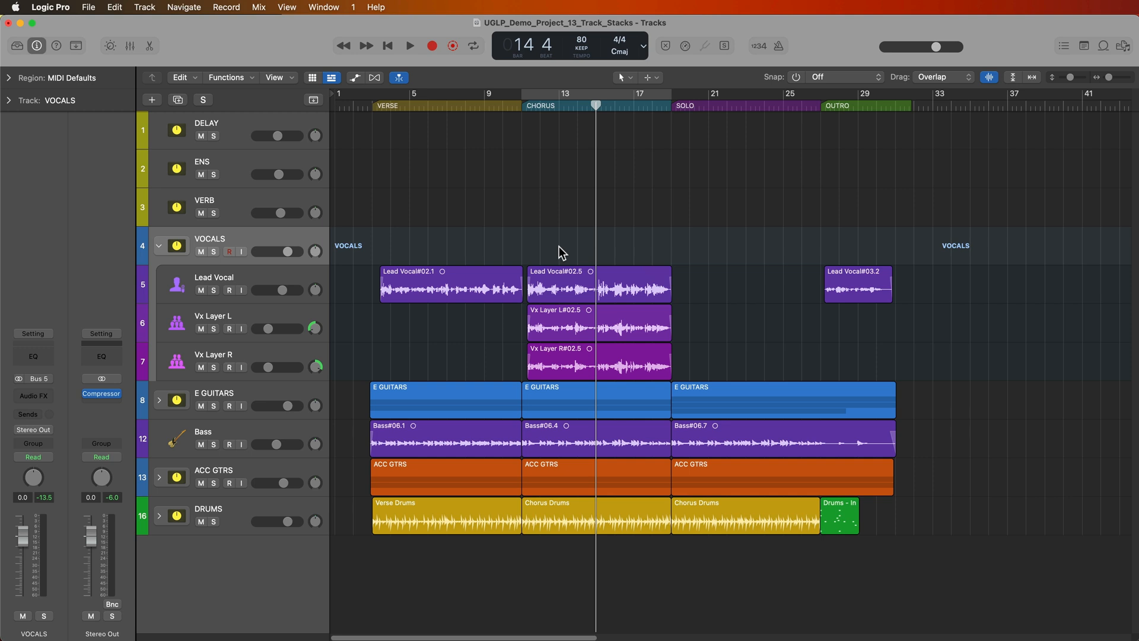
left_click(560, 284)
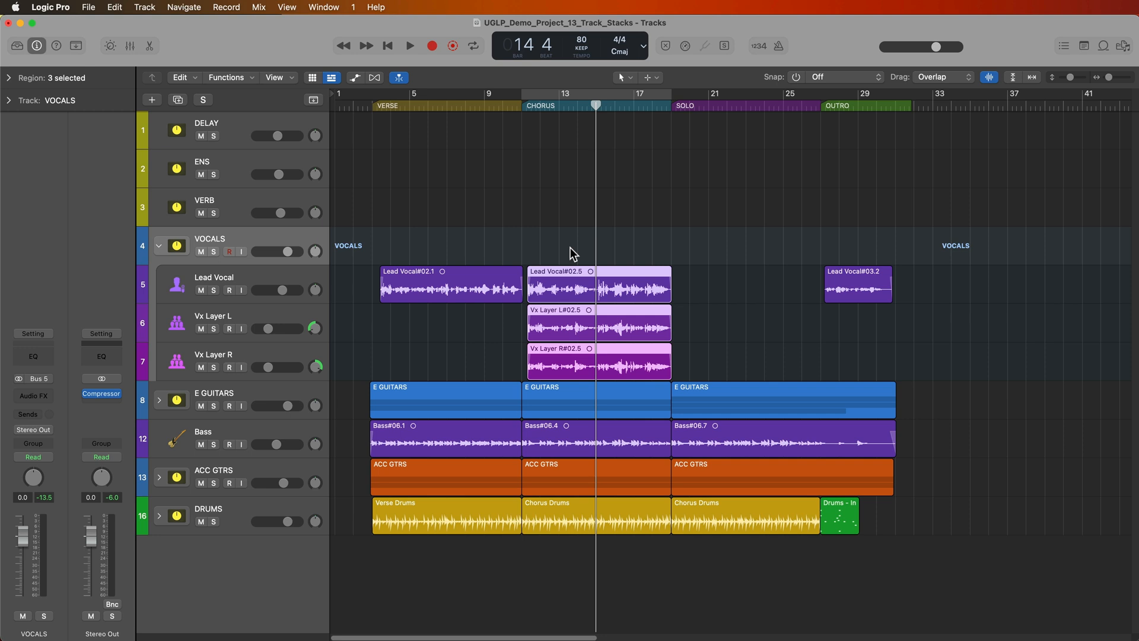
mouse_move(485, 340)
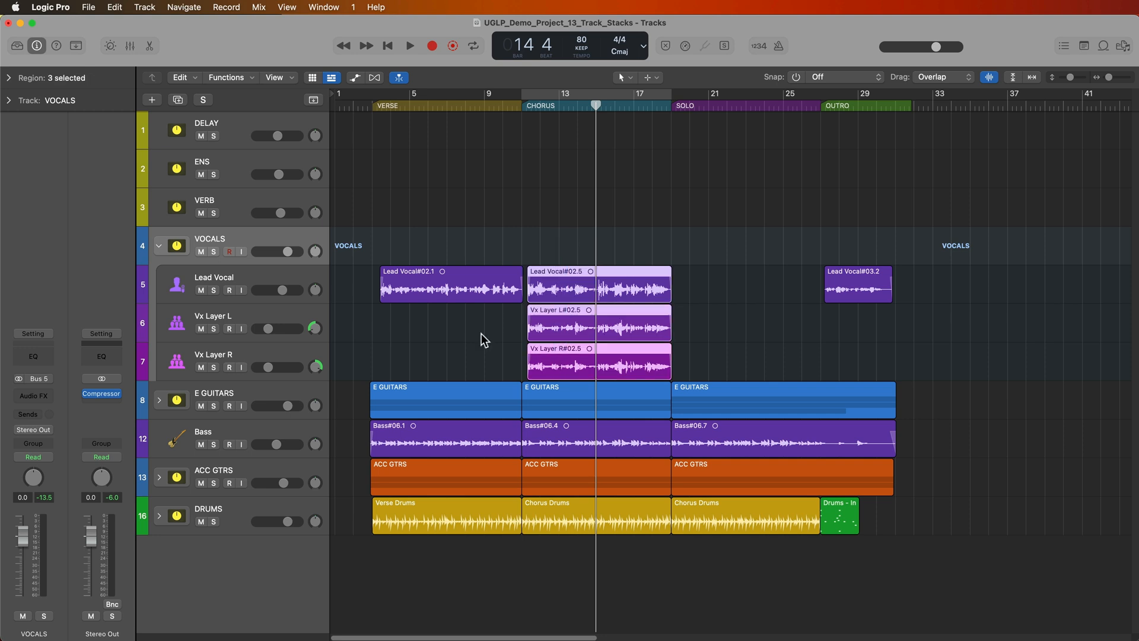
left_click(158, 245)
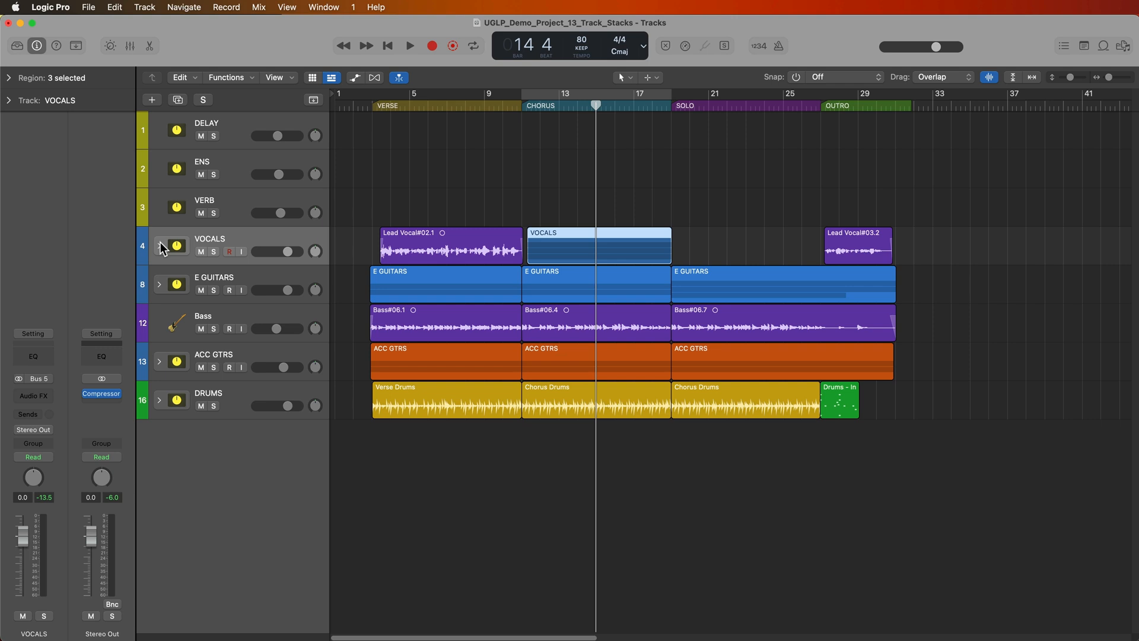
left_click(158, 246)
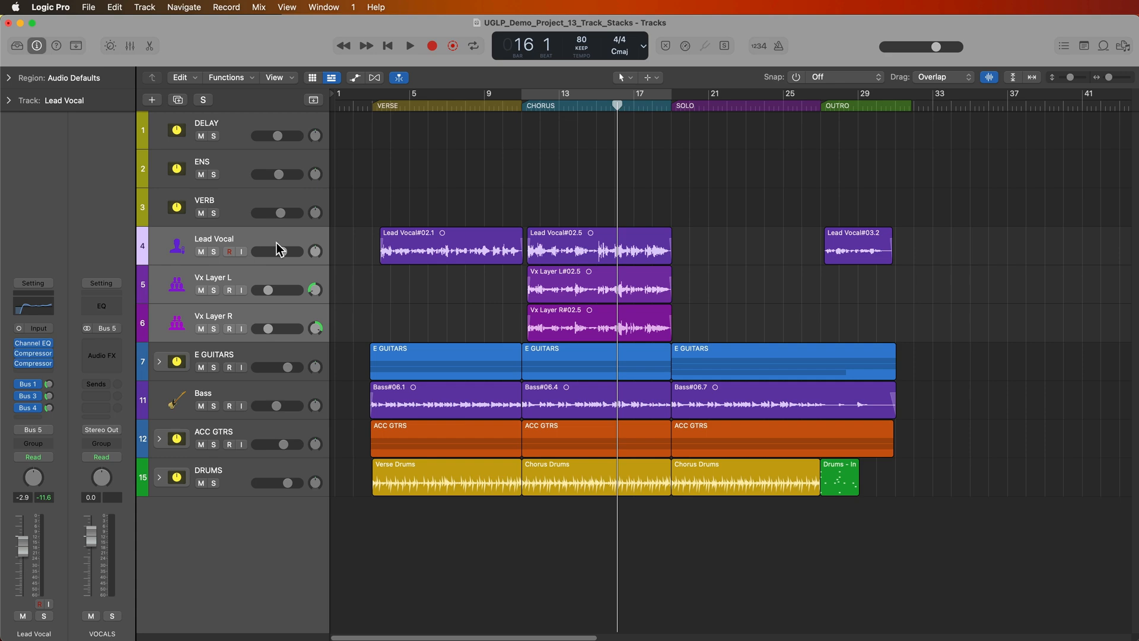
- Show the mixer with Lead Vocal, Vx Layer L and Vx Layer R as separate channels
left_click(130, 46)
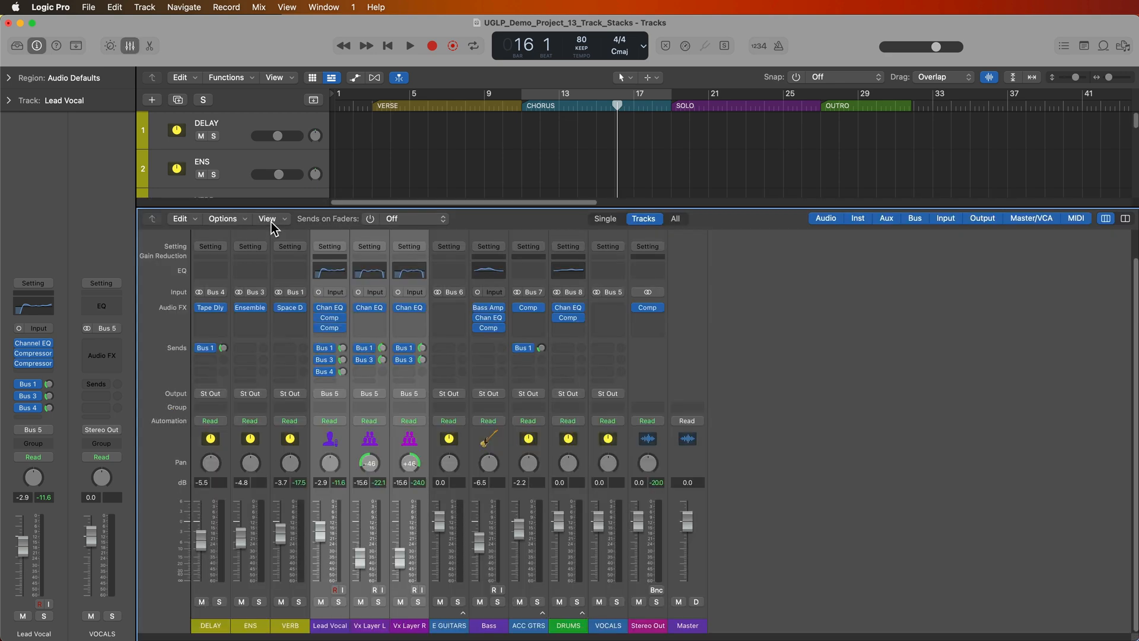
mouse_move(383, 538)
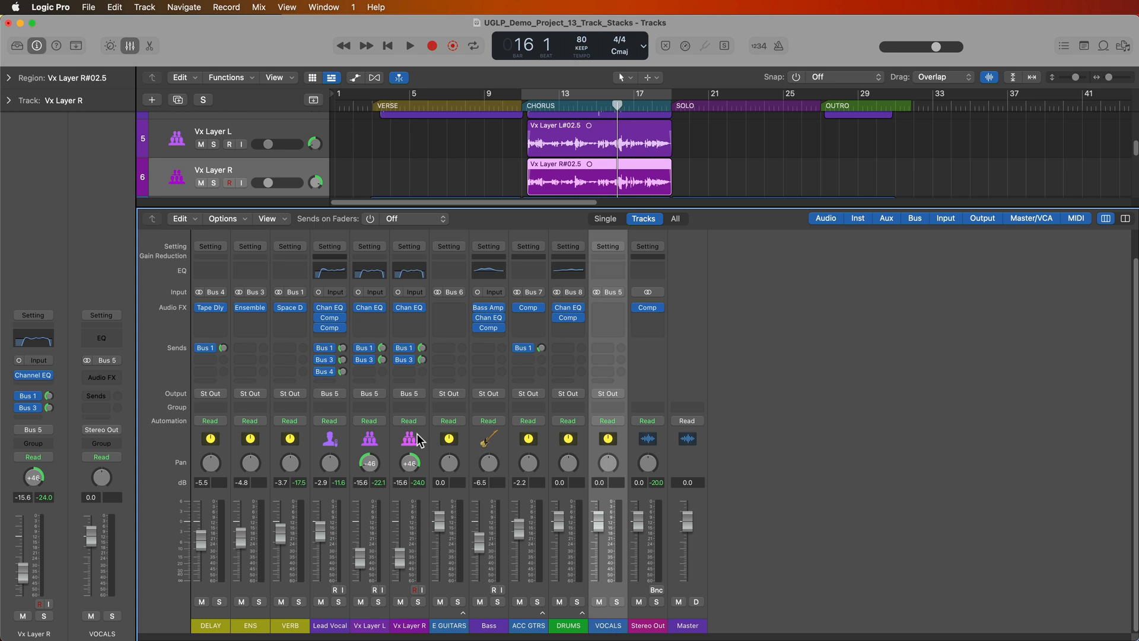
mouse_move(344, 630)
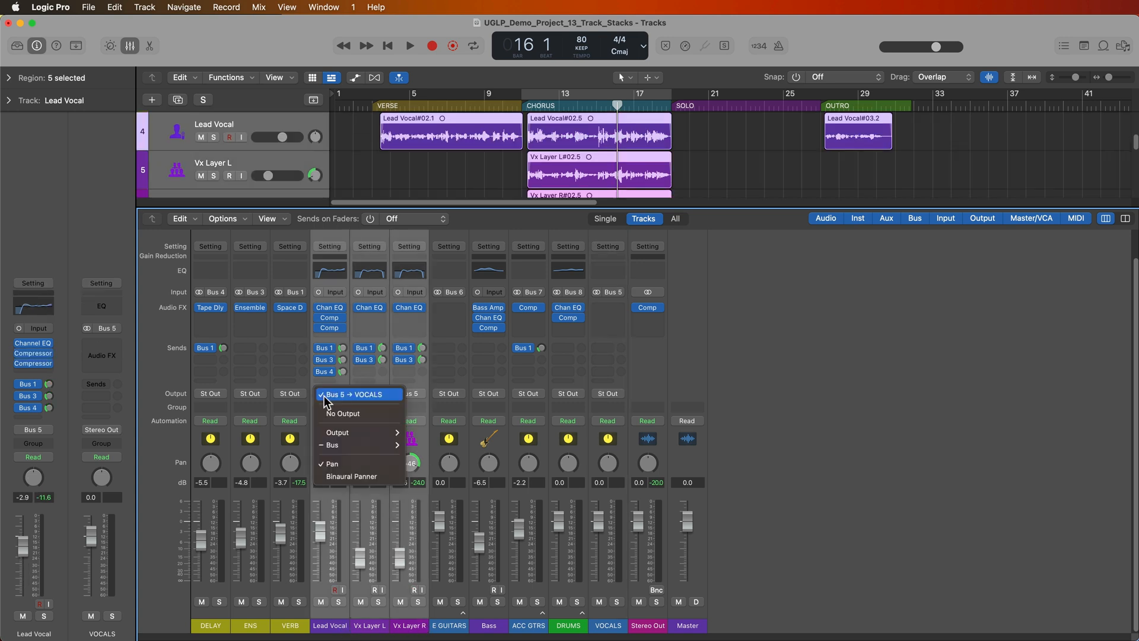
left_click(355, 394)
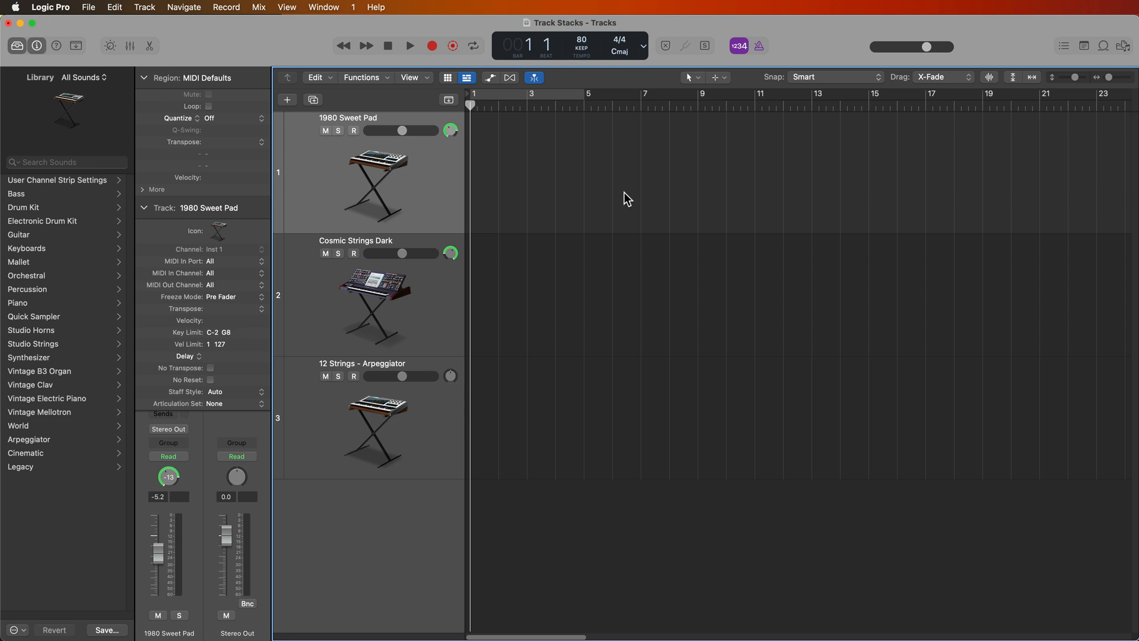
mouse_move(437, 342)
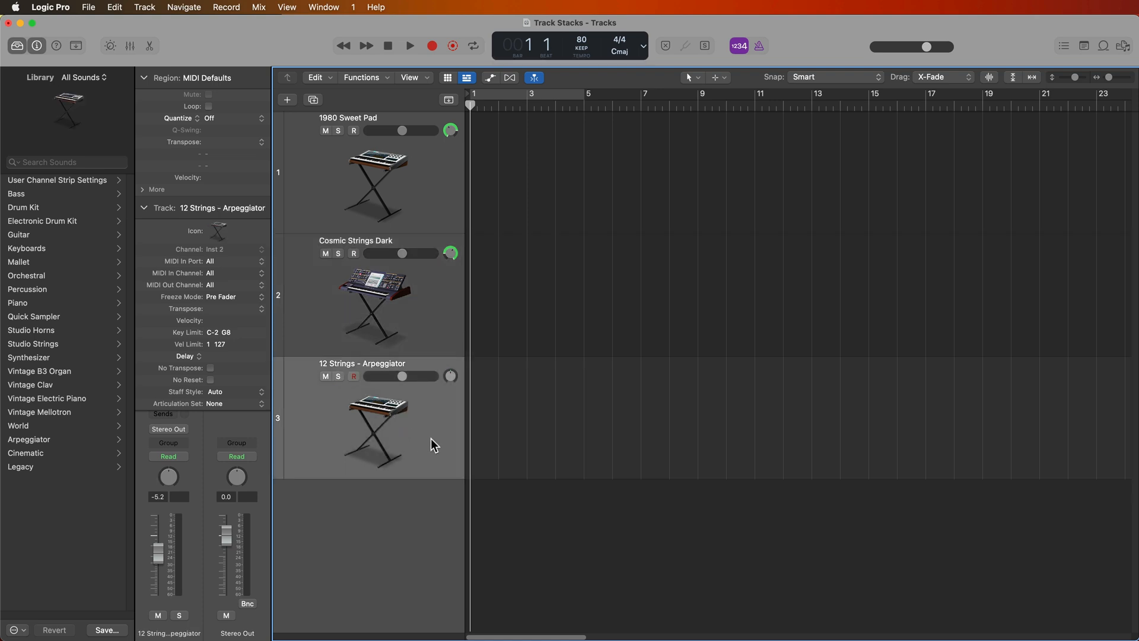
- Select the 1980 Sweet Pad track in the Track Stacks project
left_click(347, 118)
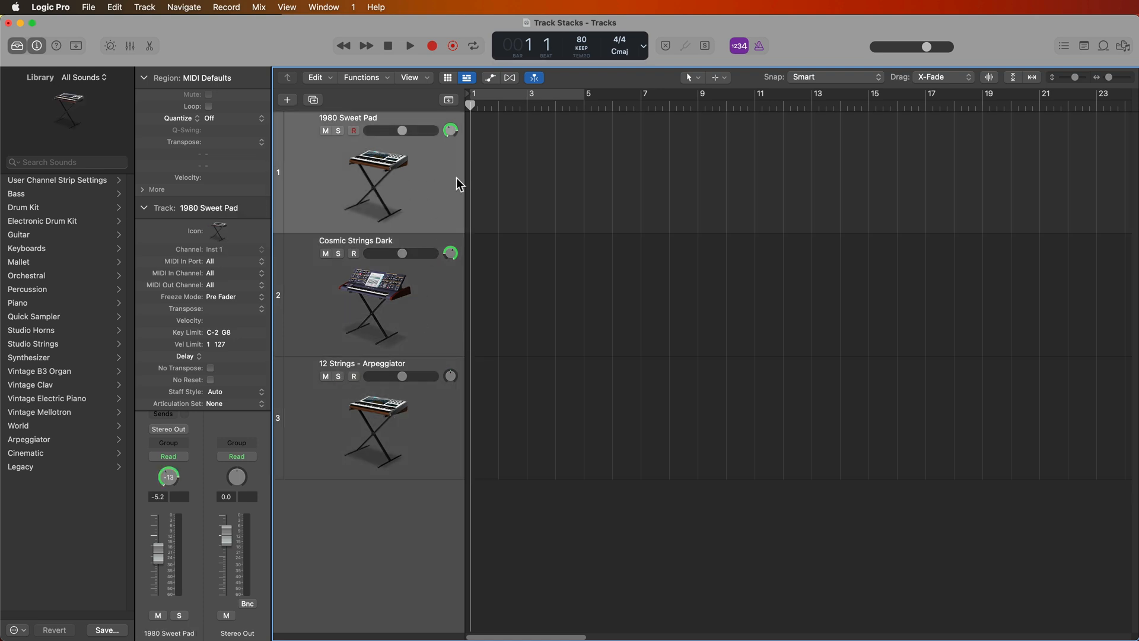
mouse_move(482, 179)
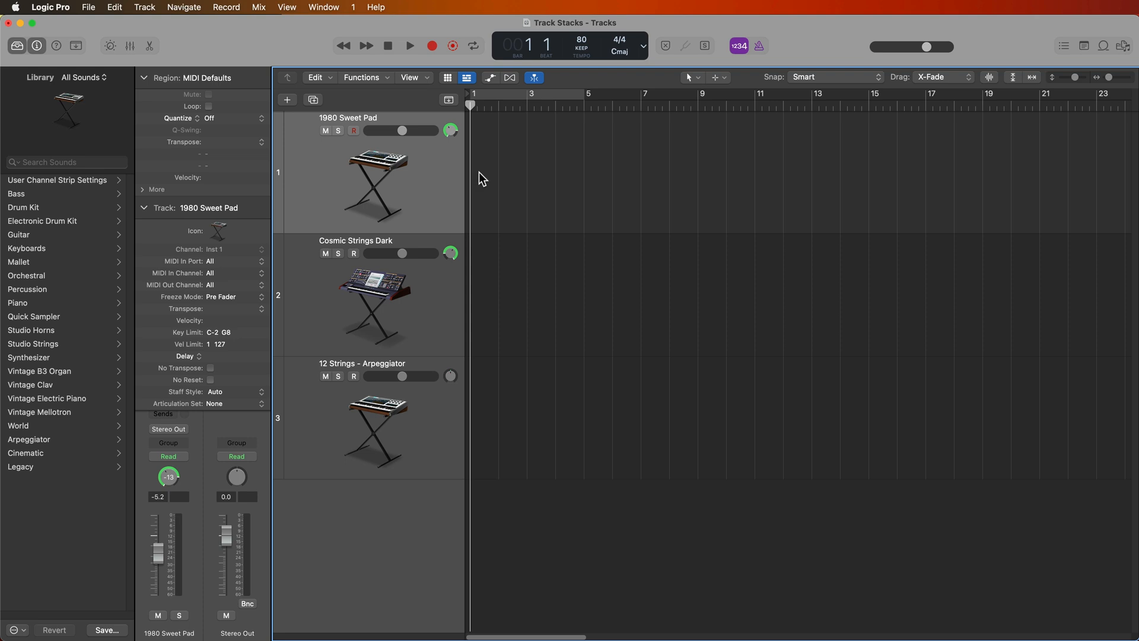
mouse_move(578, 437)
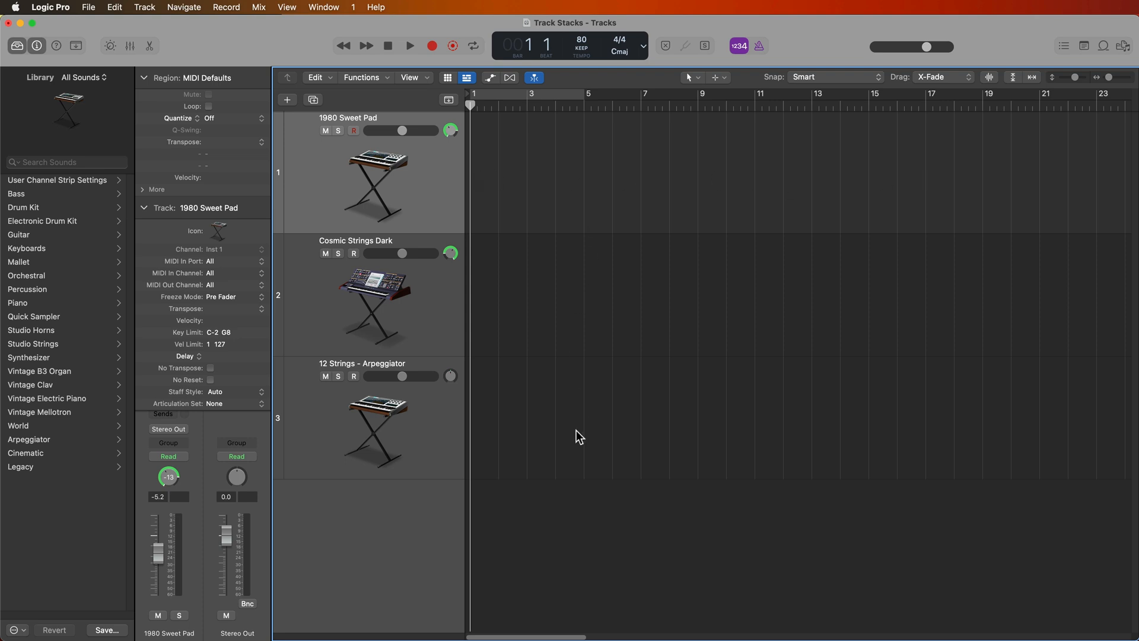
mouse_move(557, 421)
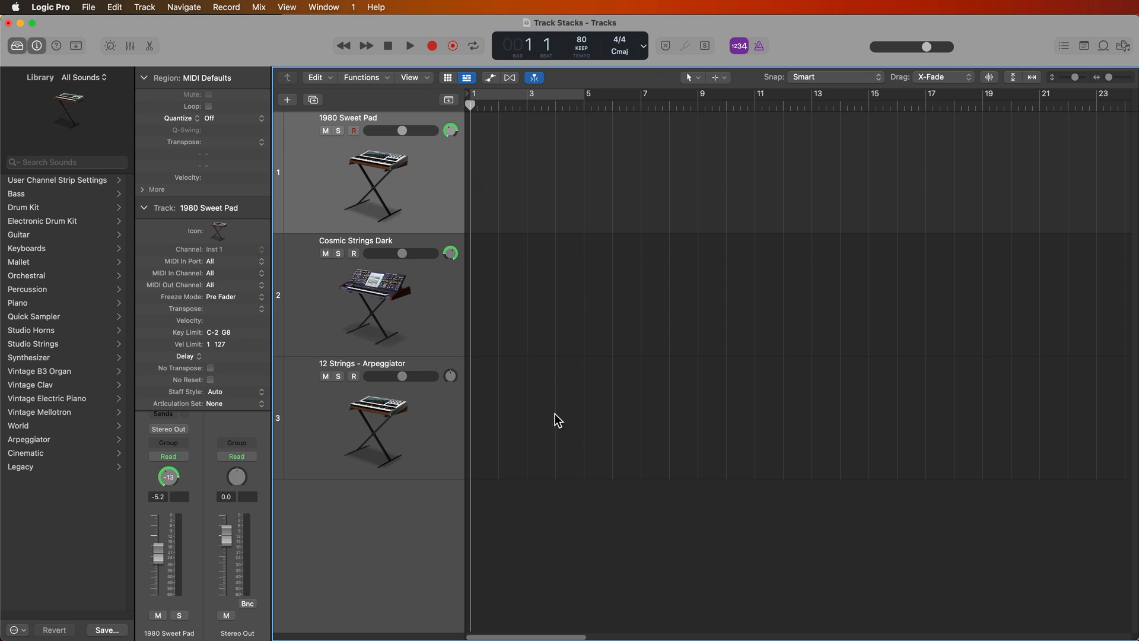
left_click(362, 363)
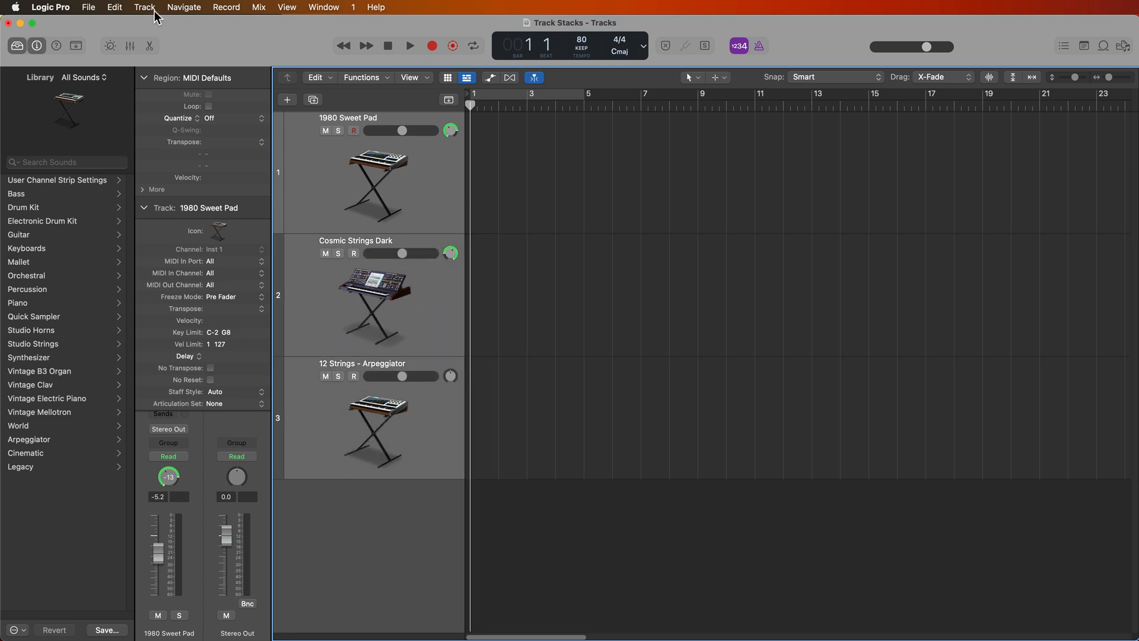
- Stack the three synth tracks as a summing stack named 'Pads + Arp' and expand it
left_click(145, 6)
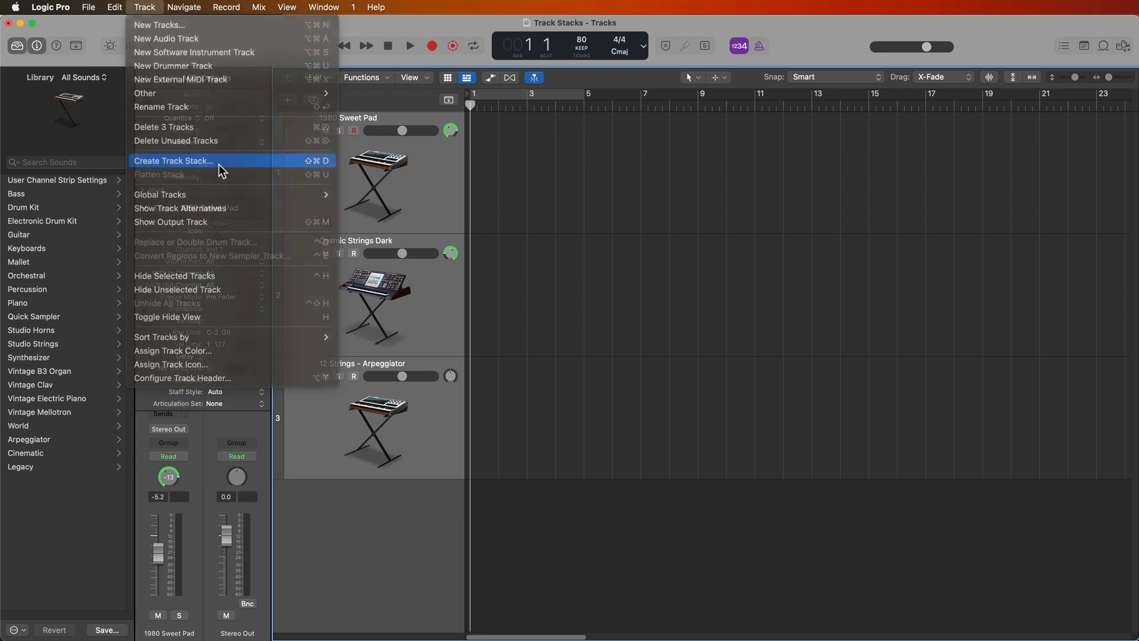
left_click(173, 161)
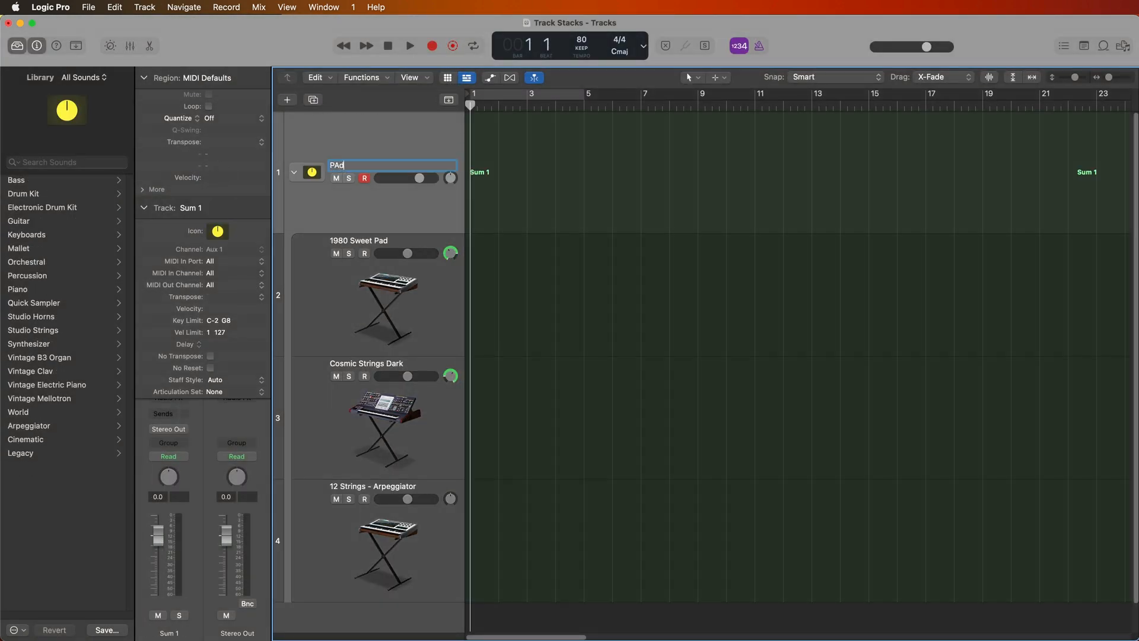
type("Pads + Arp")
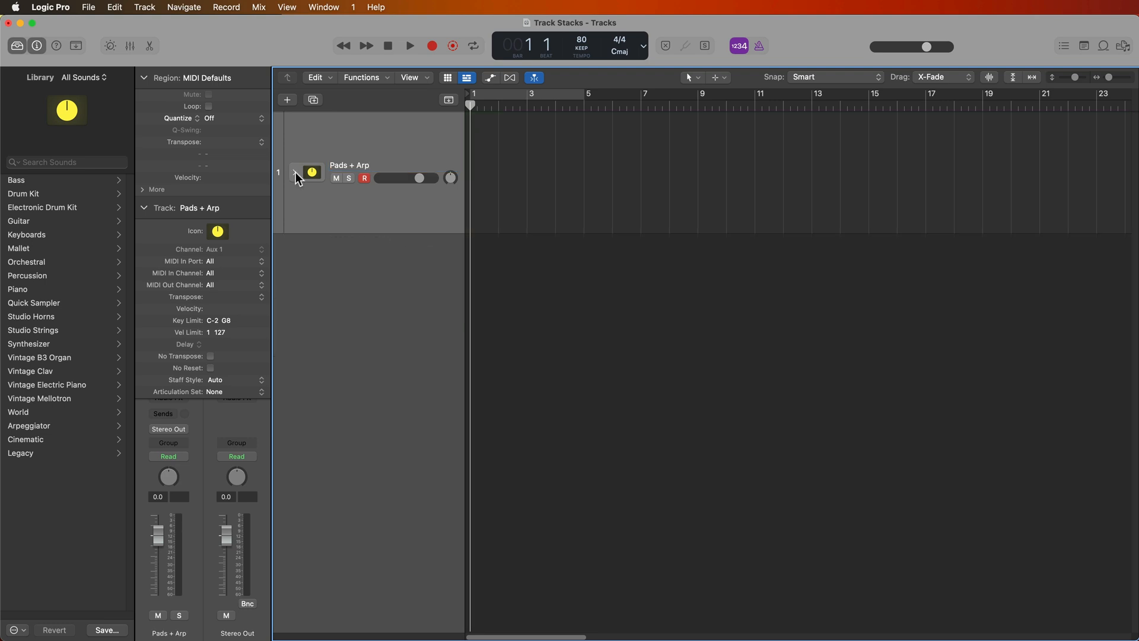
left_click(295, 172)
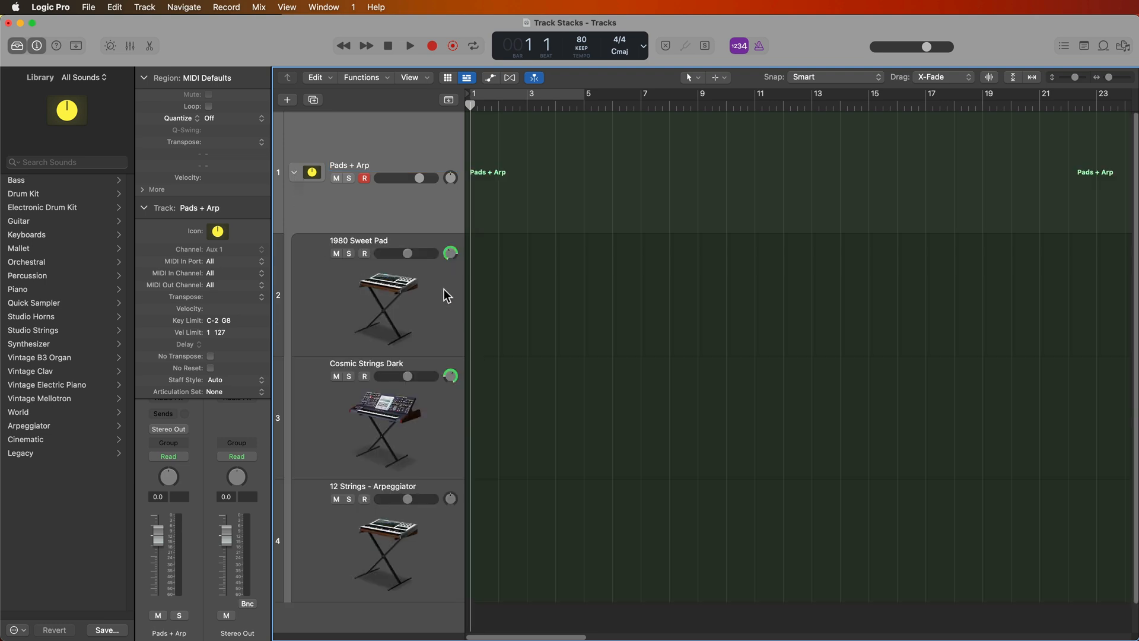
- Select the Cosmic Strings Dark track, then the Pads + Arp stack
left_click(365, 363)
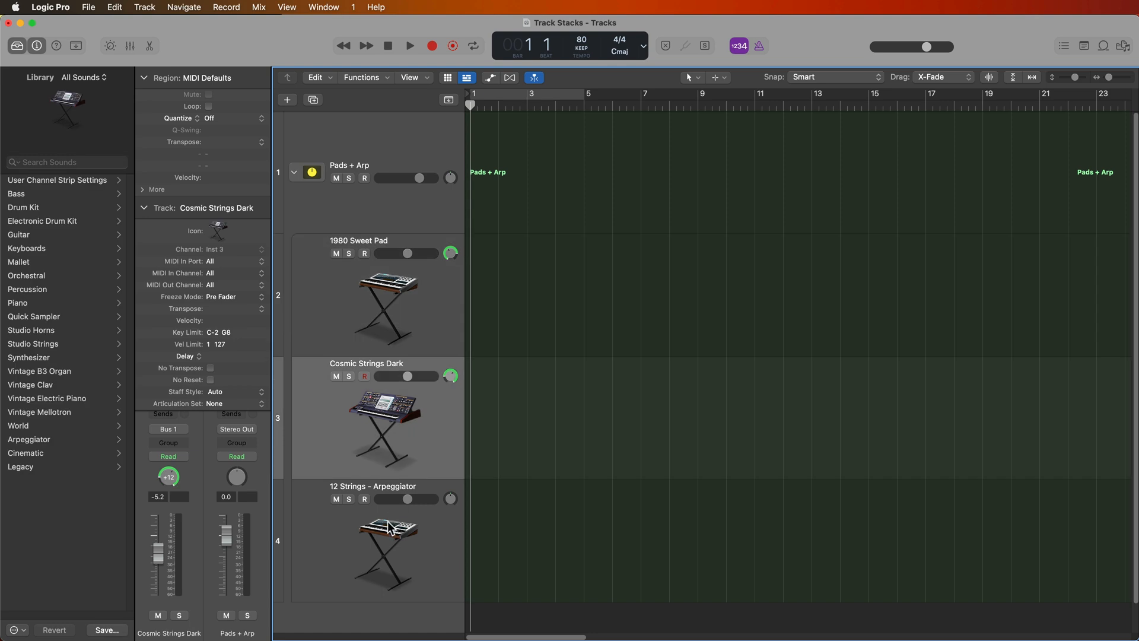
left_click(348, 165)
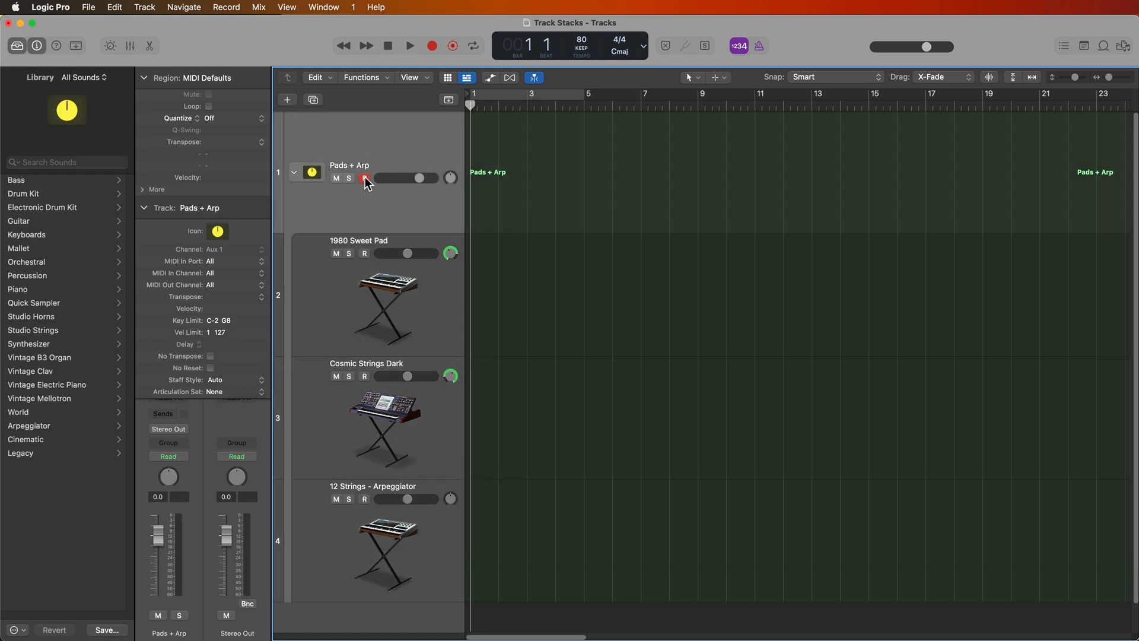
left_click(363, 178)
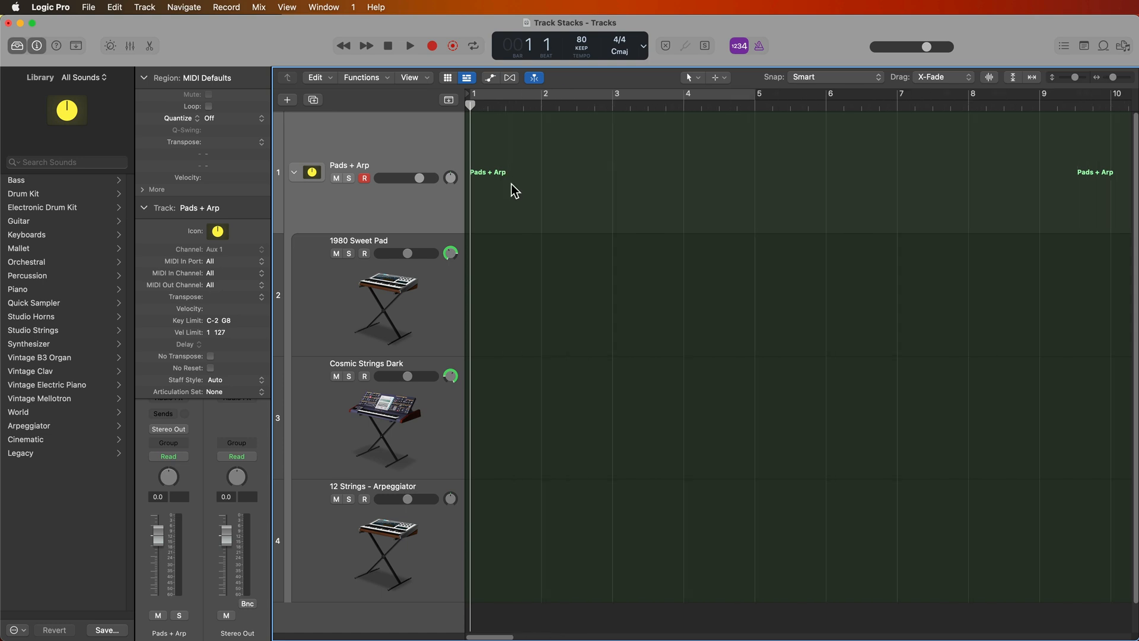
- Record a MIDI chord region on the Pads + Arp stack, then stop recording
left_click(408, 45)
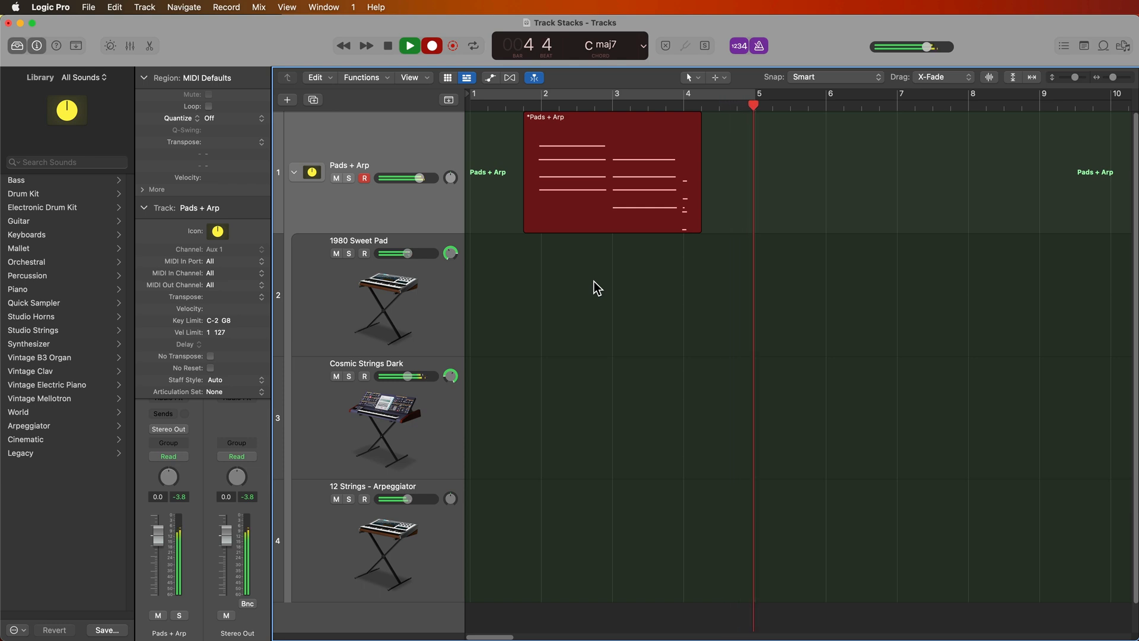
left_click(408, 45)
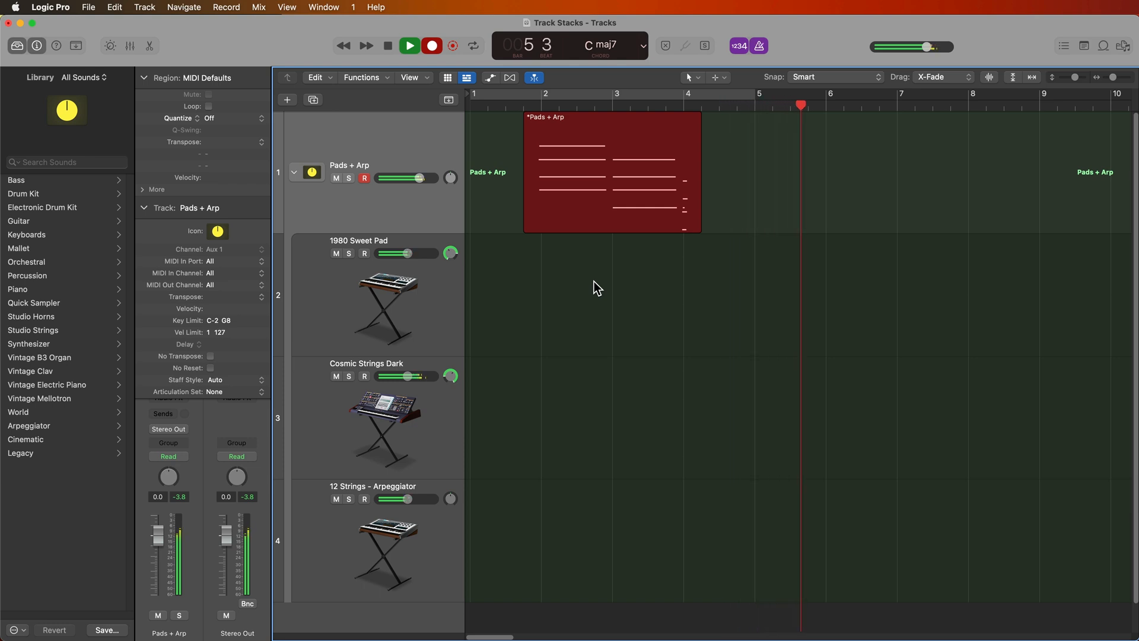
left_click(409, 45)
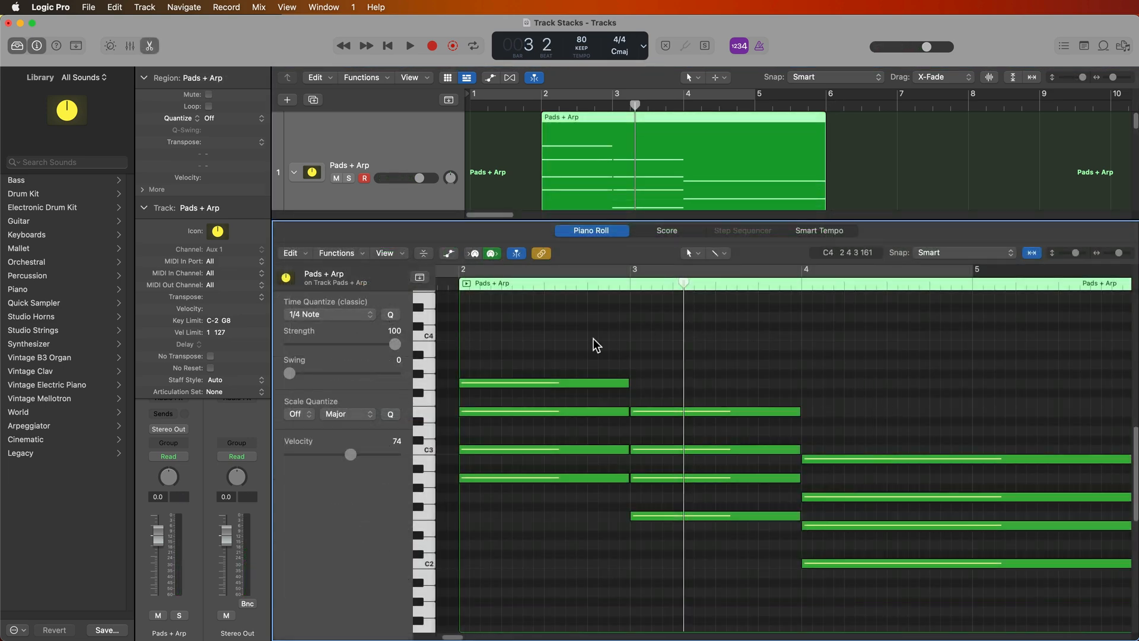
mouse_move(587, 516)
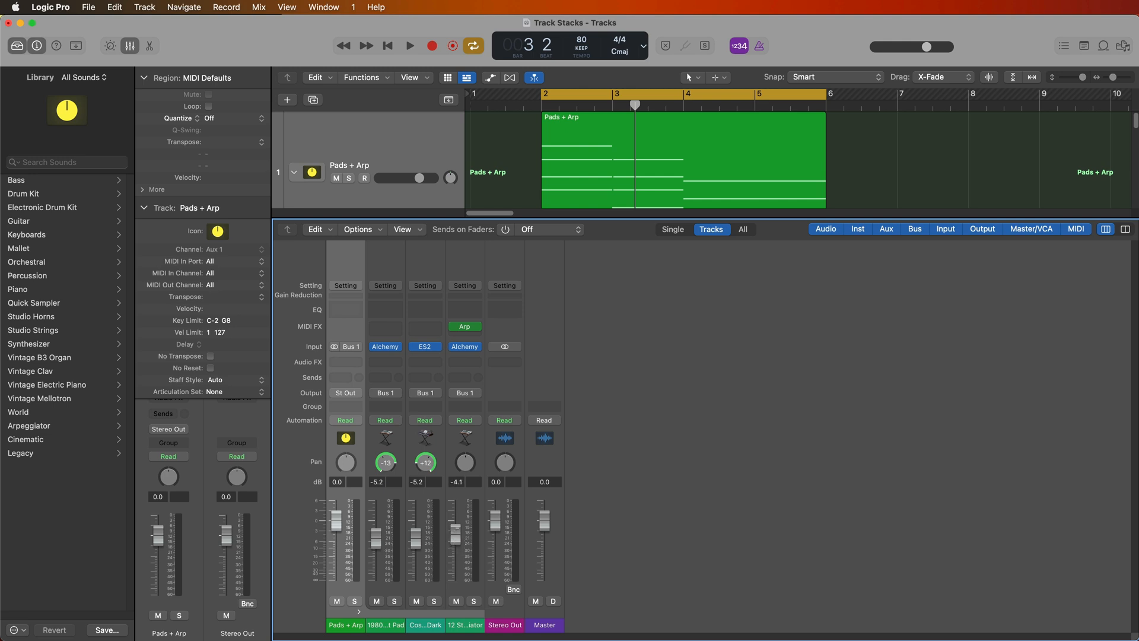
- Raise the arpeggiator fader to -0.7 dB, then lower and widen the two pad channels
left_click_drag(456, 530, 455, 508)
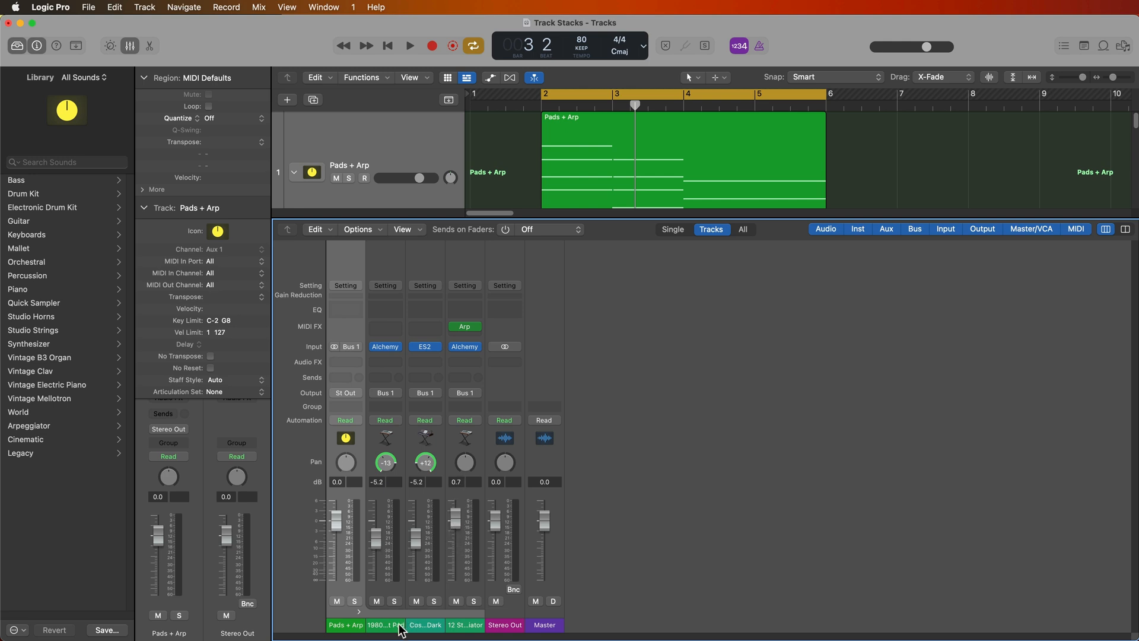
left_click(385, 624)
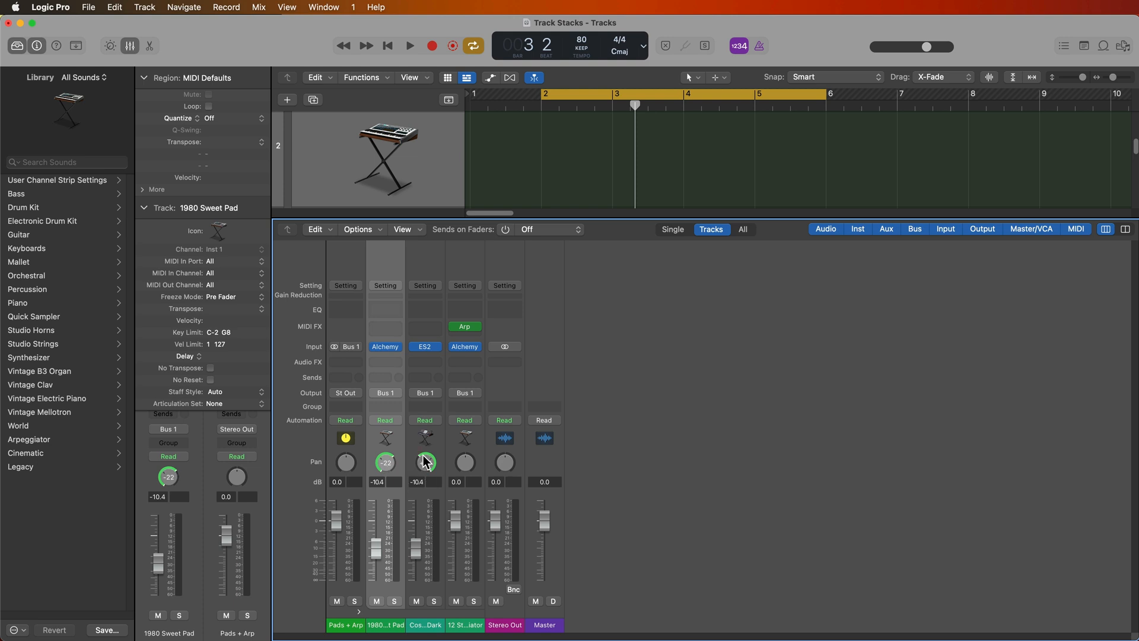
left_click(408, 45)
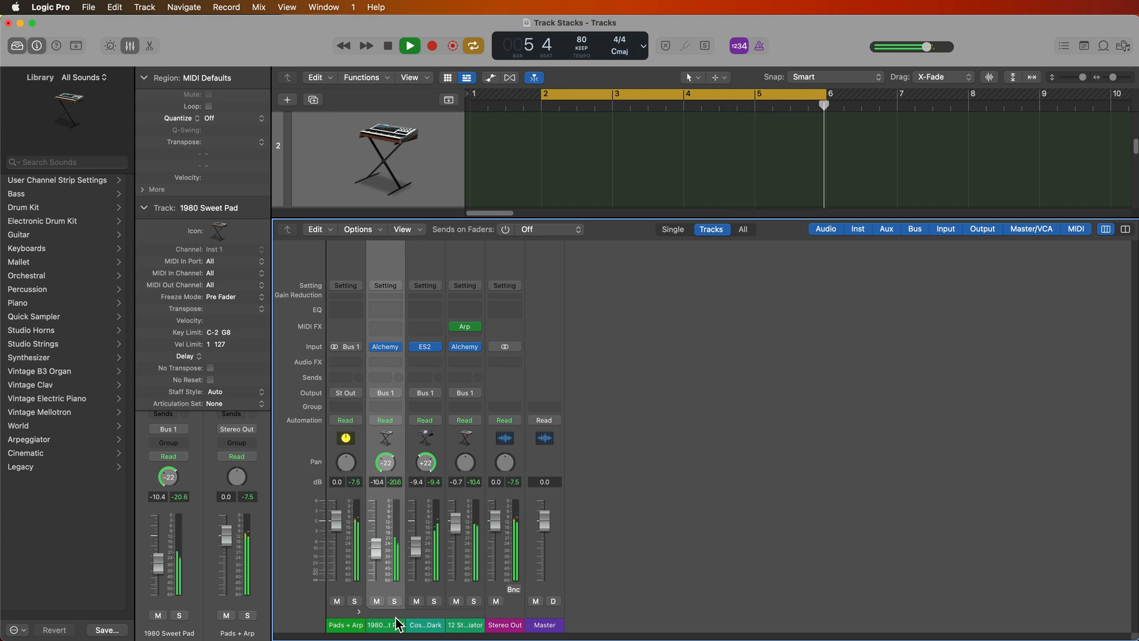
left_click(395, 600)
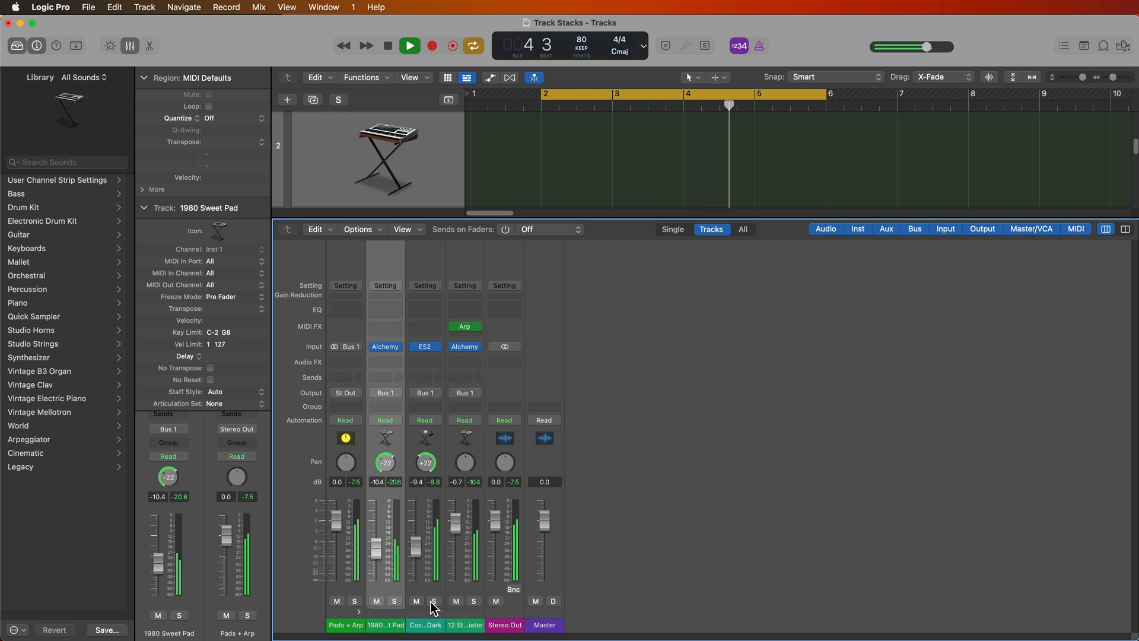
left_click(474, 601)
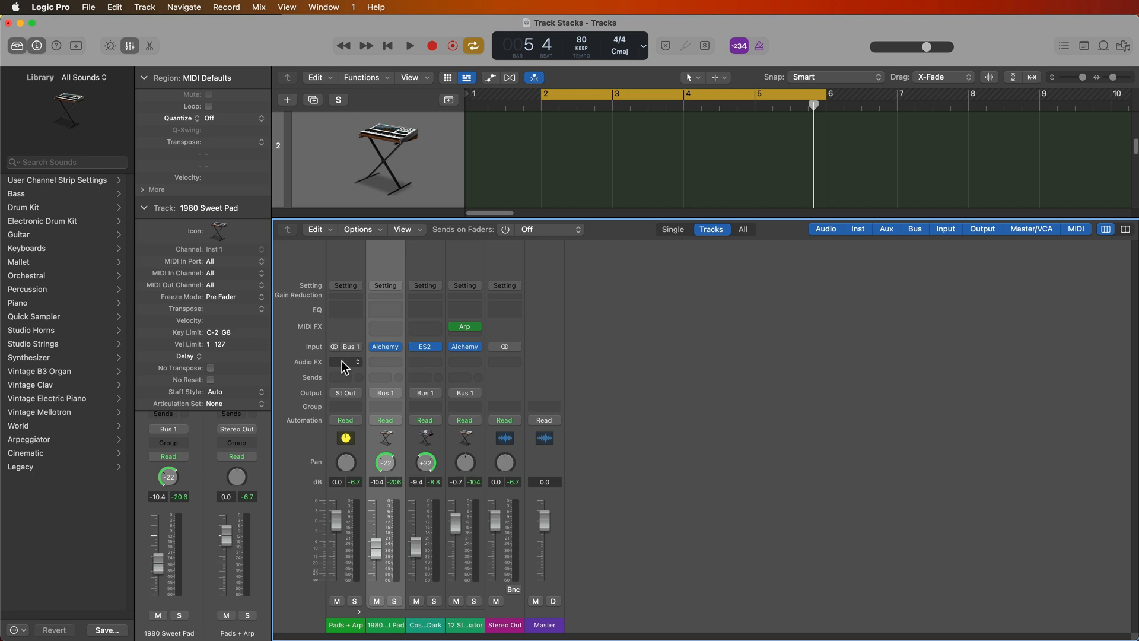
- Solo 1980 Sweet Pad and add a Transposer MIDI FX set to -12 semitones
left_click(346, 419)
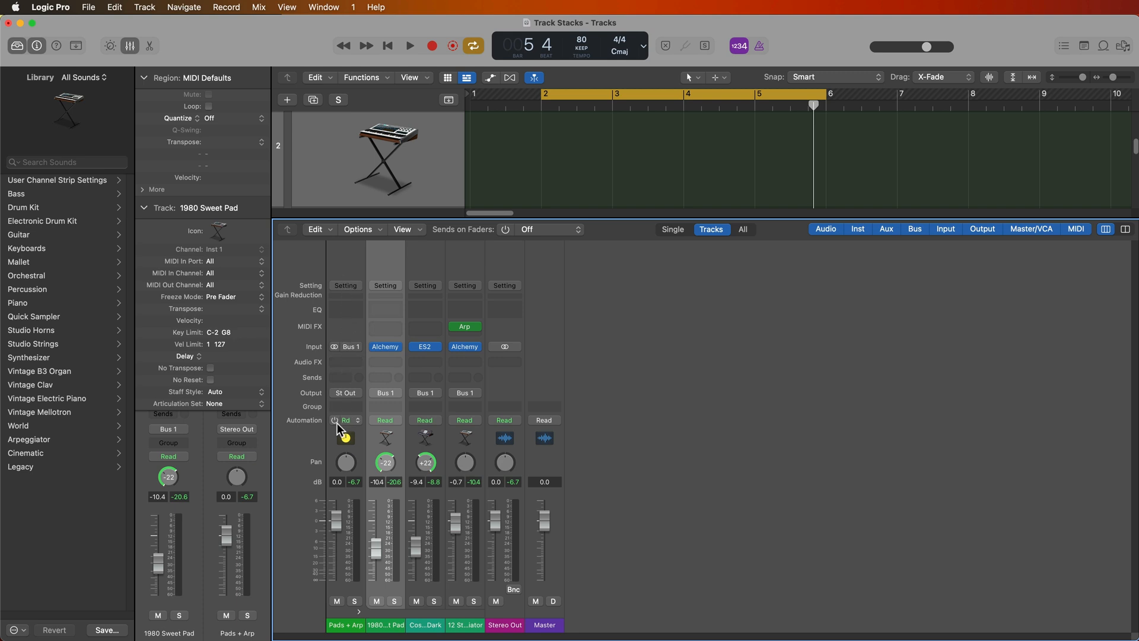
left_click(394, 601)
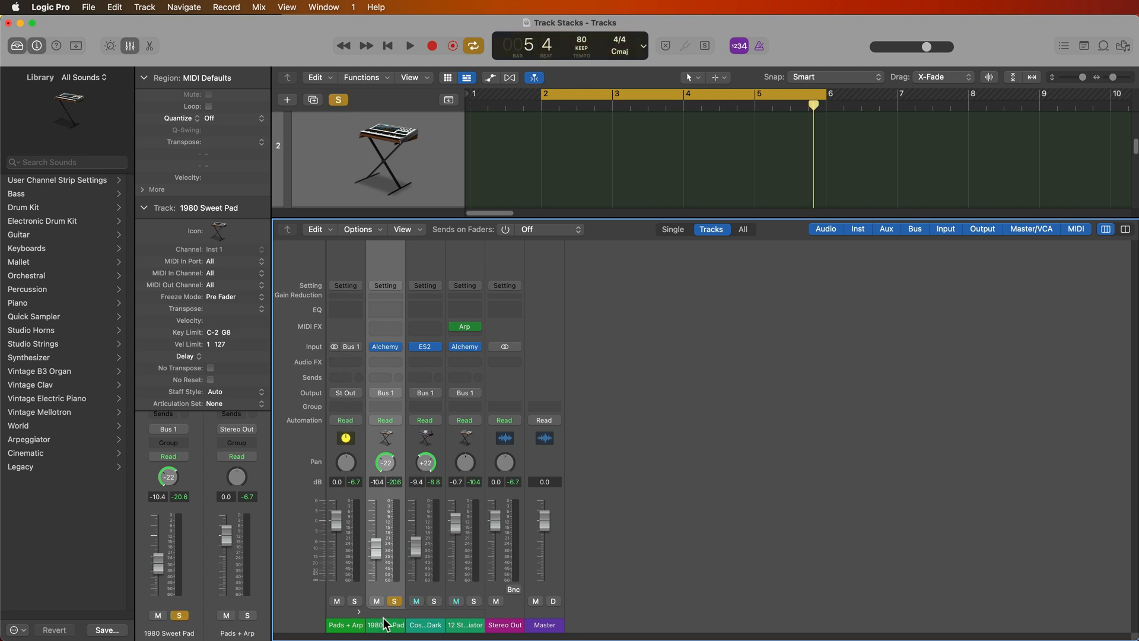
left_click(385, 326)
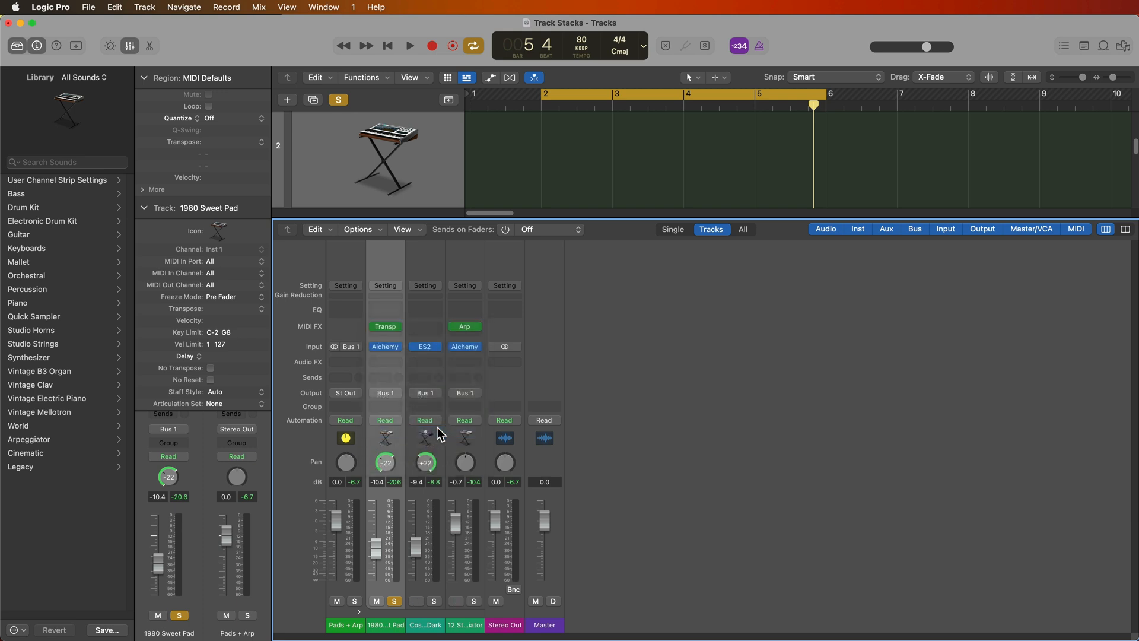
left_click(385, 326)
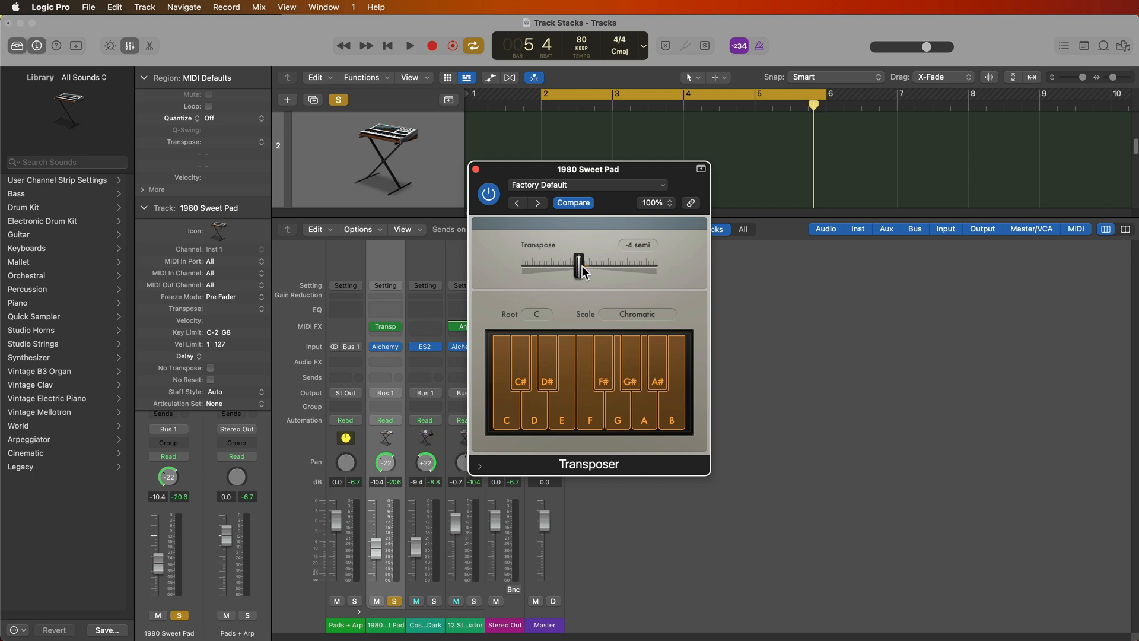
left_click_drag(579, 263, 563, 276)
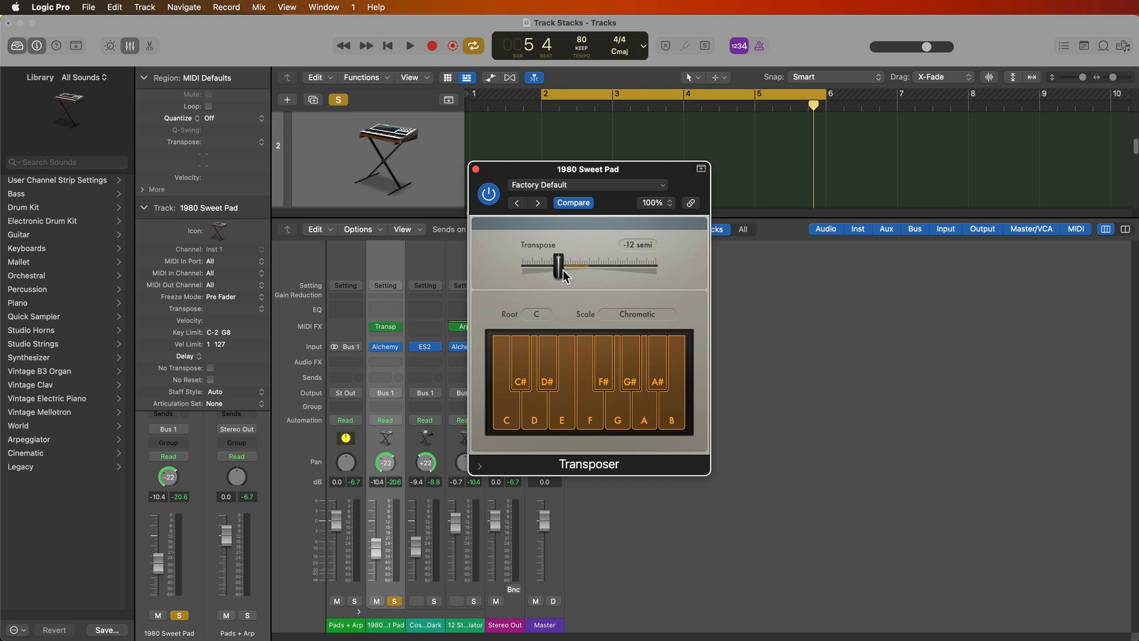
left_click(476, 169)
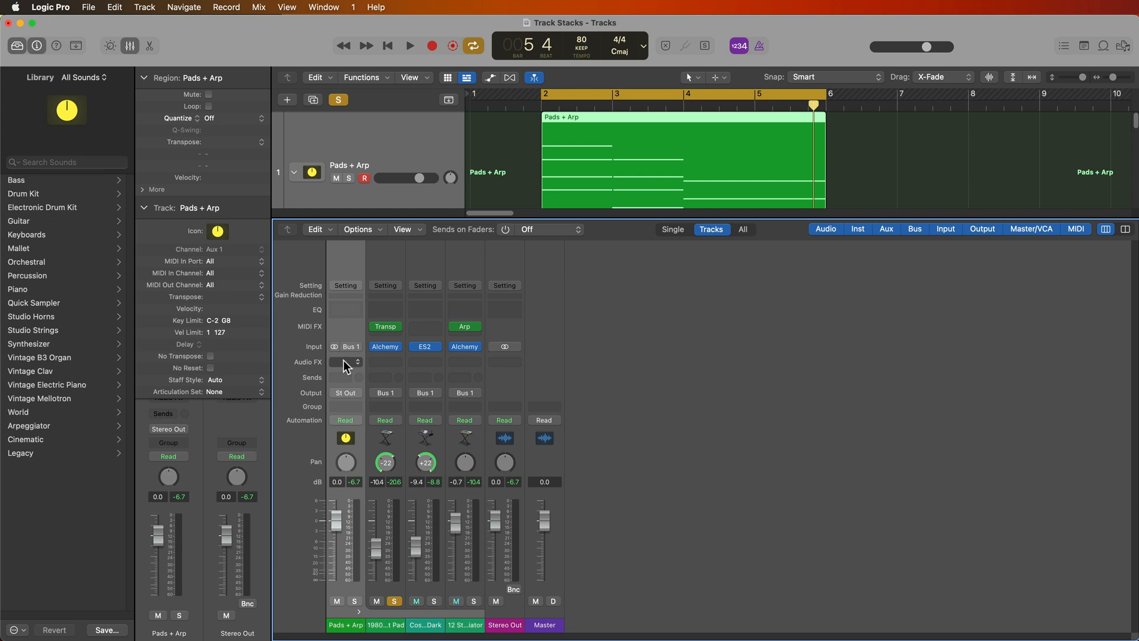
- Insert Tremolo on the Pads + Arp channel with the Mono Tremolo preset loaded
left_click(346, 362)
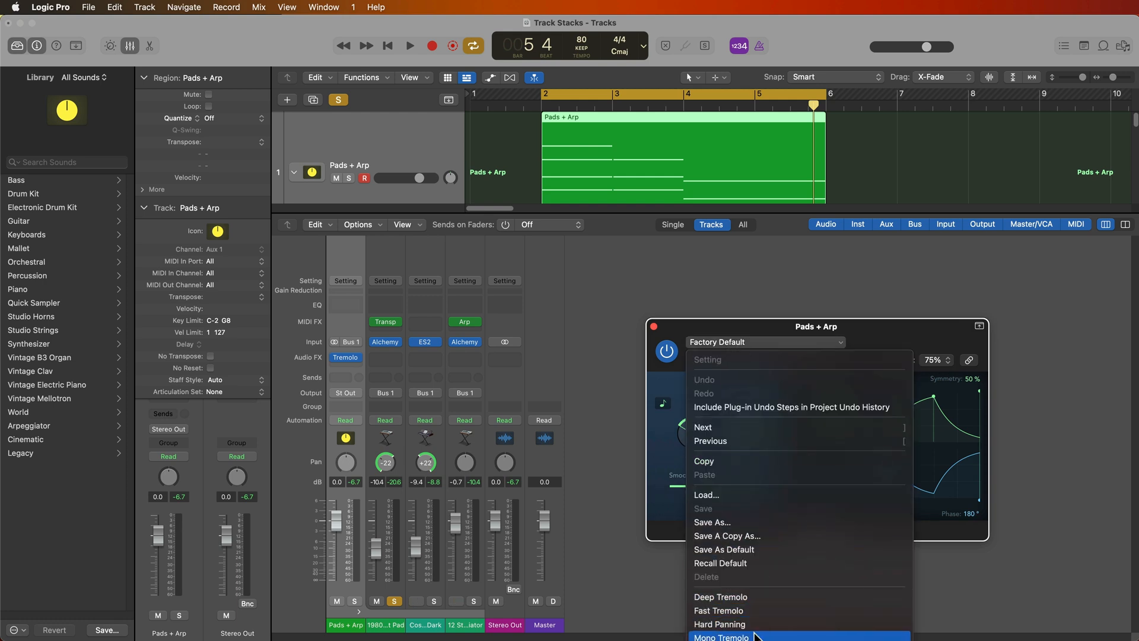
left_click(721, 637)
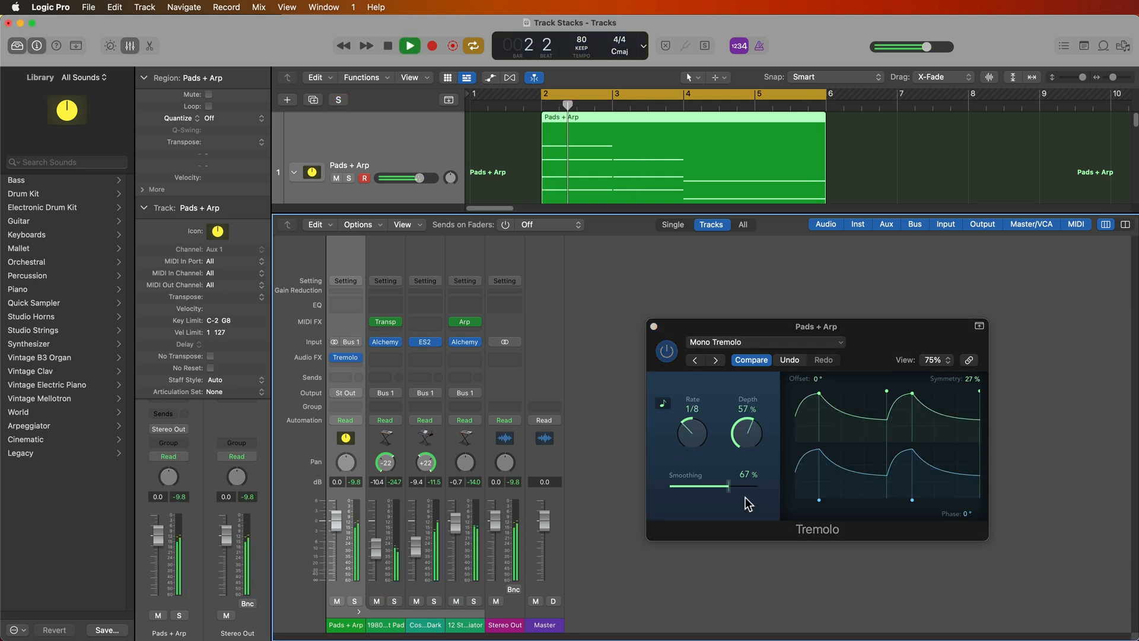
left_click_drag(728, 485, 728, 484)
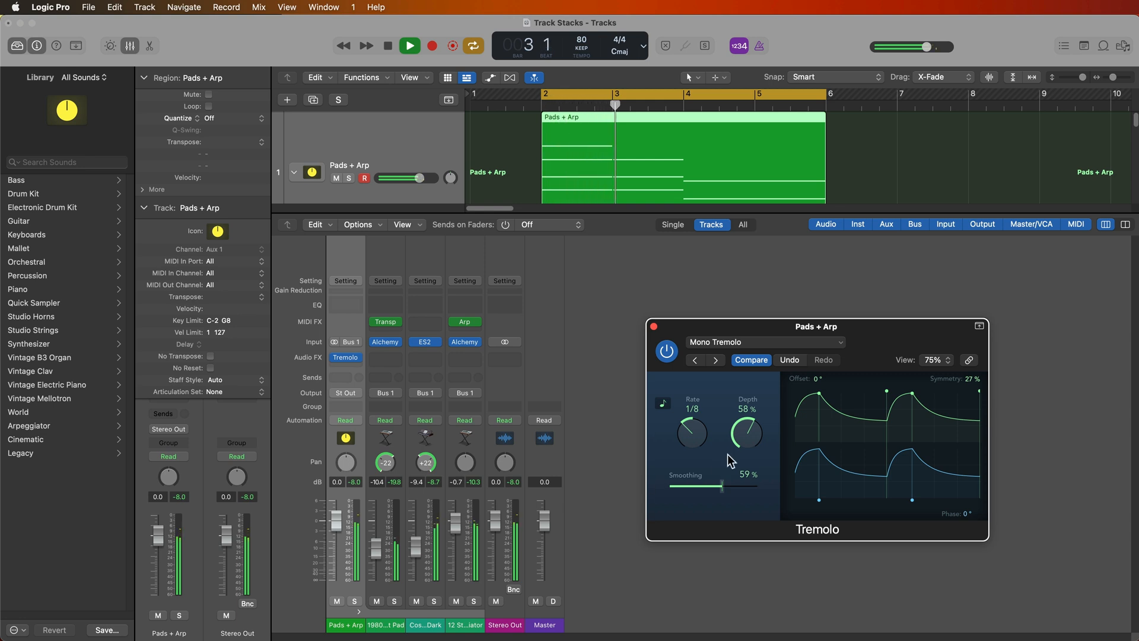
left_click_drag(747, 432, 739, 443)
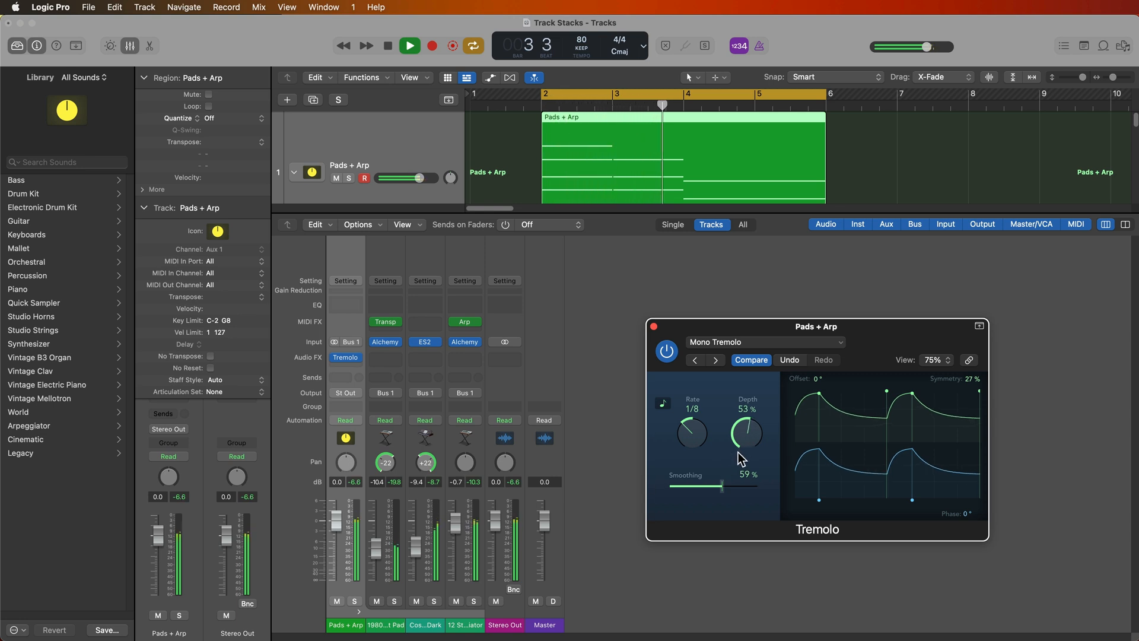
- Dial the tremolo to 1/16 rate, 62% depth and 43% smoothing
left_click_drag(722, 487, 715, 485)
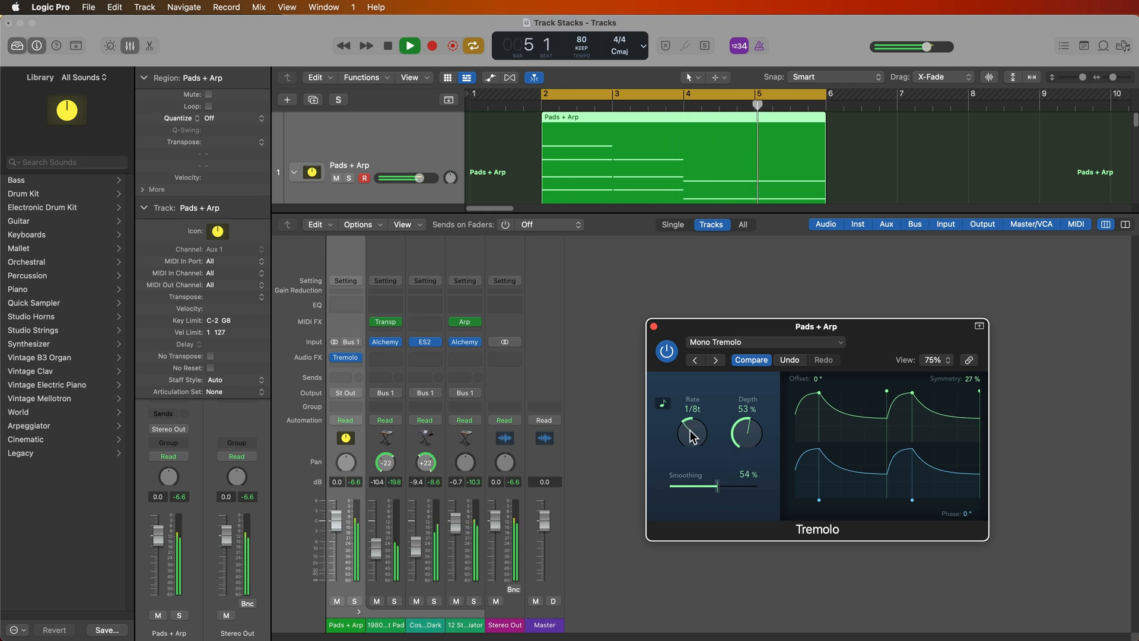
left_click_drag(745, 433, 745, 443)
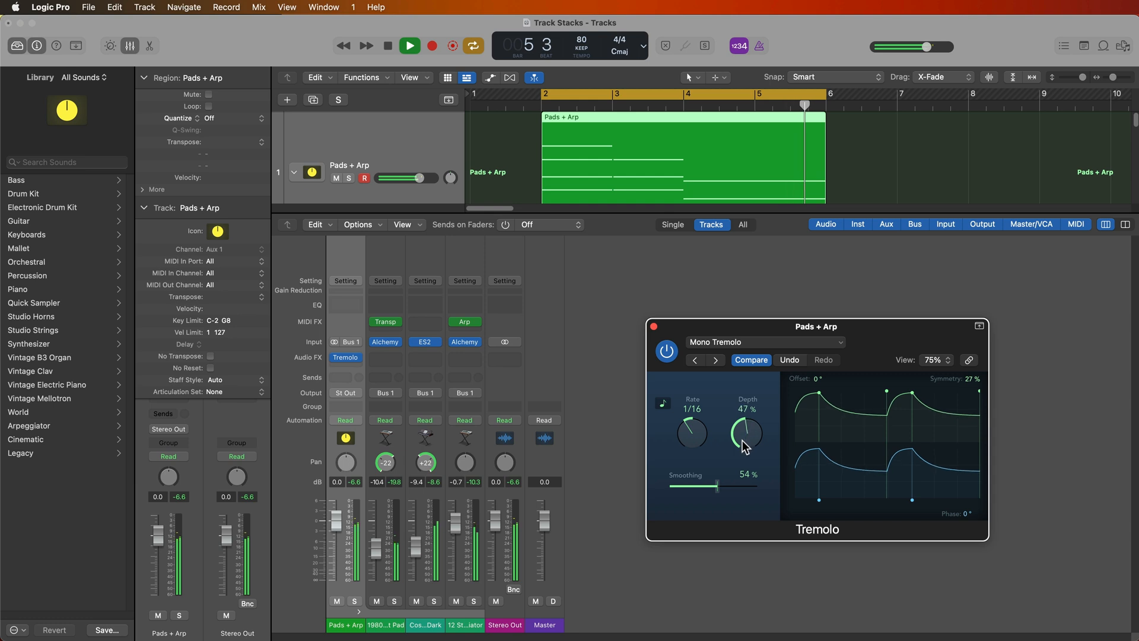
left_click_drag(746, 434, 755, 401)
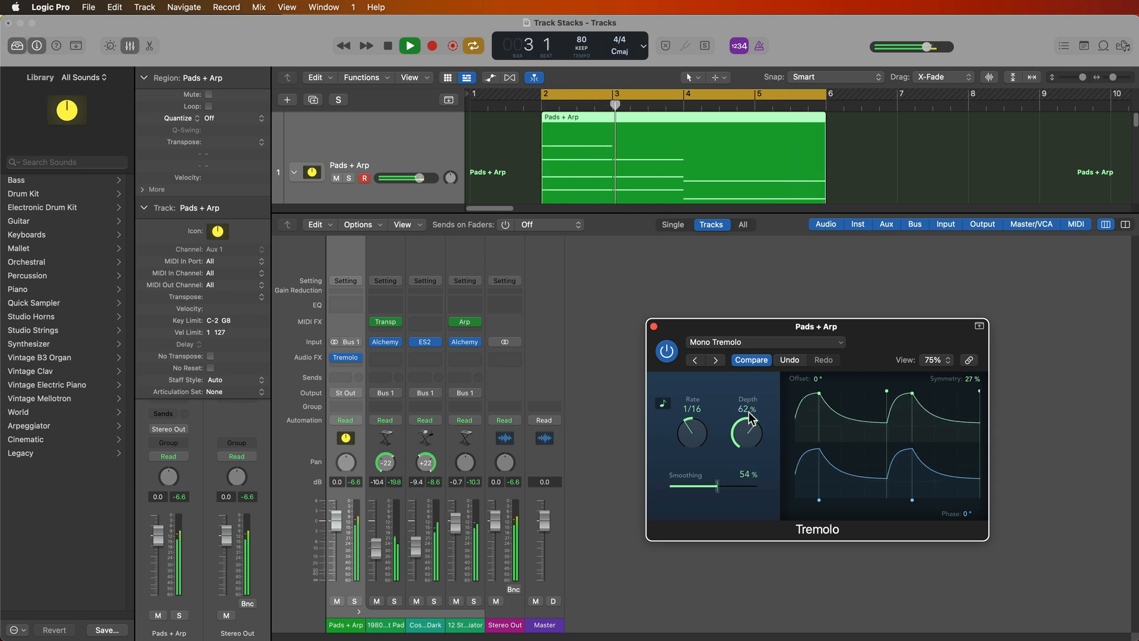
left_click_drag(717, 485, 708, 485)
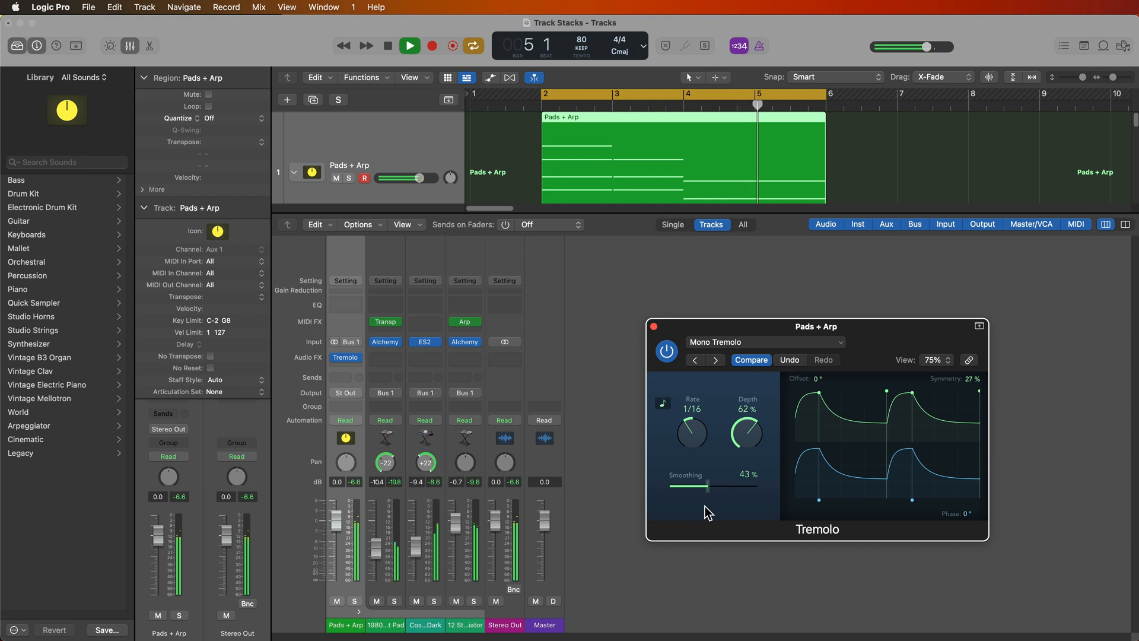
left_click(409, 45)
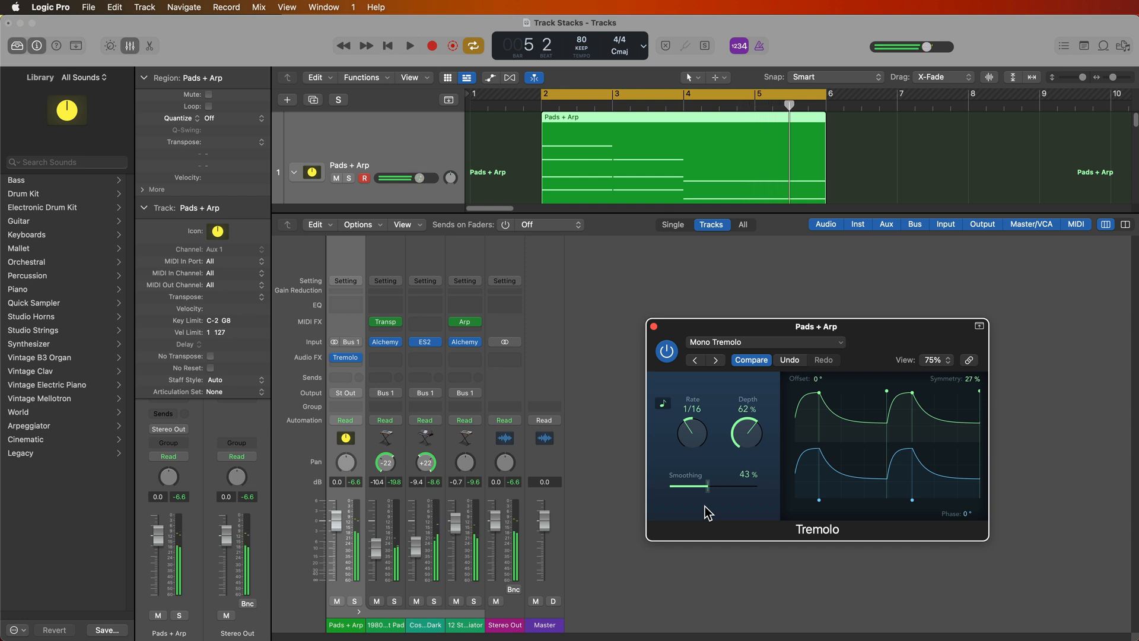